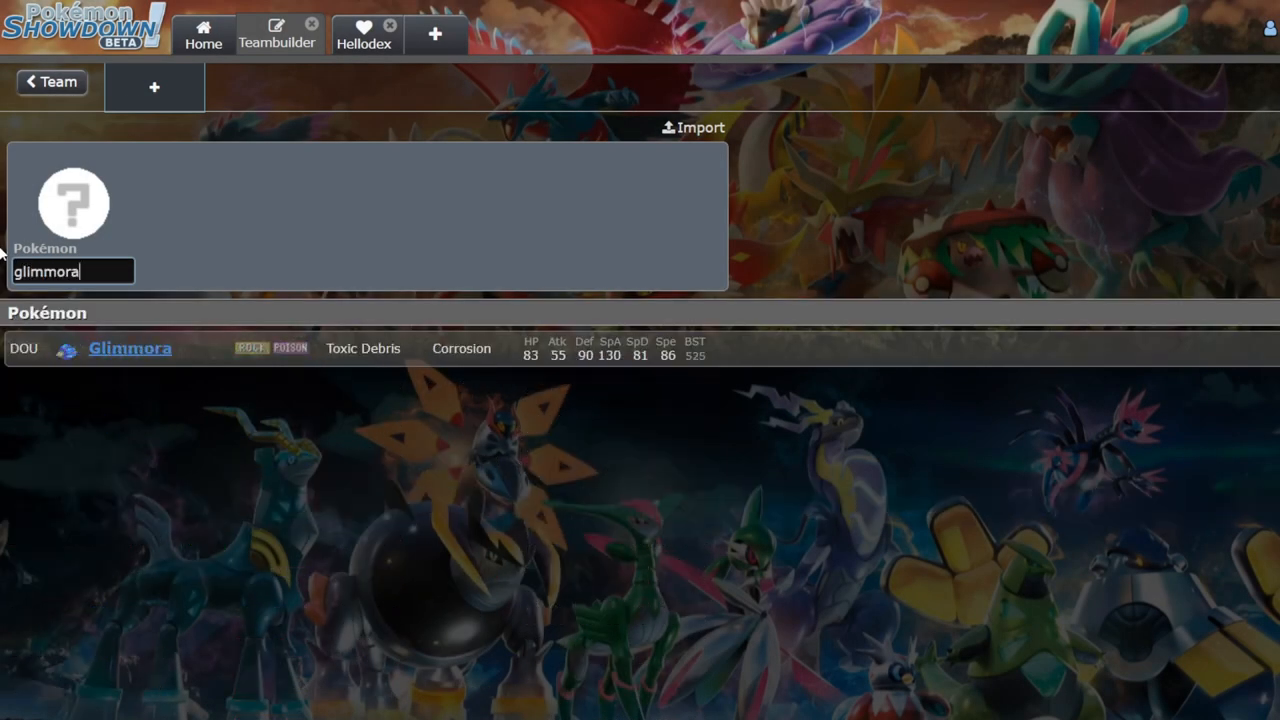
# Step: Add Glimmora to the team and browse its item field, leaving the item empty
pyautogui.click(130, 348)
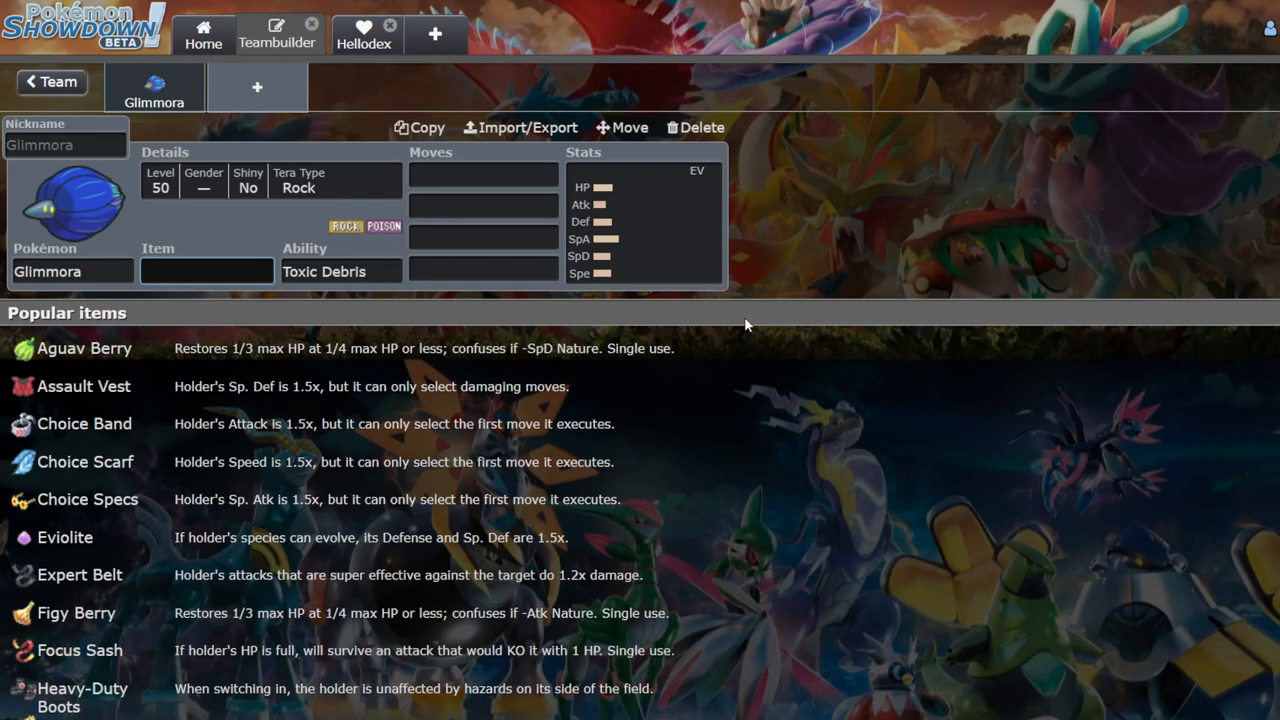
pyautogui.moveTo(758, 436)
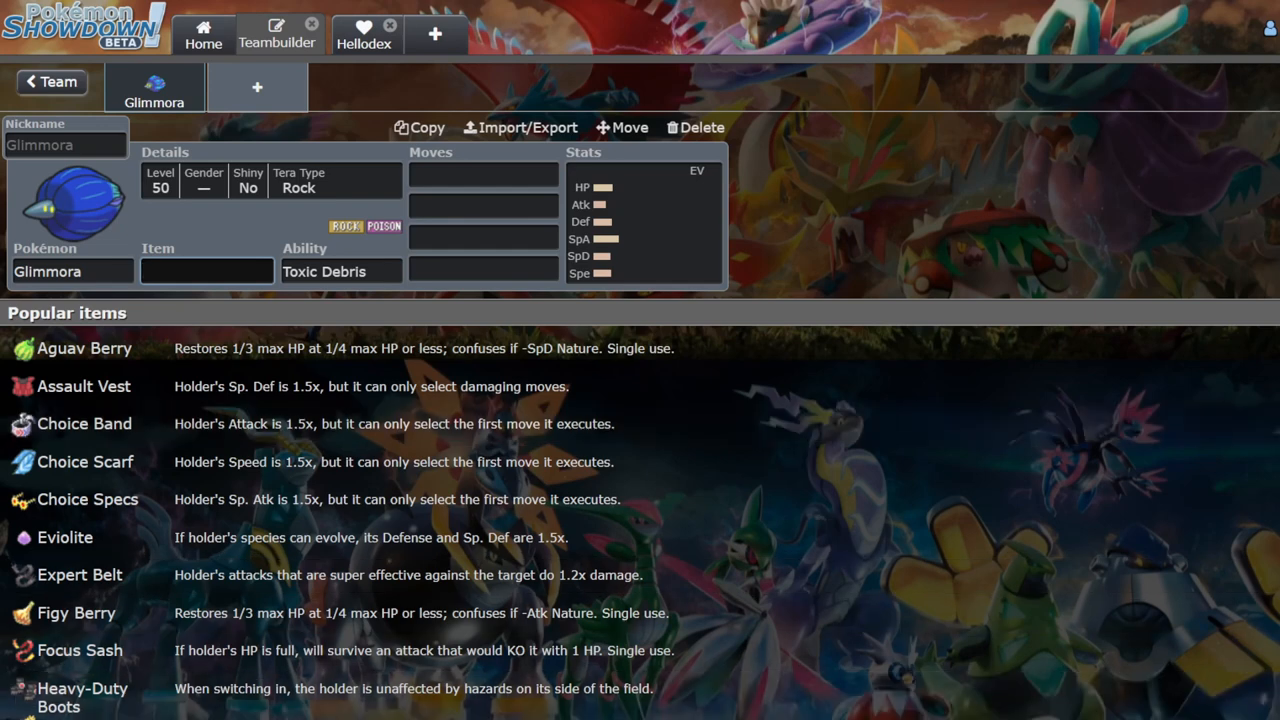
pyautogui.click(208, 272)
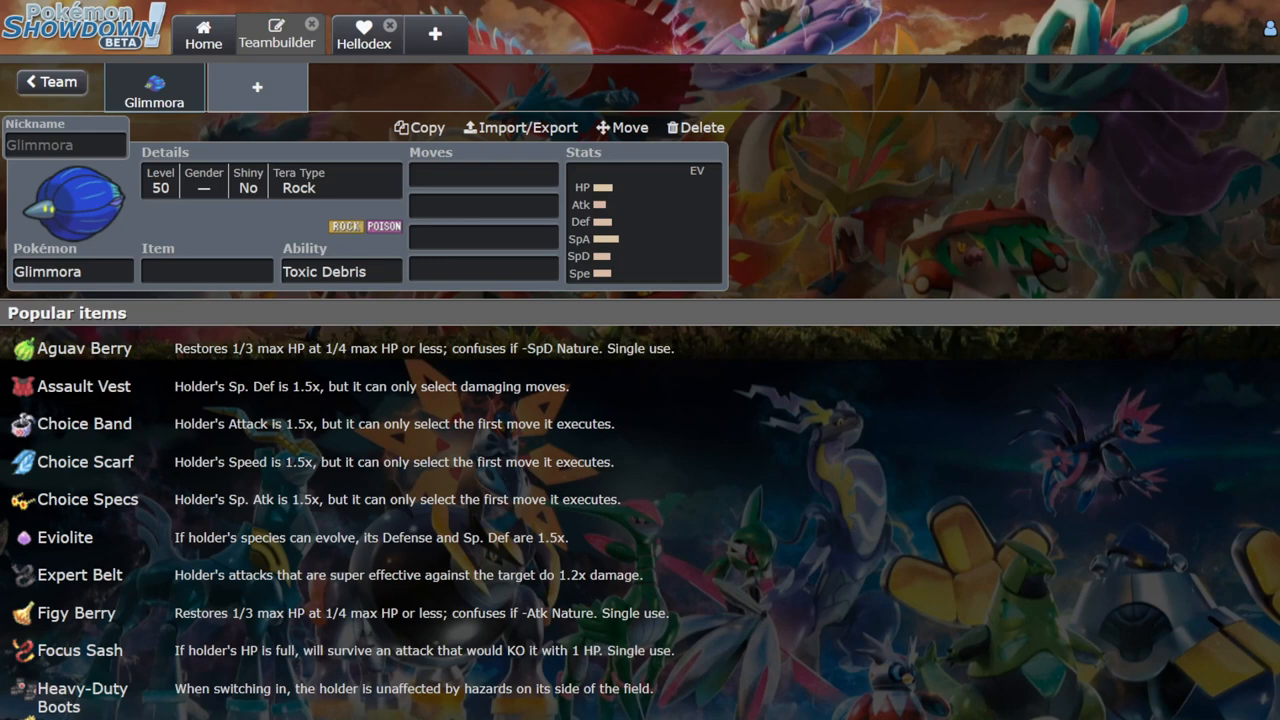
pyautogui.click(206, 272)
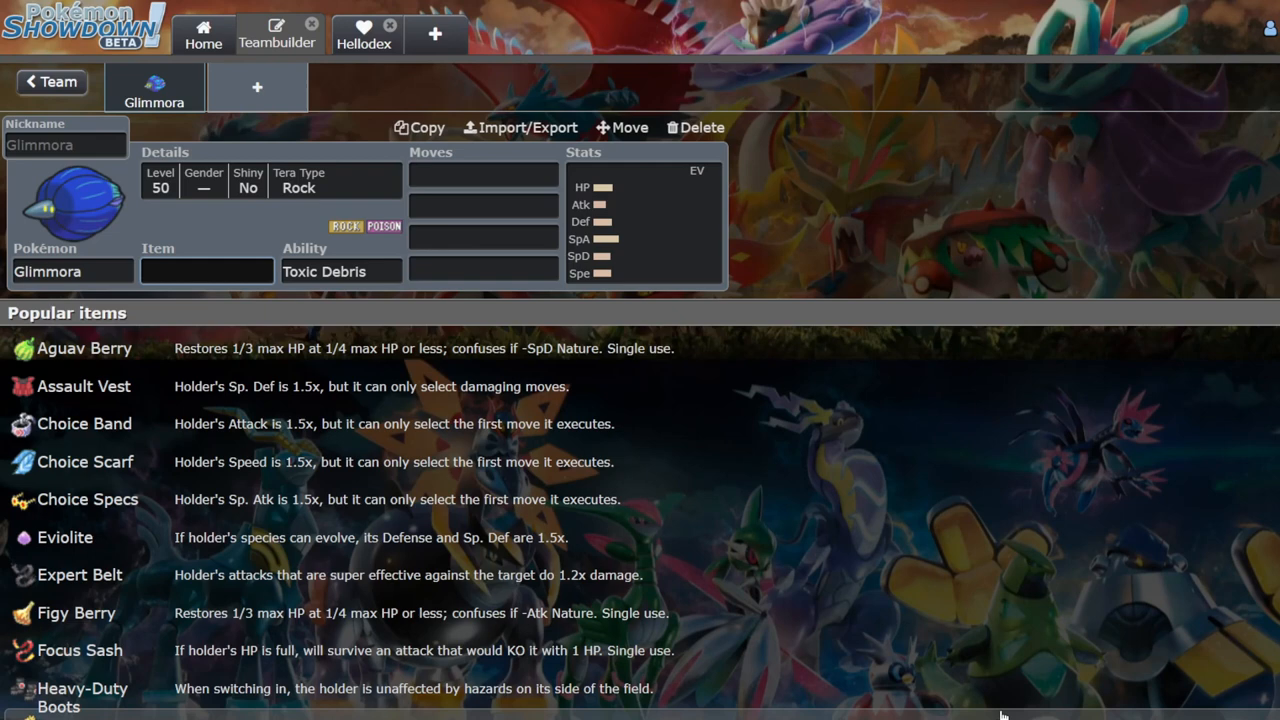
pyautogui.click(208, 272)
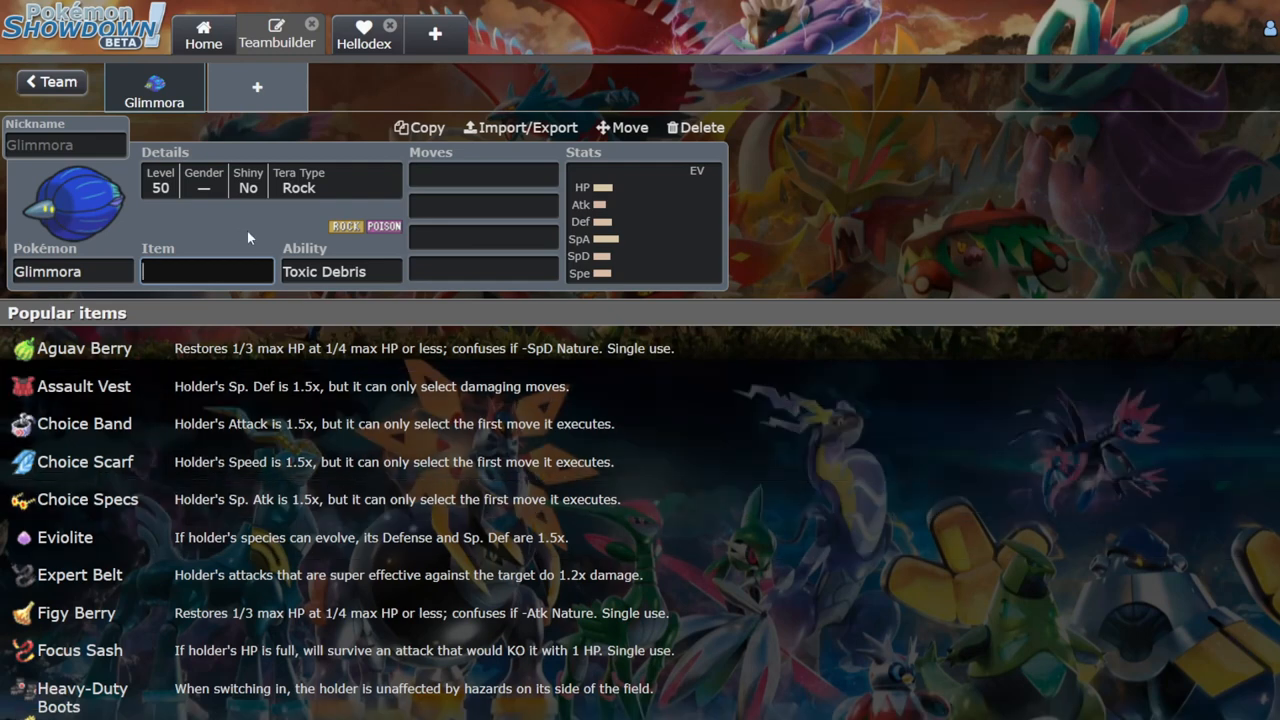
pyautogui.click(208, 272)
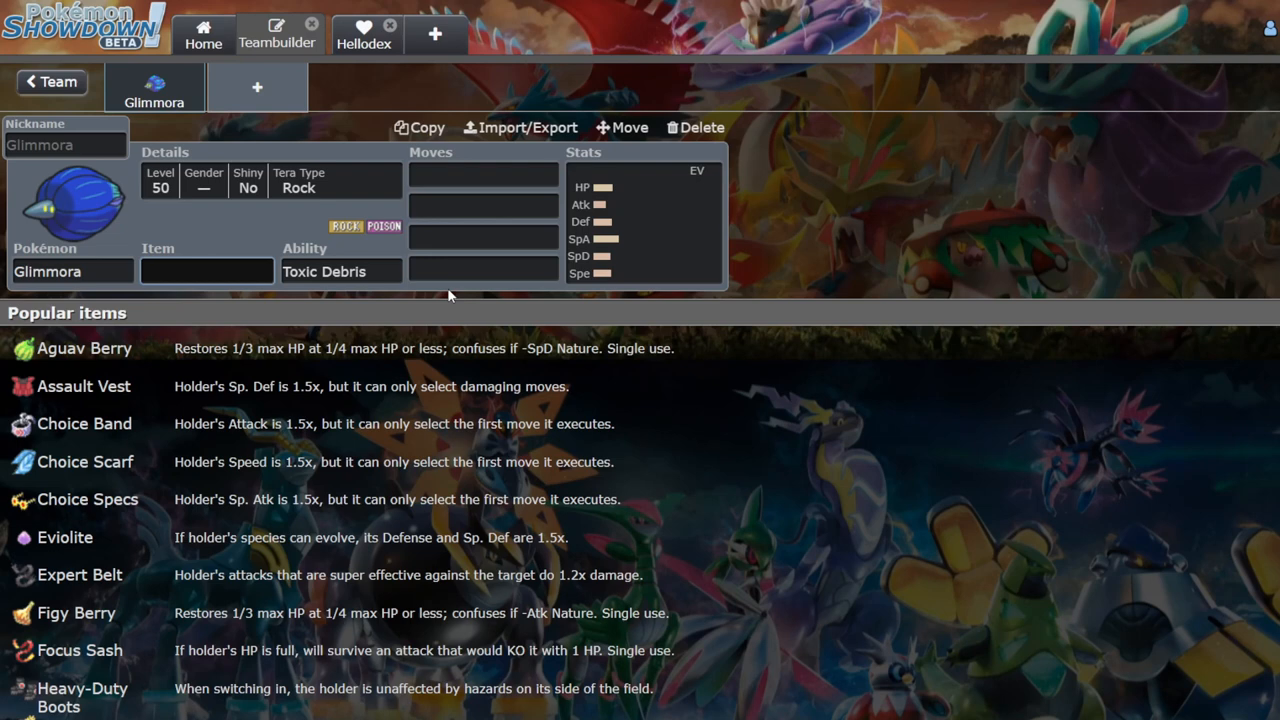
# Step: Review Glimmora's stats, abilities and items, then start choosing Meteor Beam as its first move
pyautogui.click(644, 220)
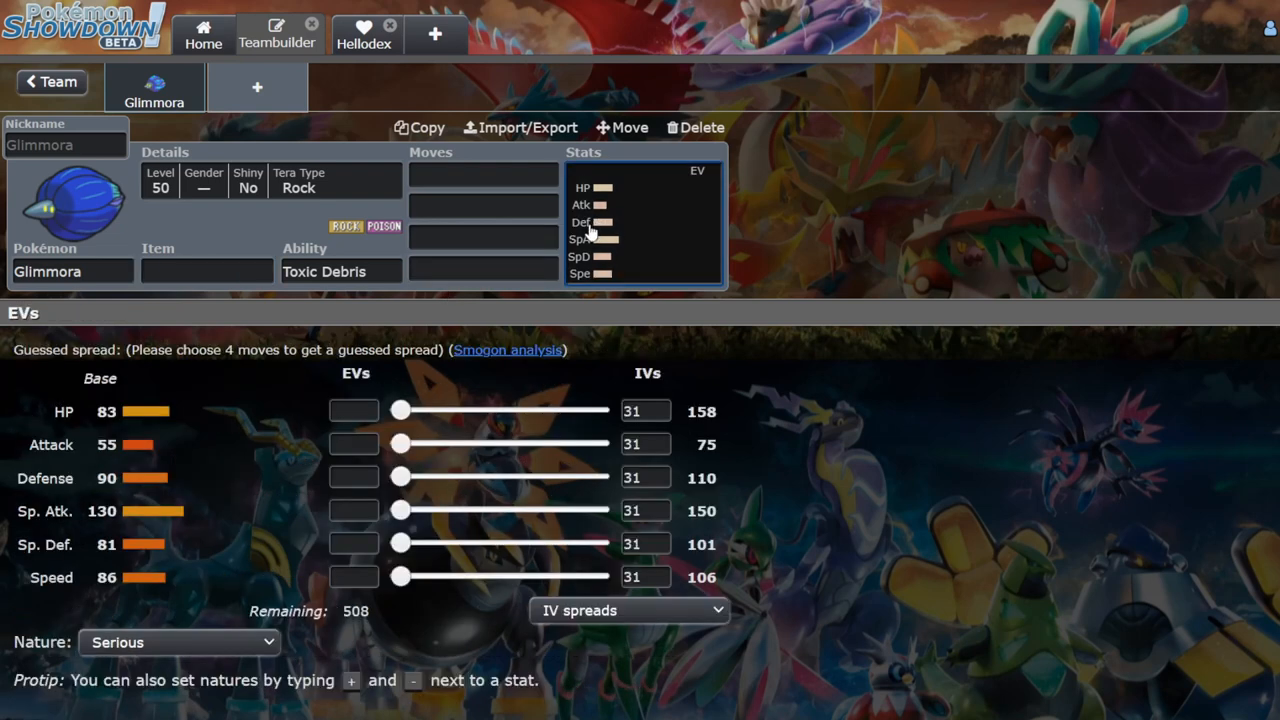
pyautogui.click(484, 204)
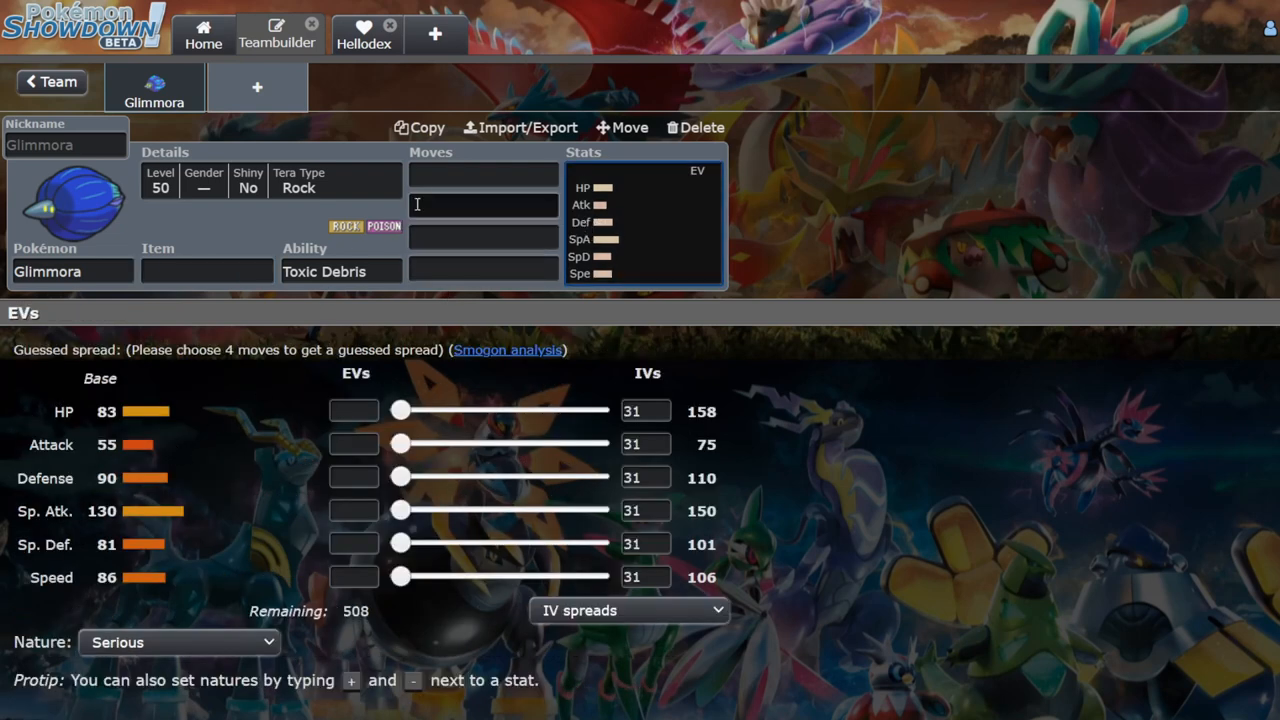
pyautogui.click(340, 272)
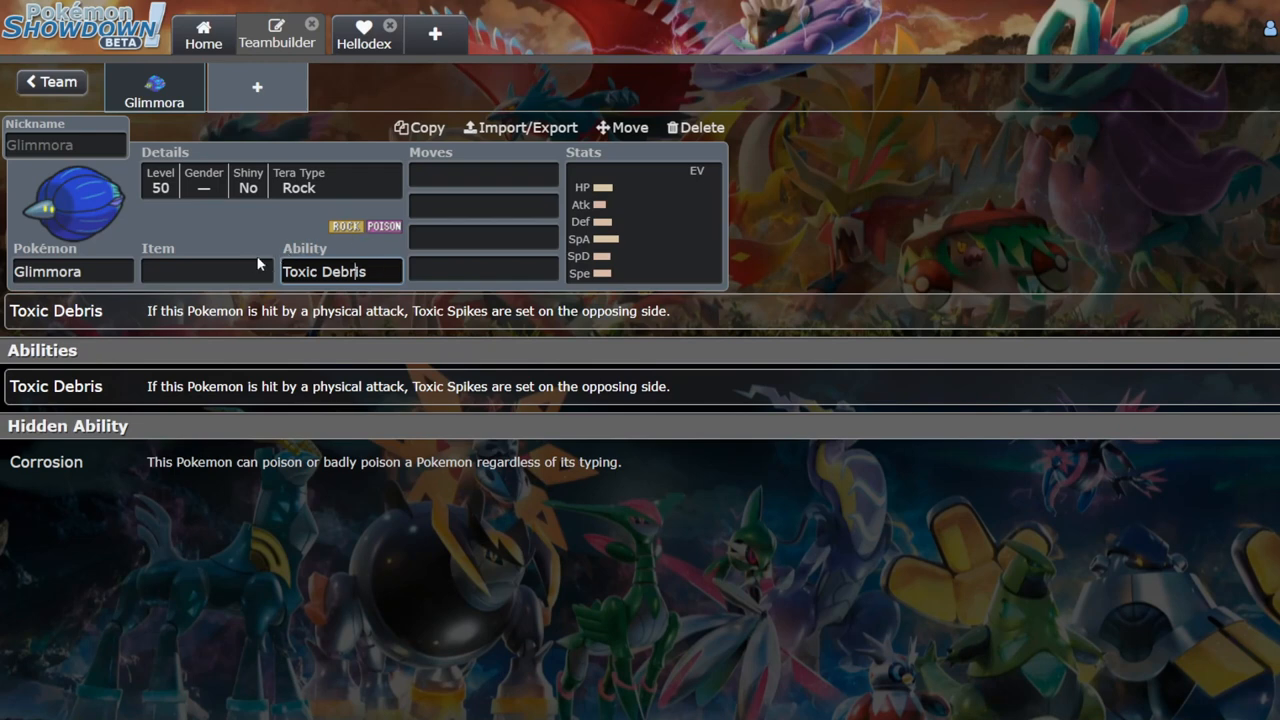
pyautogui.click(208, 272)
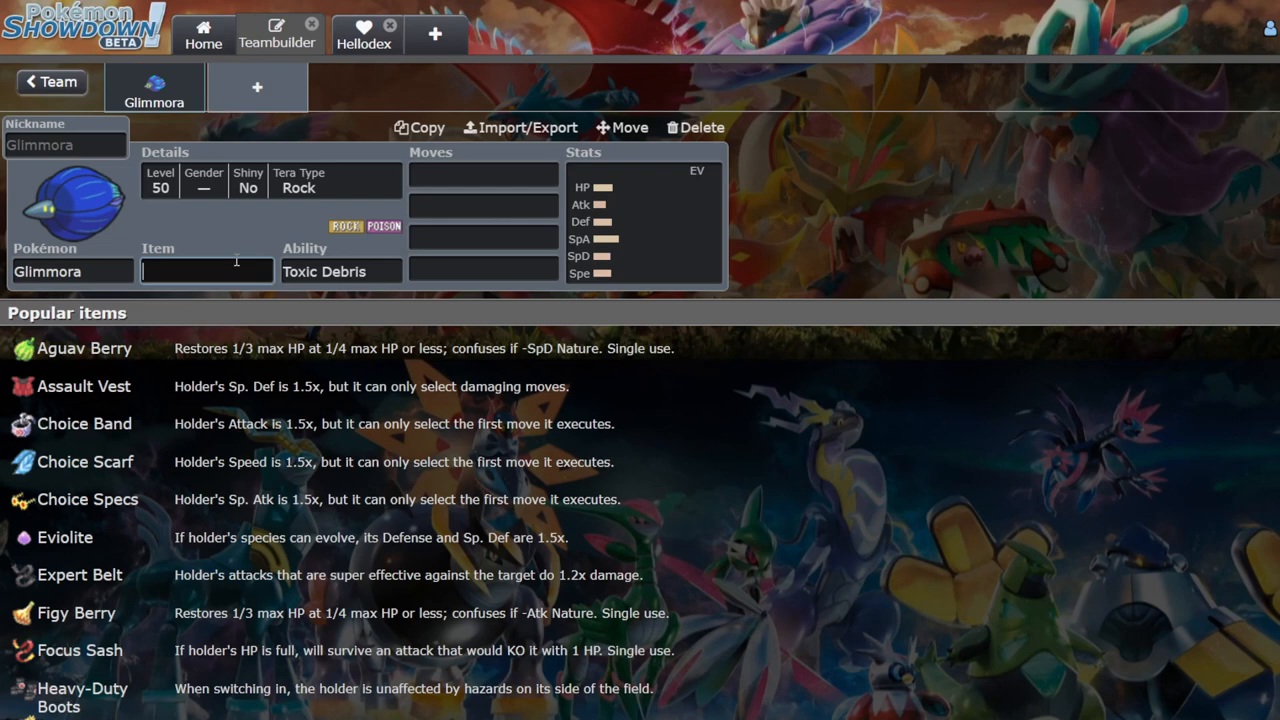
pyautogui.click(484, 176)
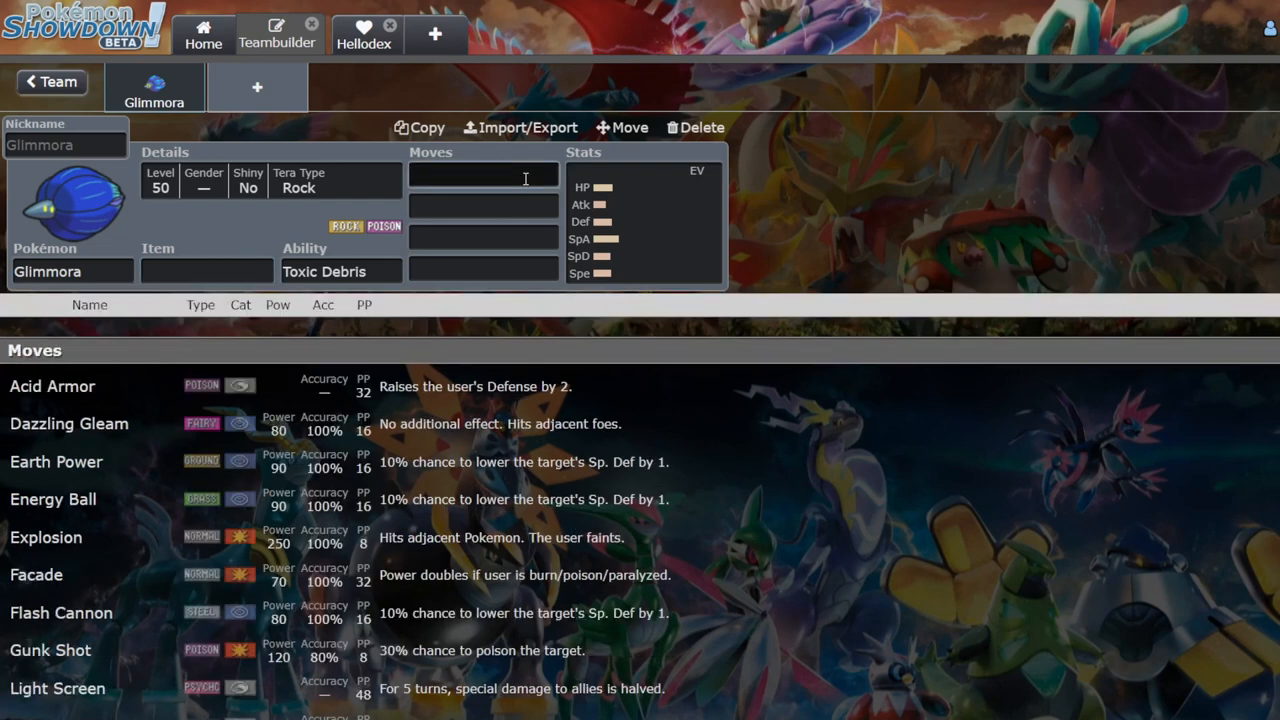
pyautogui.write('met')
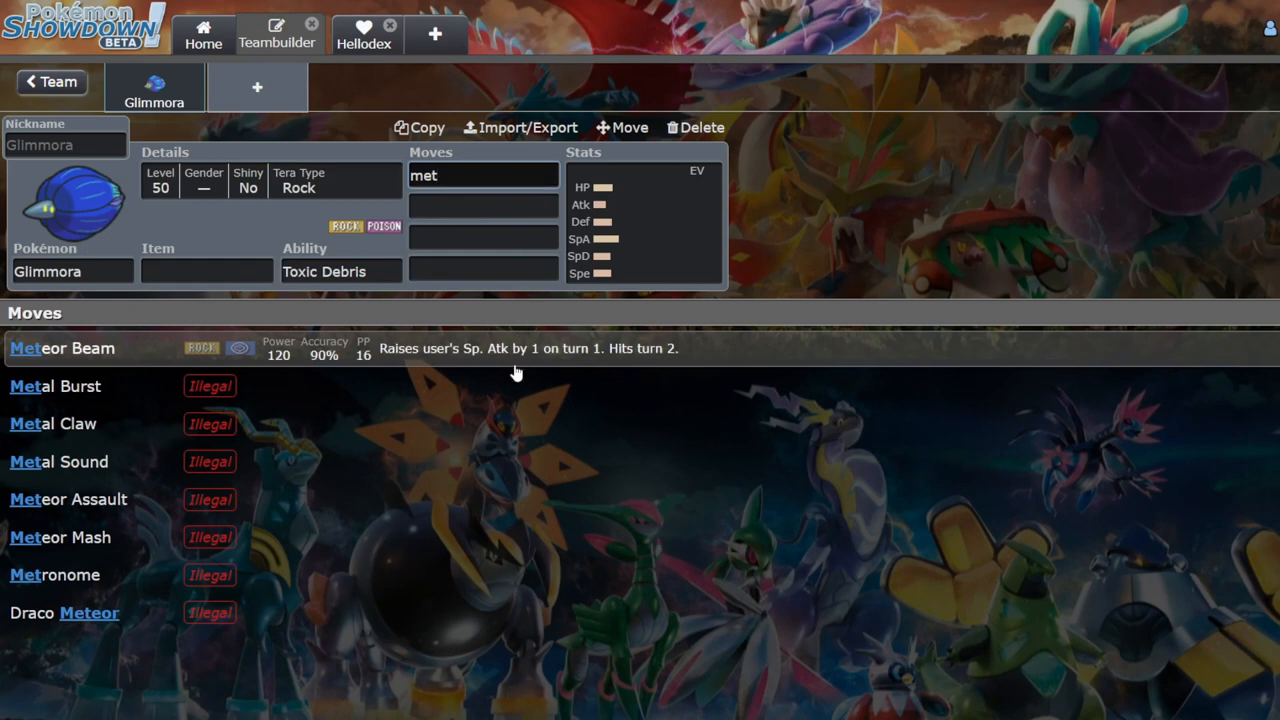
pyautogui.moveTo(532, 360)
pyautogui.write('power')
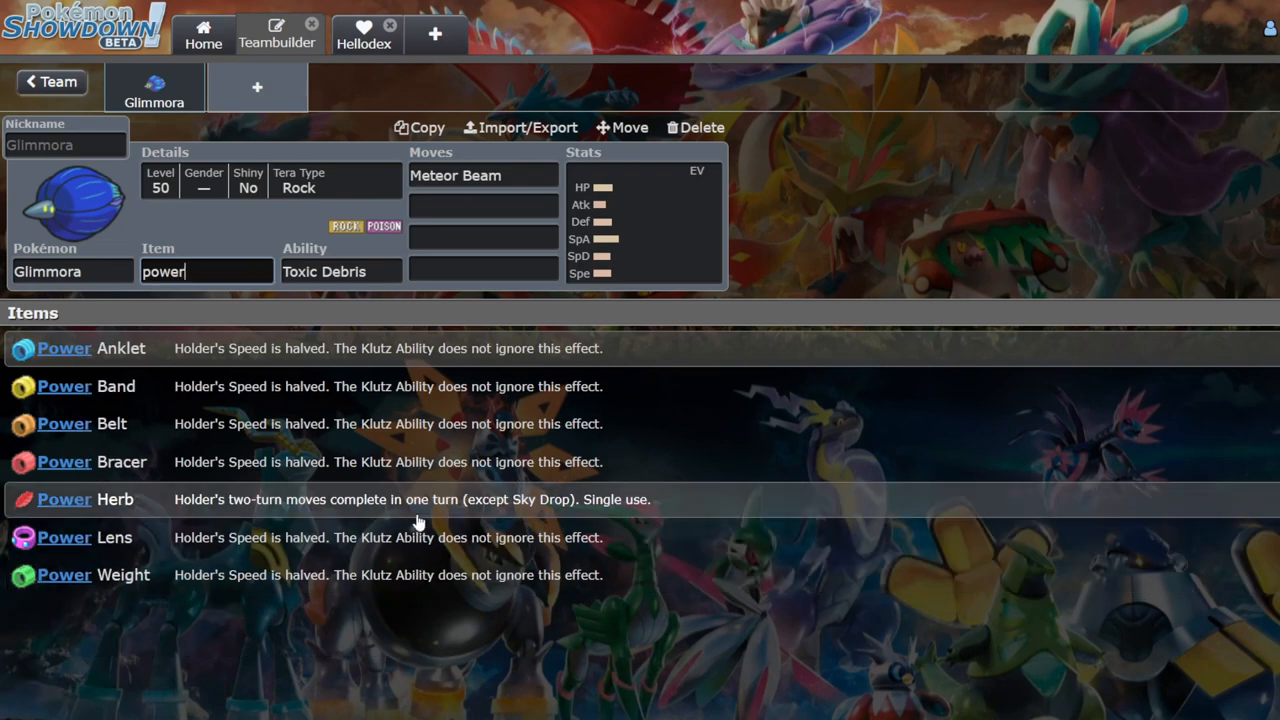
# Step: Give Glimmora Power Herb as its held item and confirm Meteor Beam with its stat spread
pyautogui.click(116, 500)
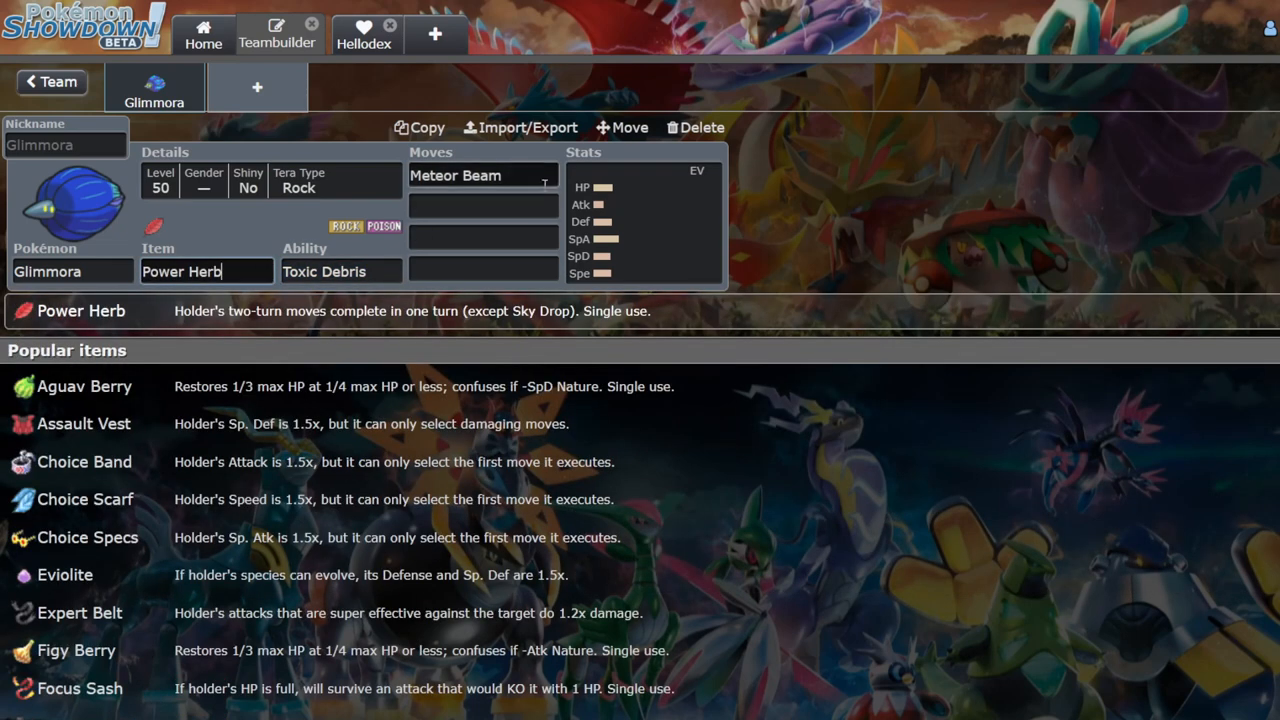
pyautogui.click(644, 220)
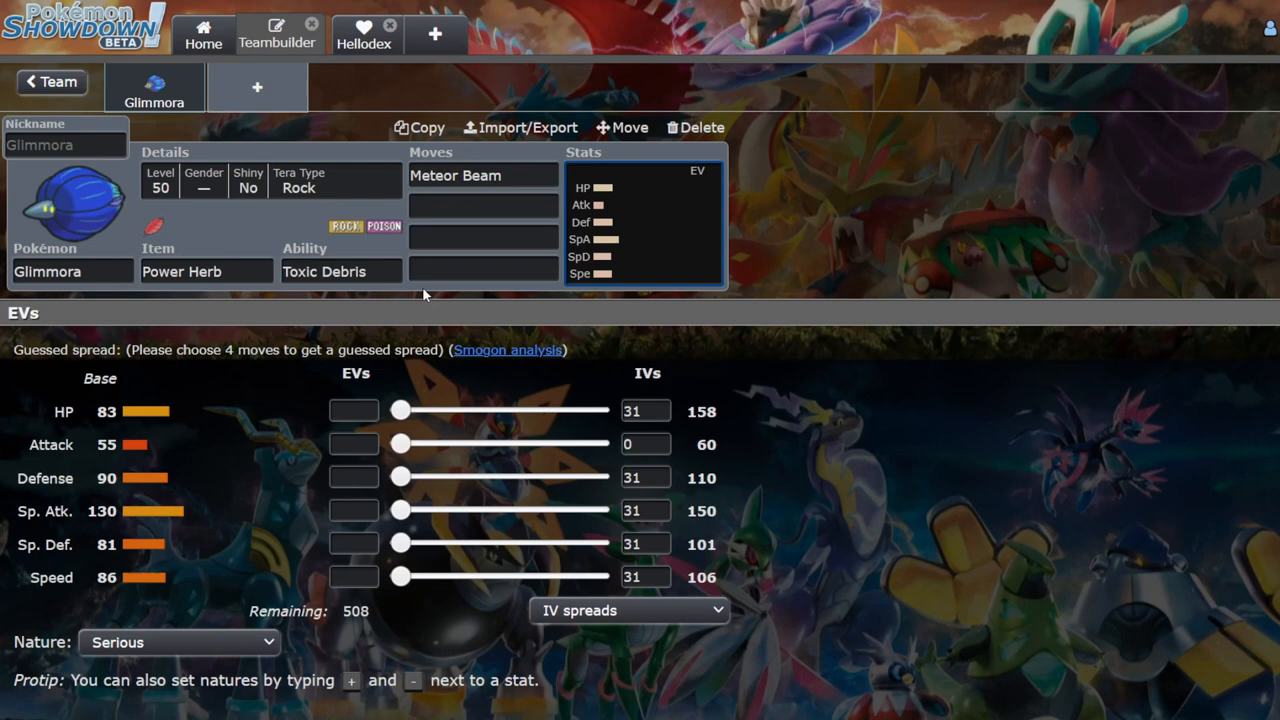
pyautogui.click(484, 176)
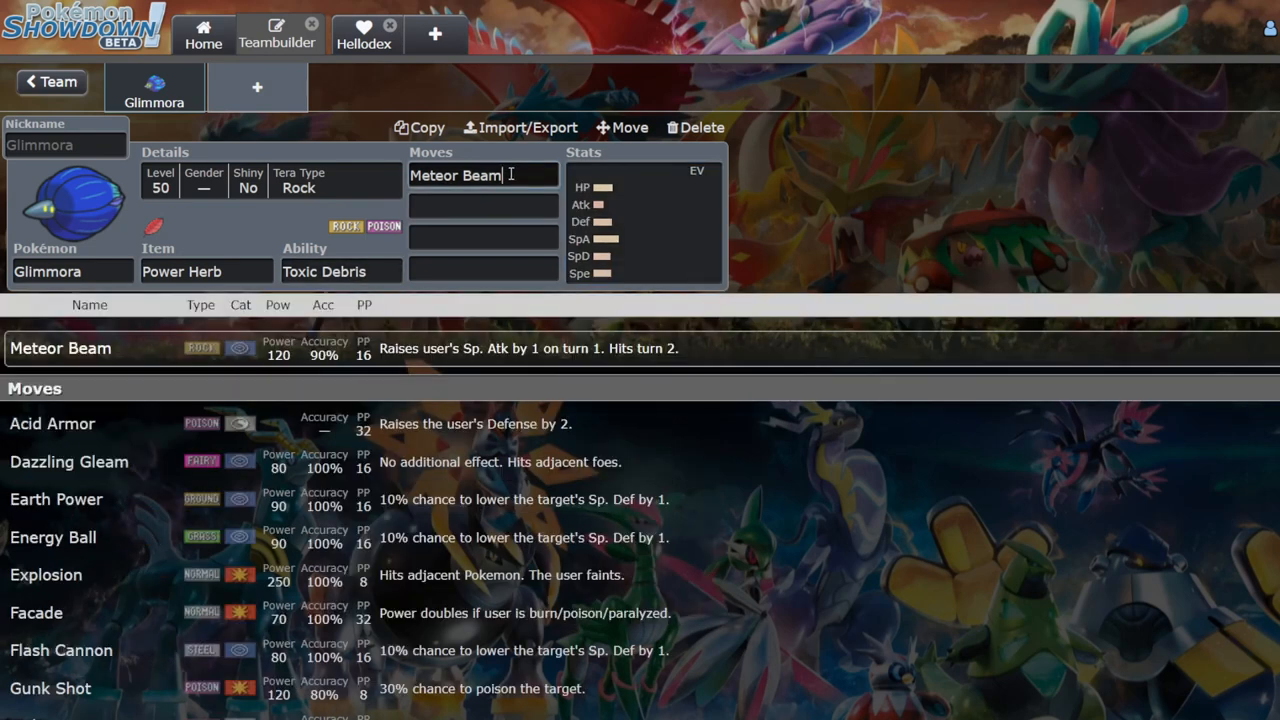
pyautogui.click(640, 220)
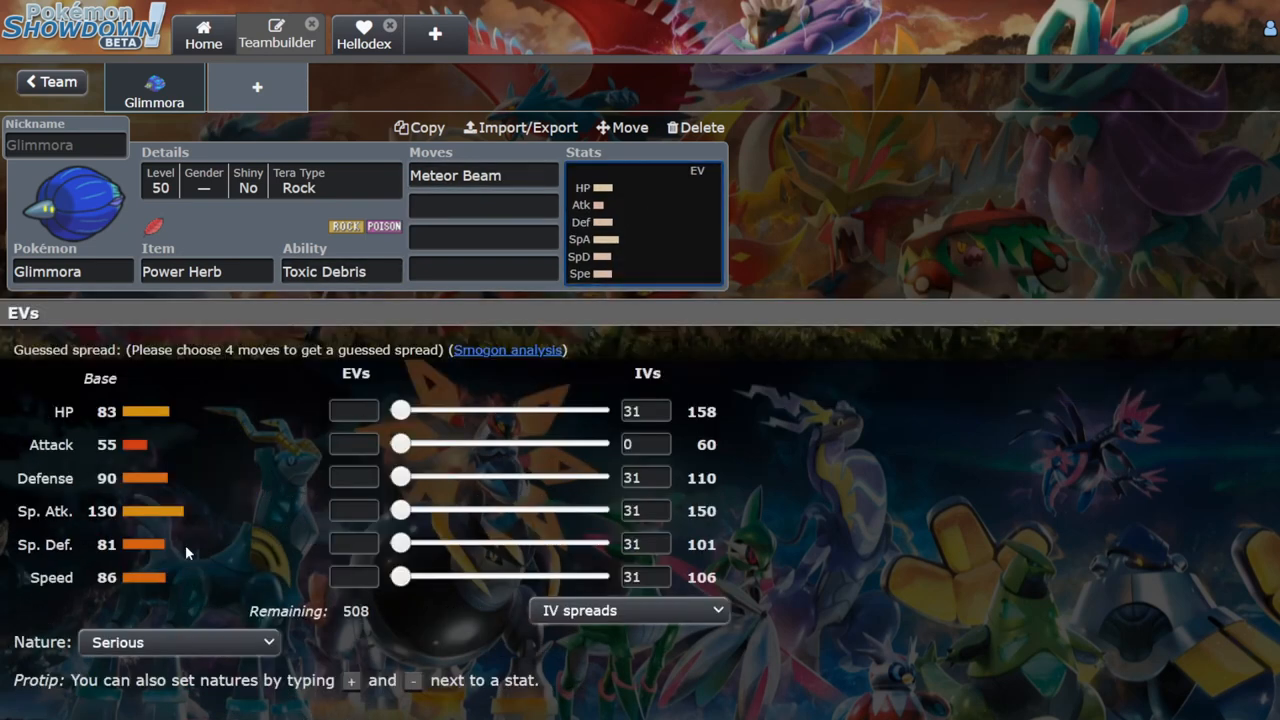
# Step: Scroll through the Victory Road 2024 Portland Regional results to the top cut teams
pyautogui.click(484, 176)
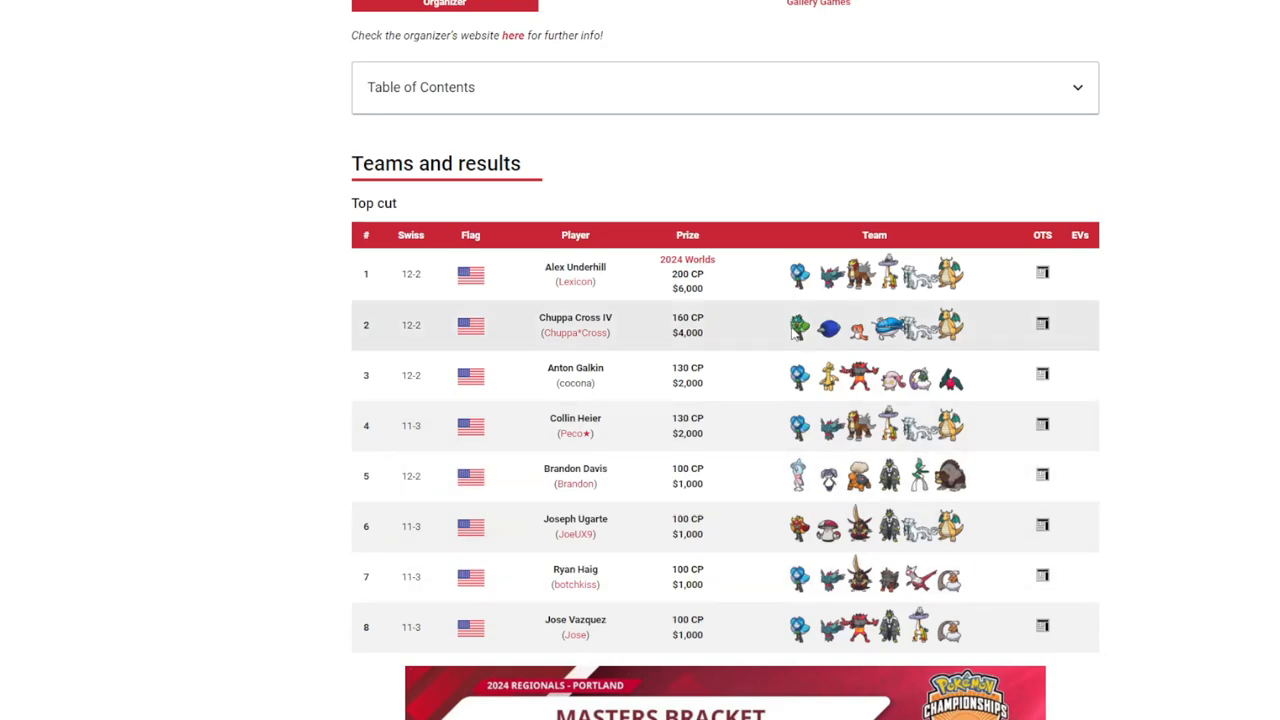
pyautogui.moveTo(852, 324)
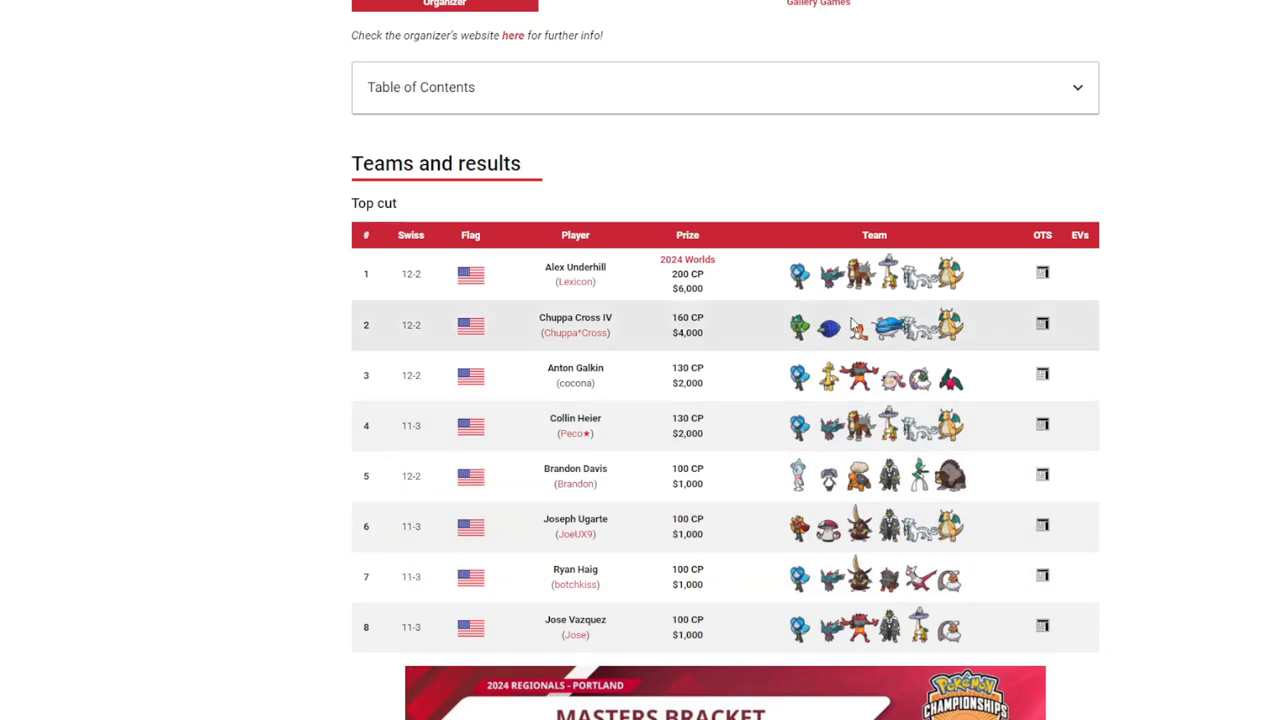
pyautogui.scroll(-3)
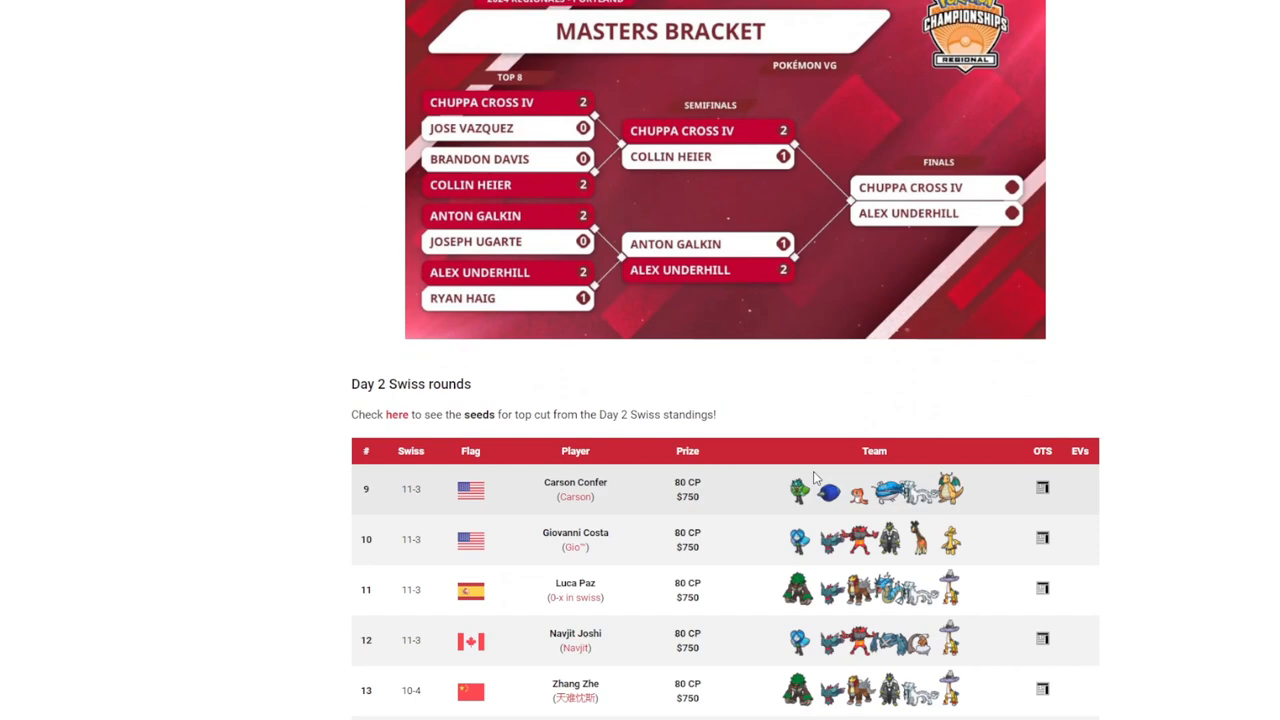
pyautogui.scroll(-3)
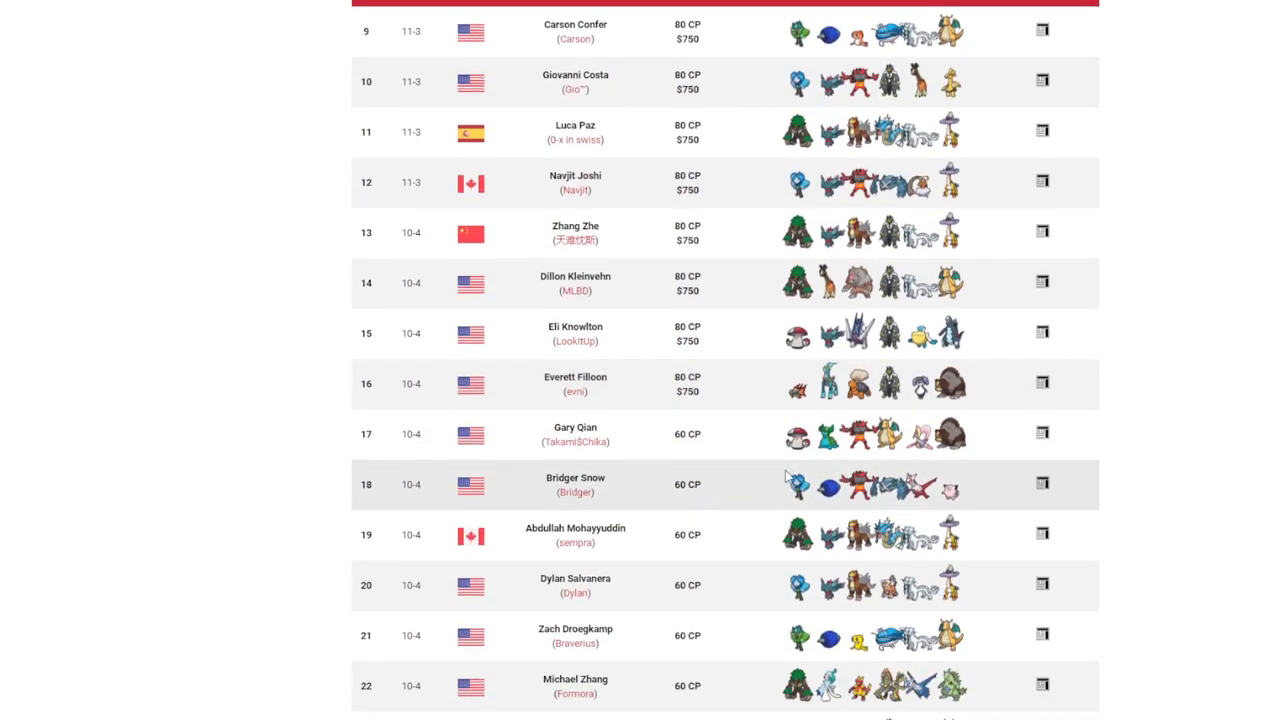
pyautogui.moveTo(868, 508)
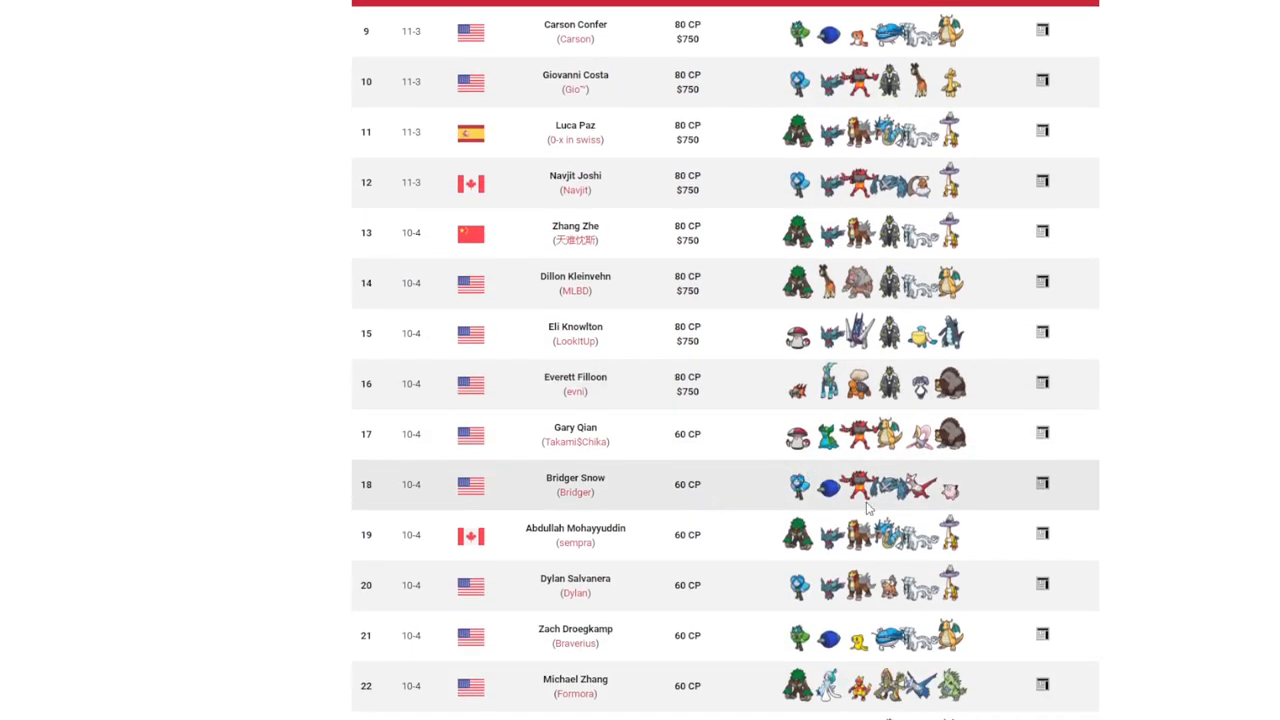
pyautogui.scroll(-3)
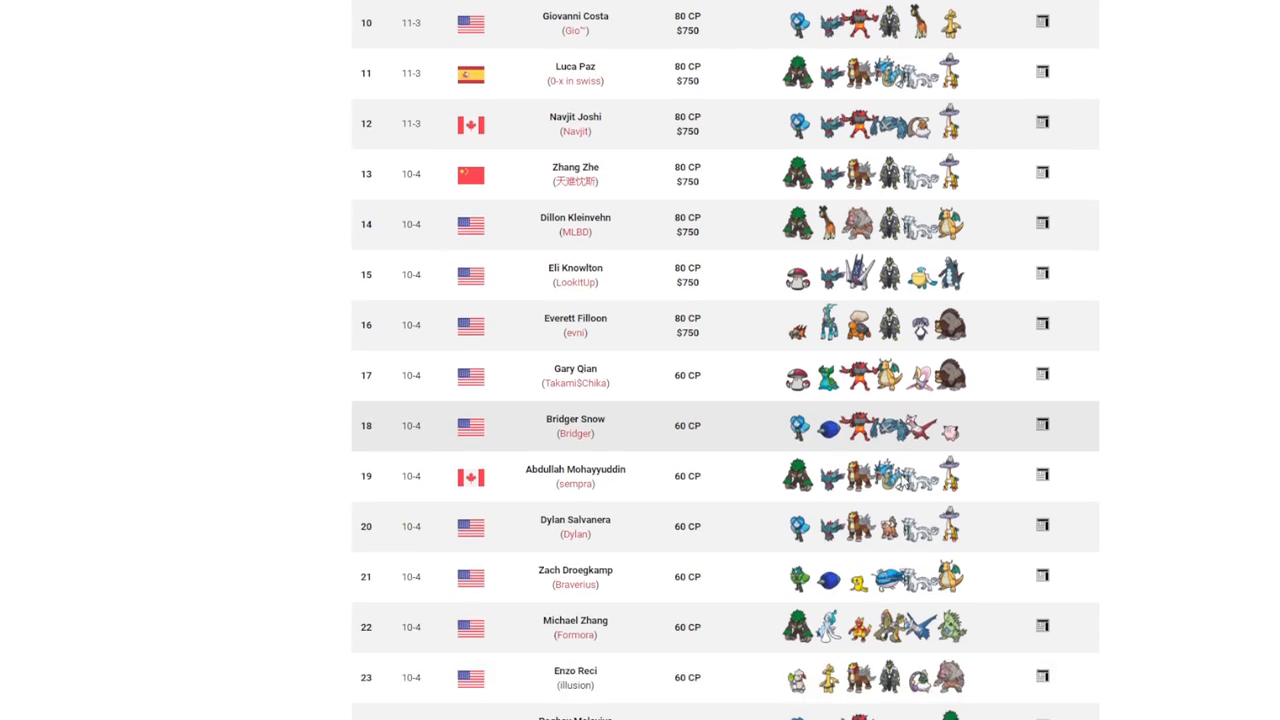
pyautogui.scroll(-3)
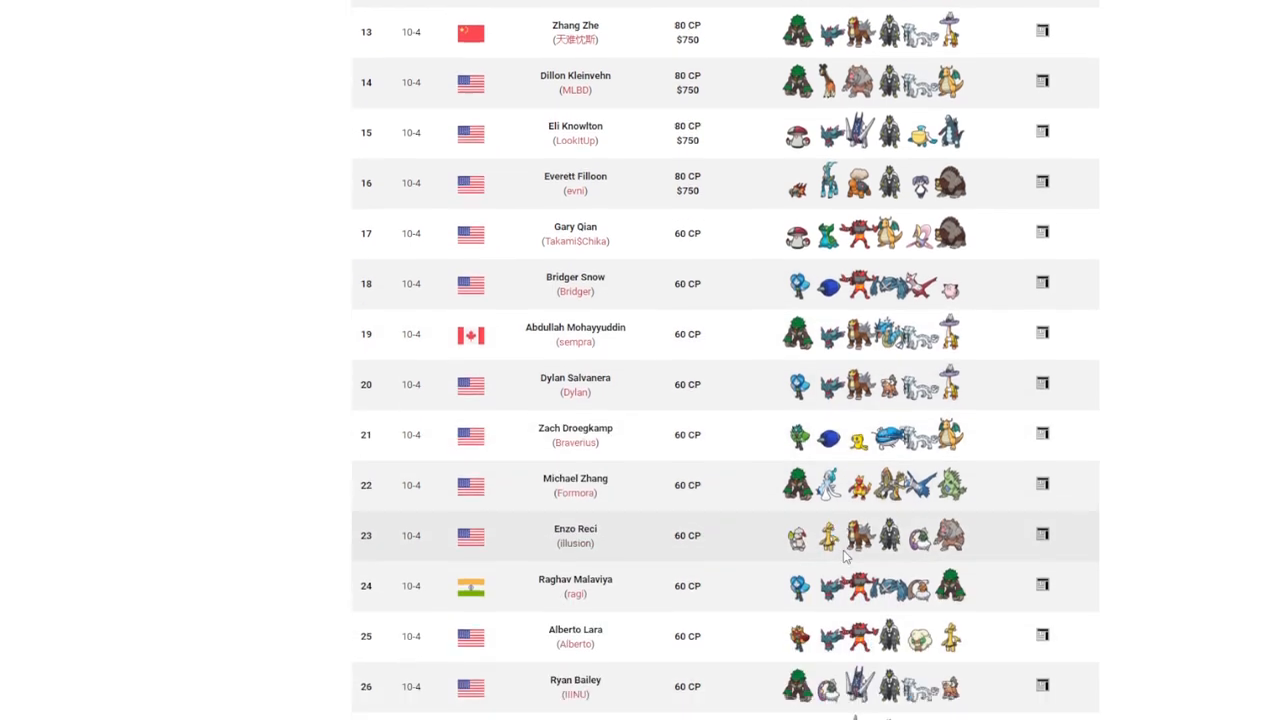
pyautogui.scroll(-3)
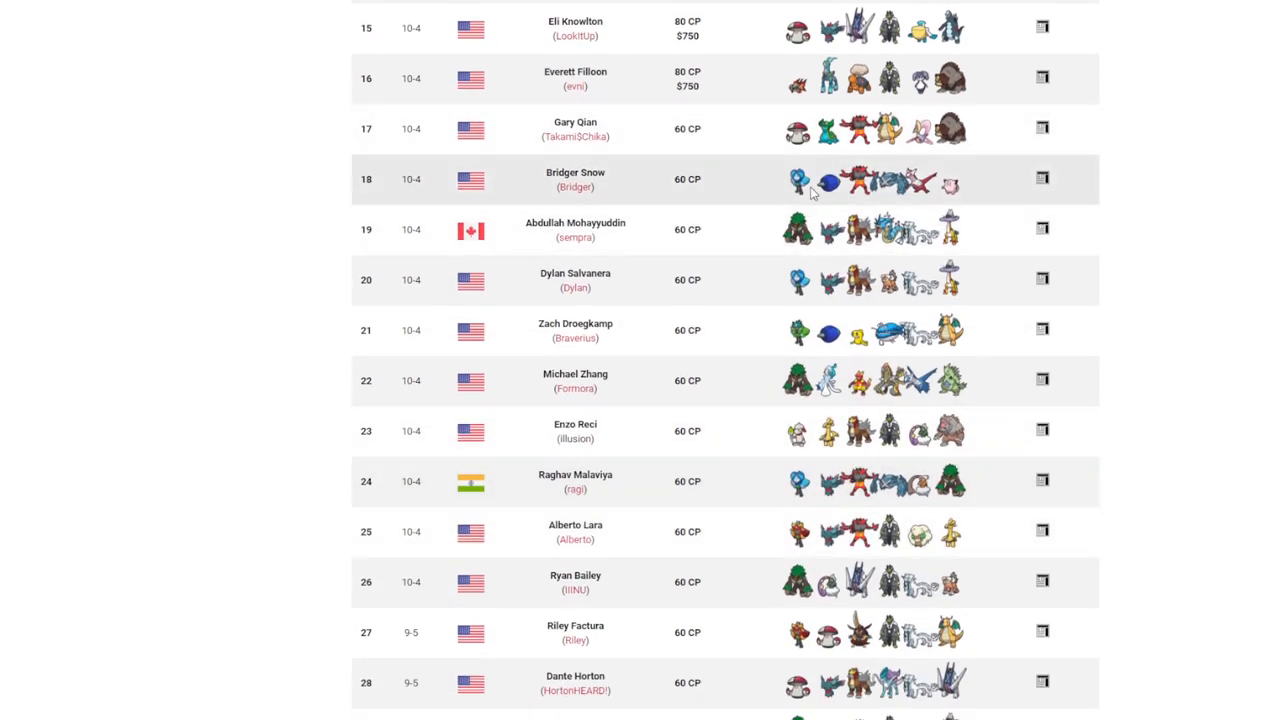
pyautogui.moveTo(816, 468)
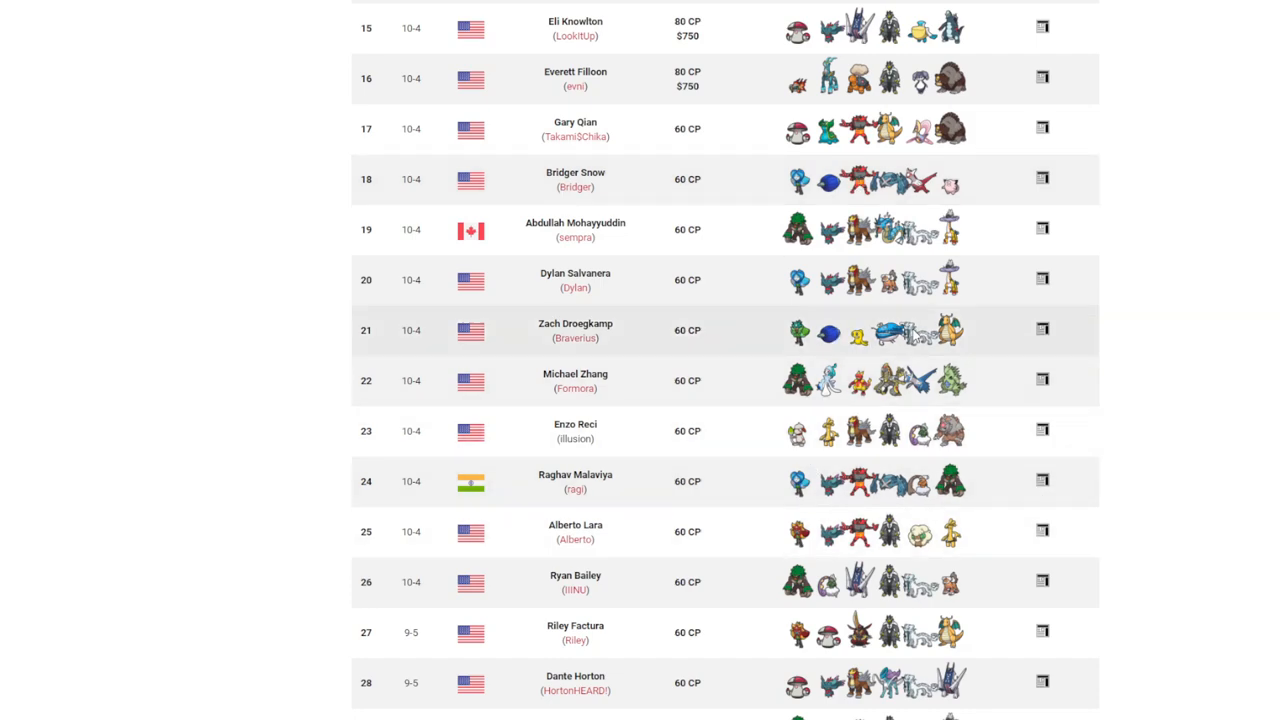
pyautogui.scroll(-3)
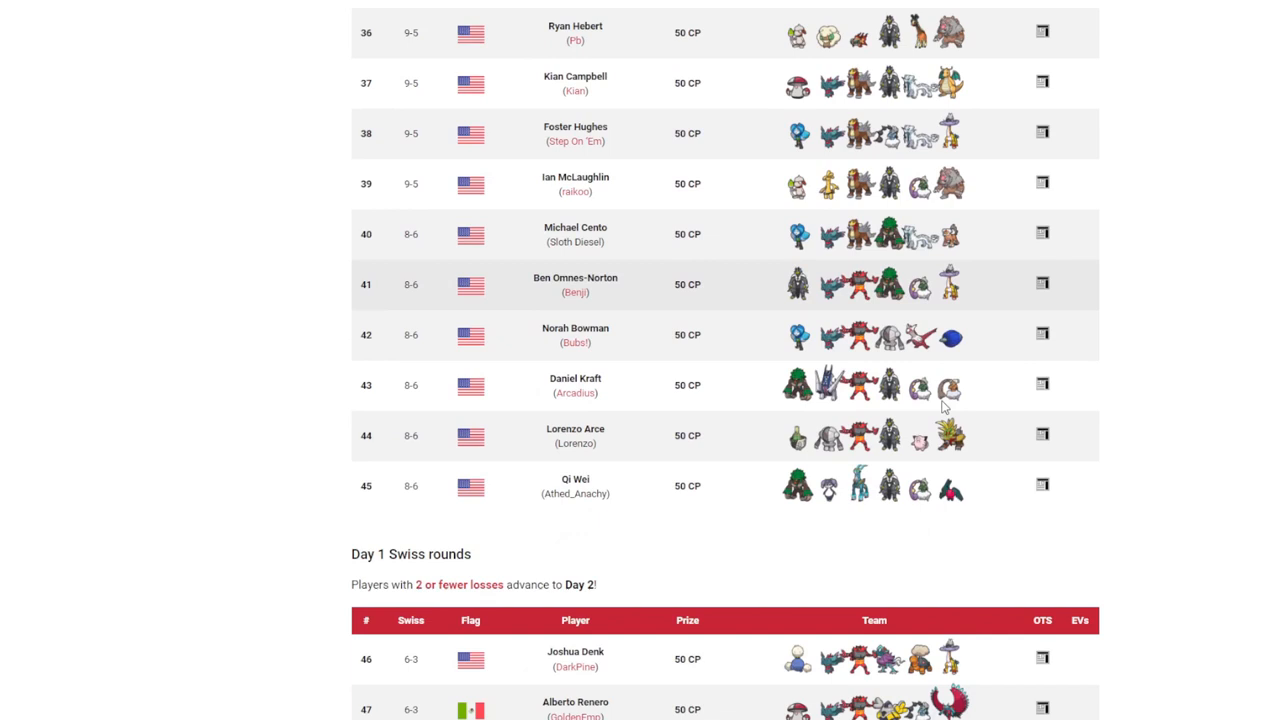
pyautogui.scroll(-3)
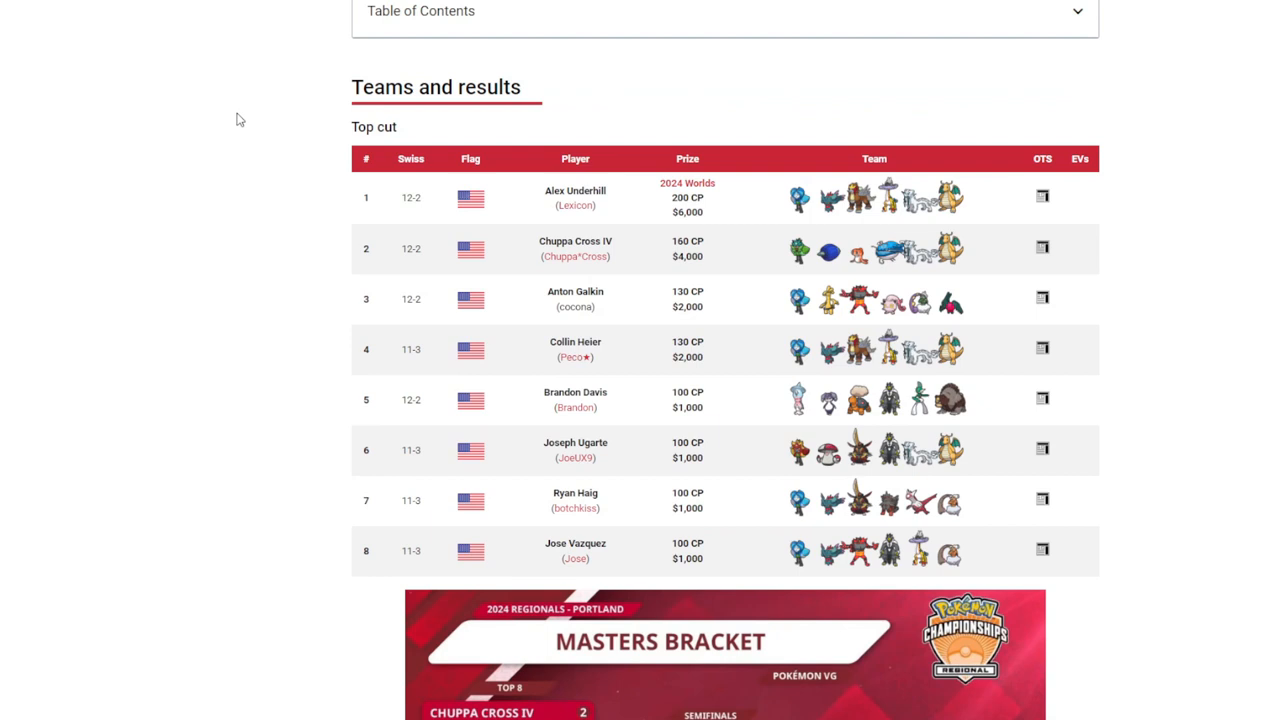
pyautogui.moveTo(384, 90)
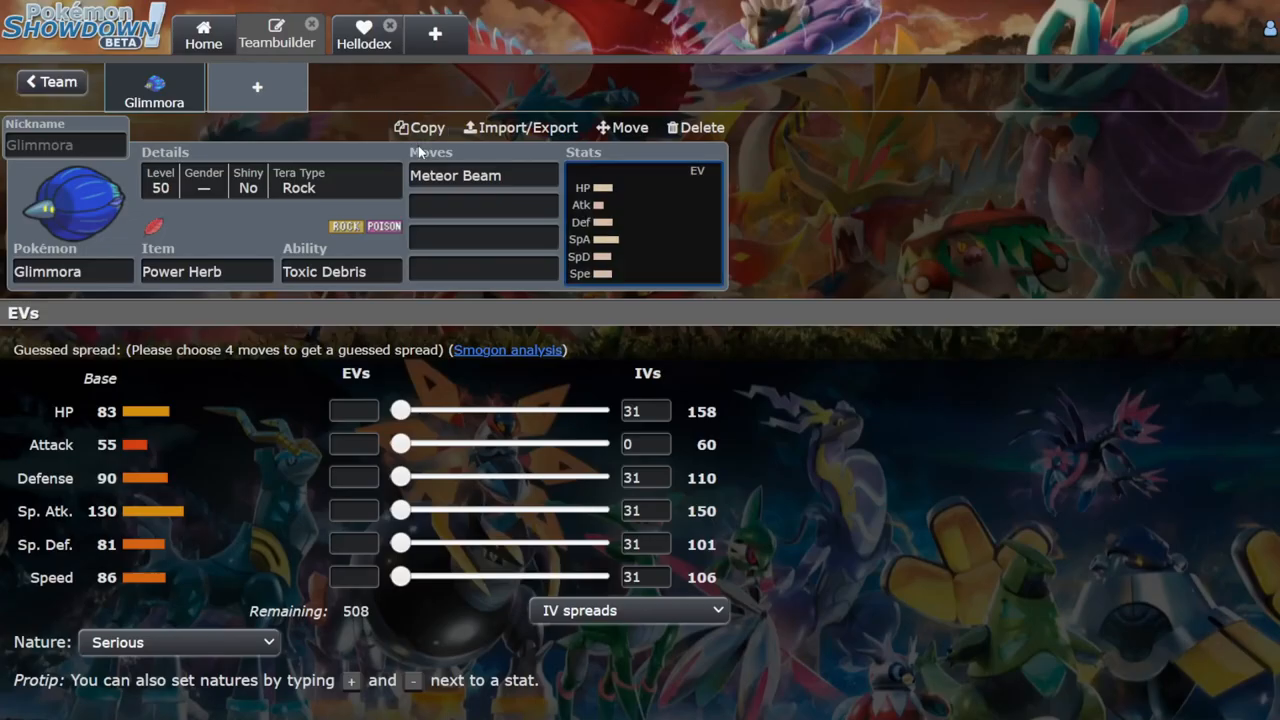
# Step: Fill Glimmora's remaining moves with Sludge Bomb, Mortal Spin and Spiky Shield
pyautogui.write('slu')
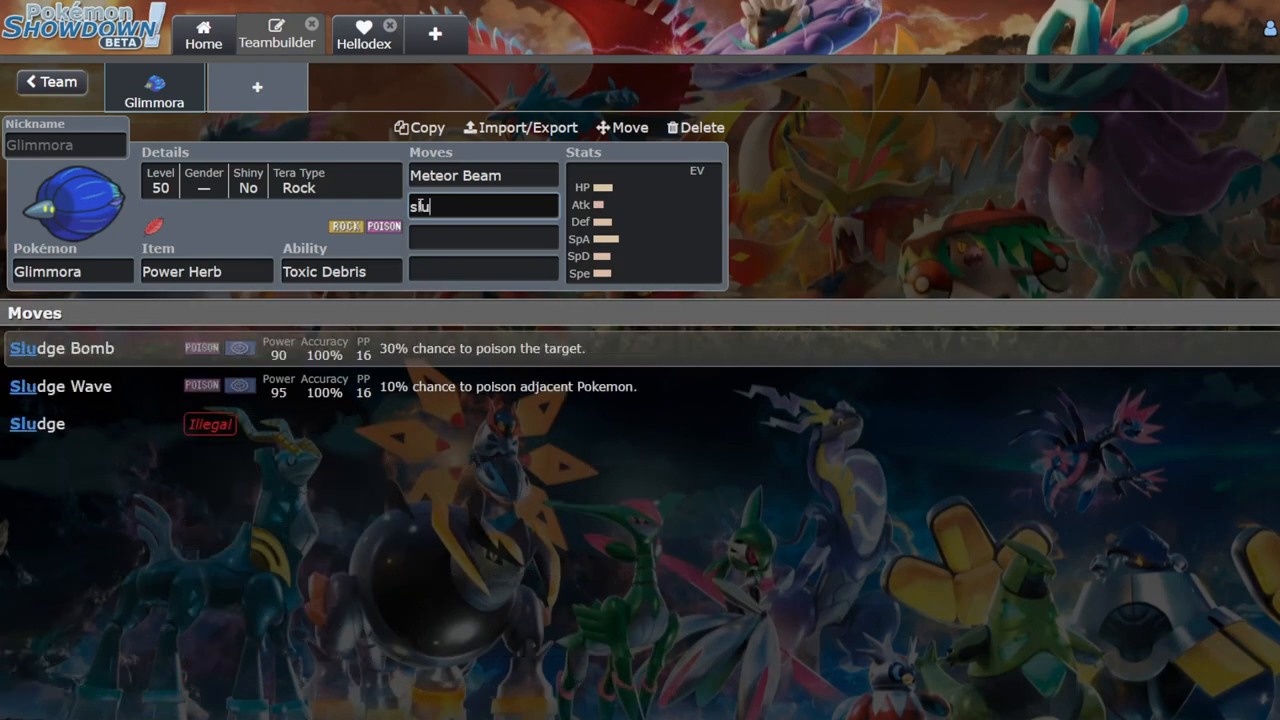
pyautogui.click(60, 348)
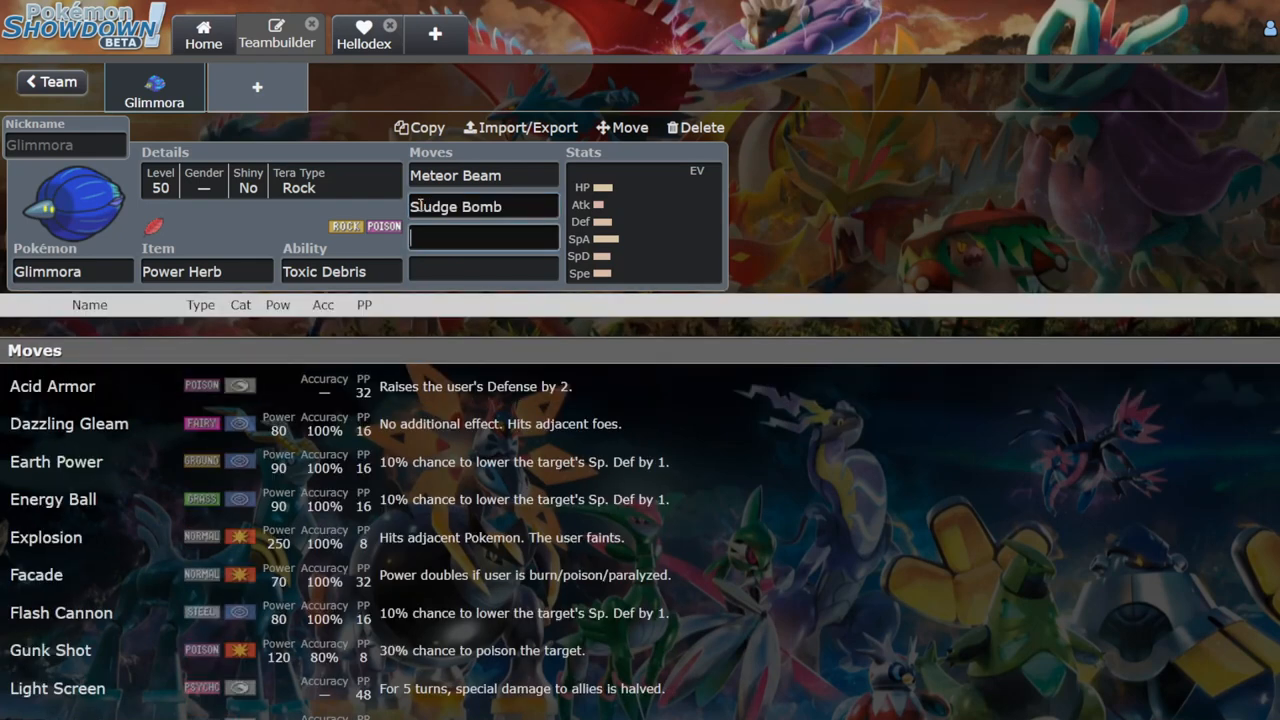
pyautogui.write('s')
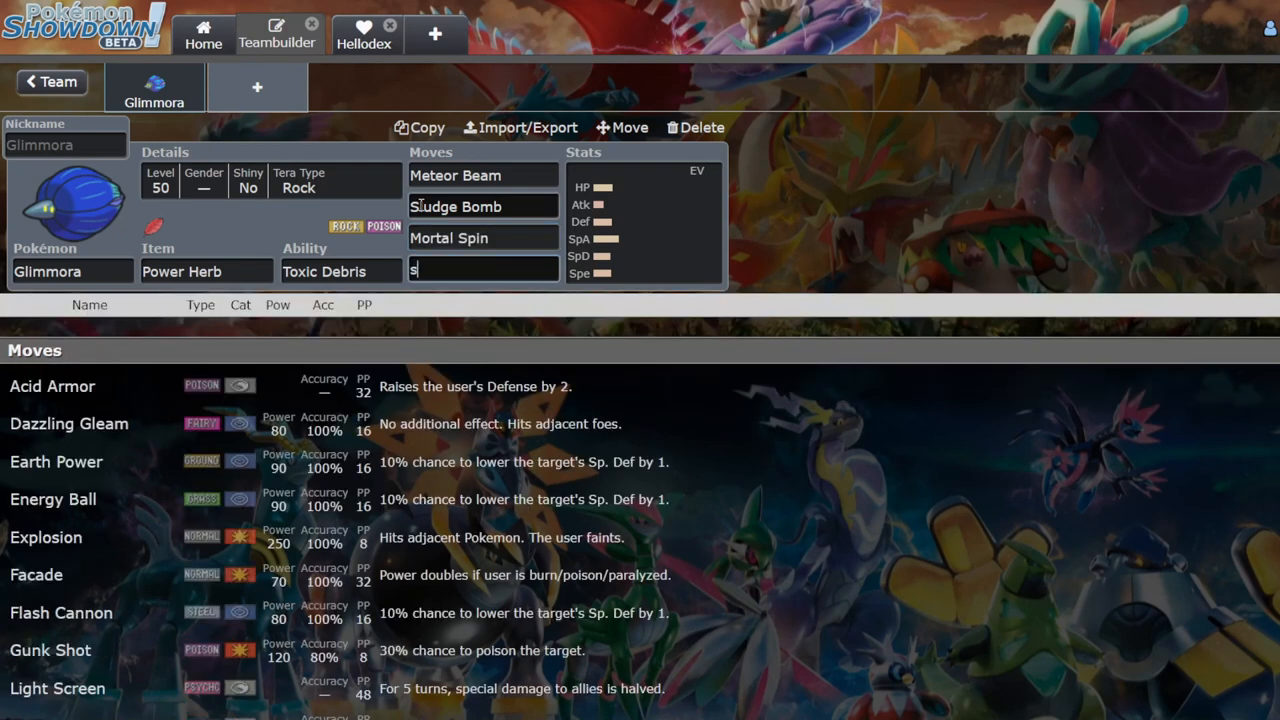
pyautogui.write('piky Shield')
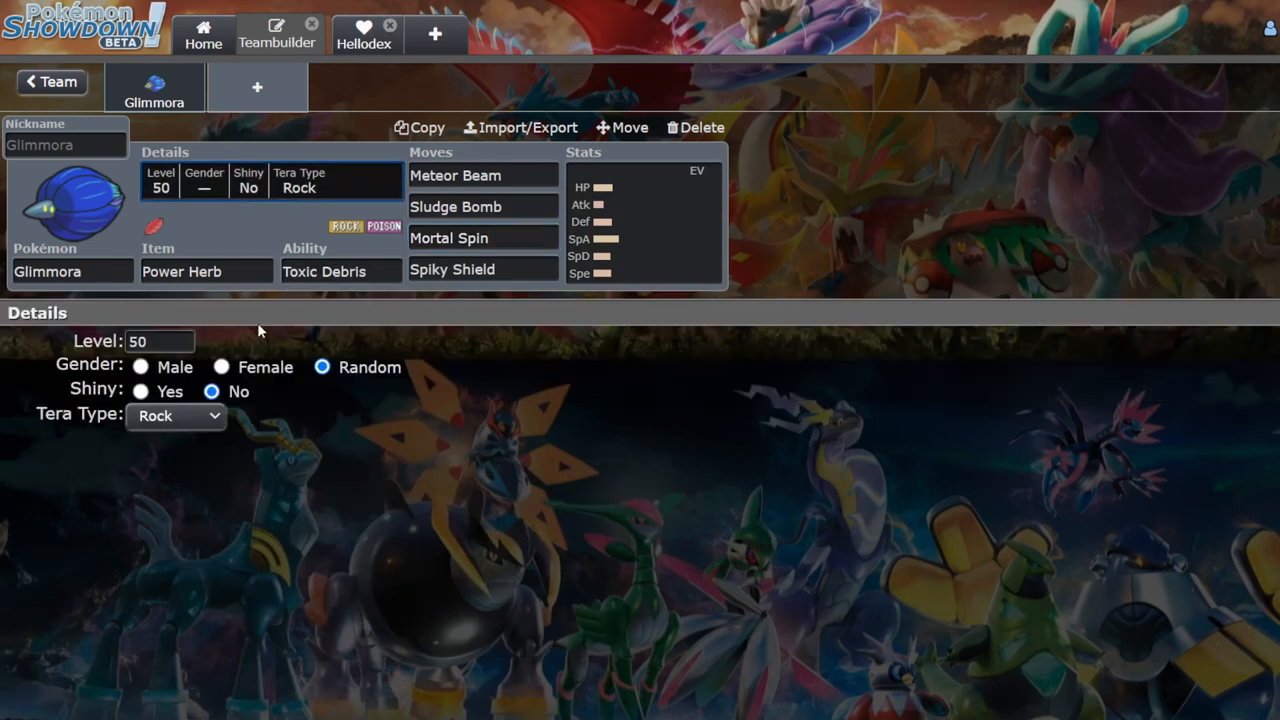
pyautogui.click(176, 416)
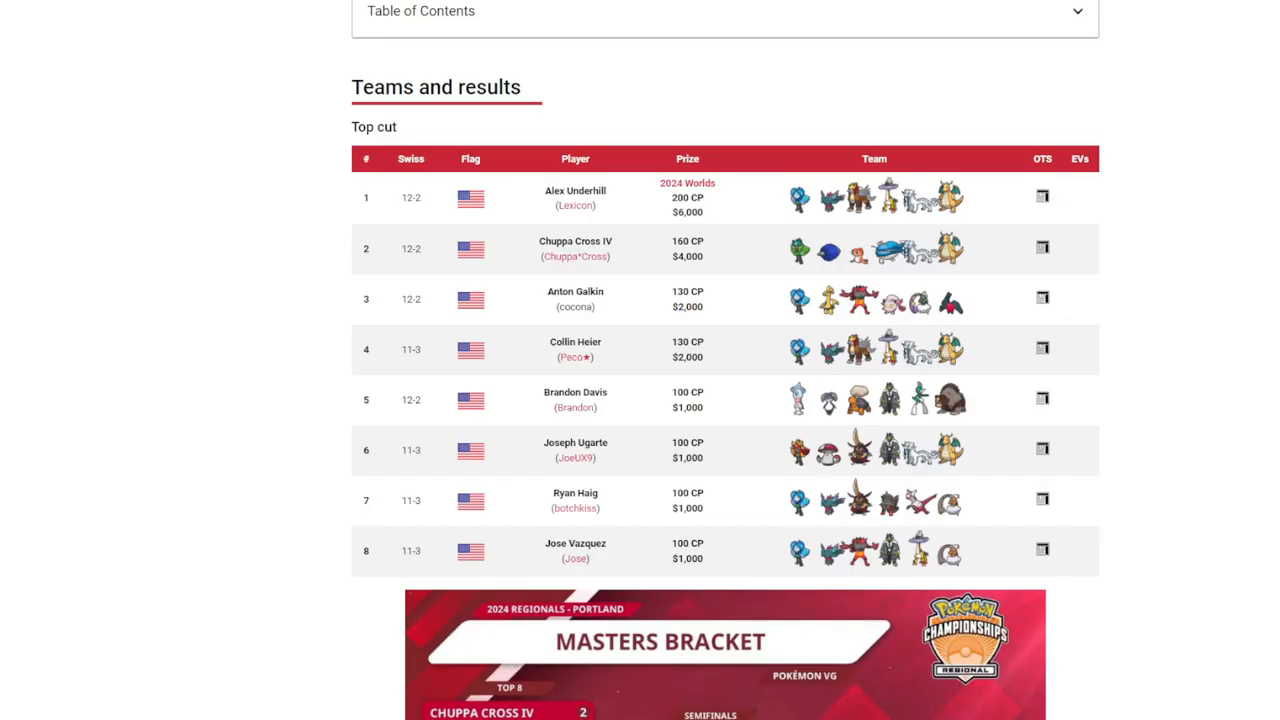
pyautogui.moveTo(508, 80)
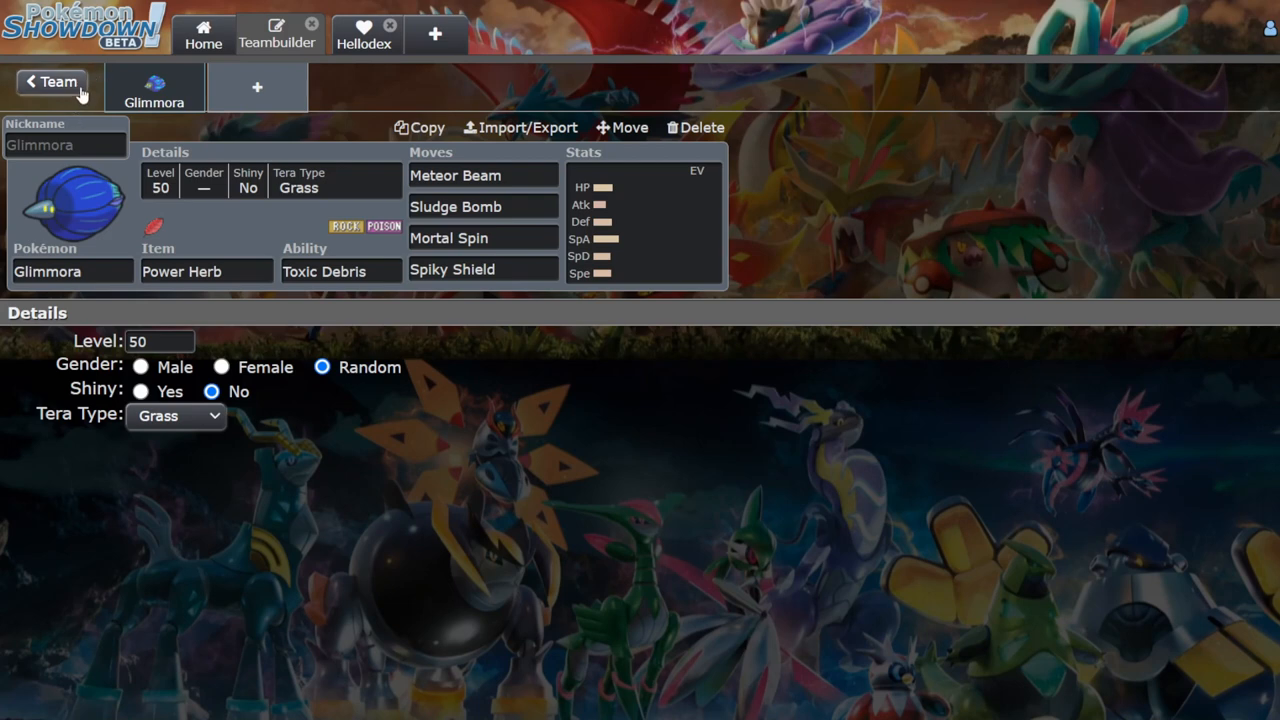
# Step: Reopen the six-member team of Entei through Ogerpon and scroll down its overview
pyautogui.click(52, 82)
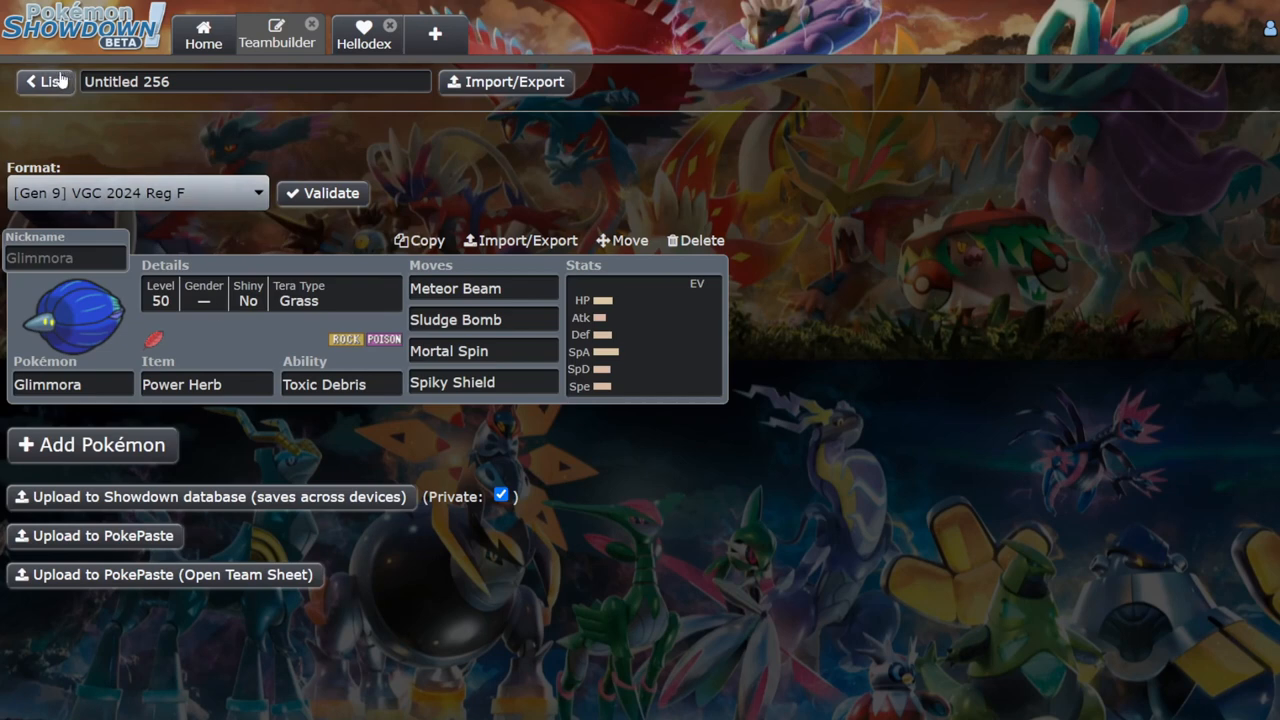
pyautogui.click(136, 192)
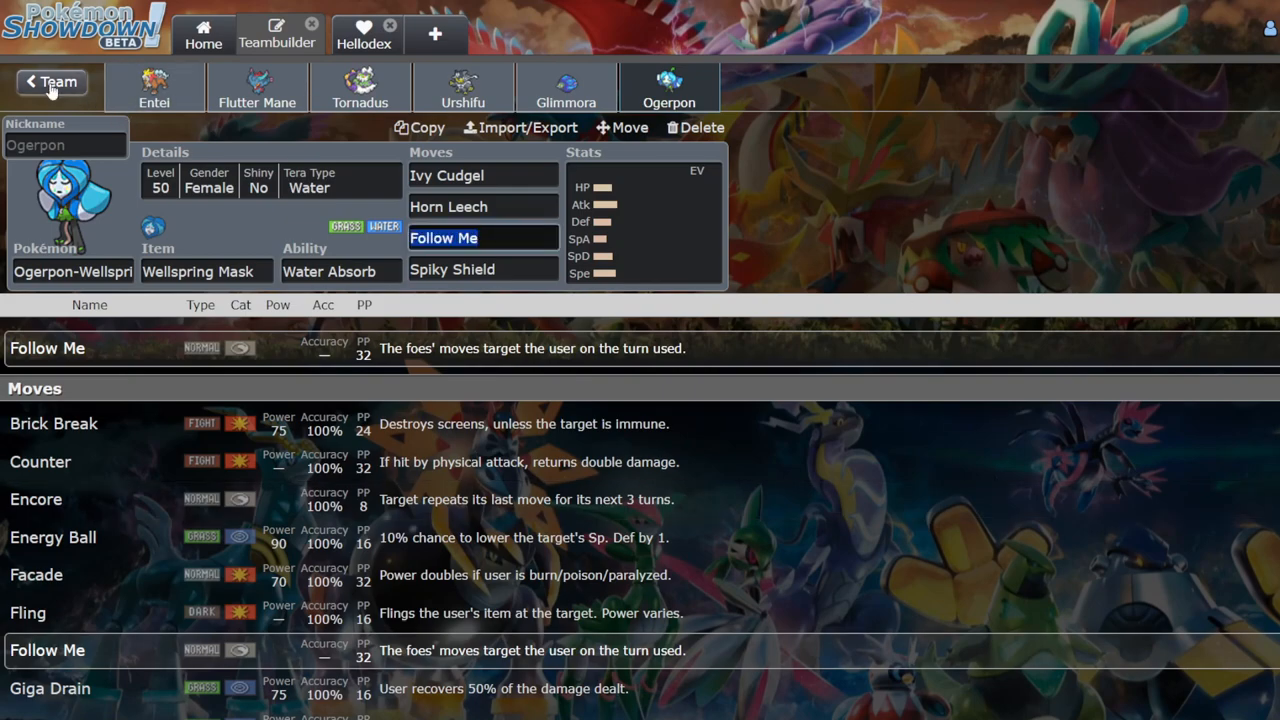
pyautogui.click(50, 82)
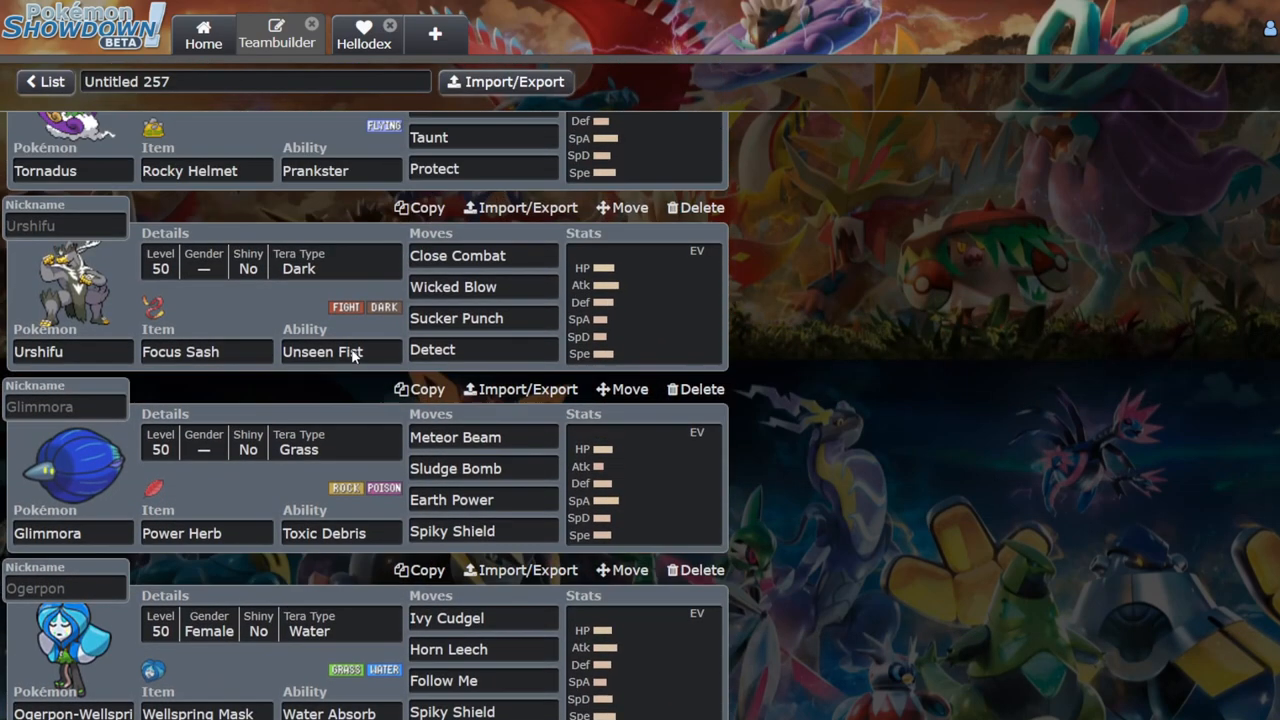
pyautogui.scroll(-3)
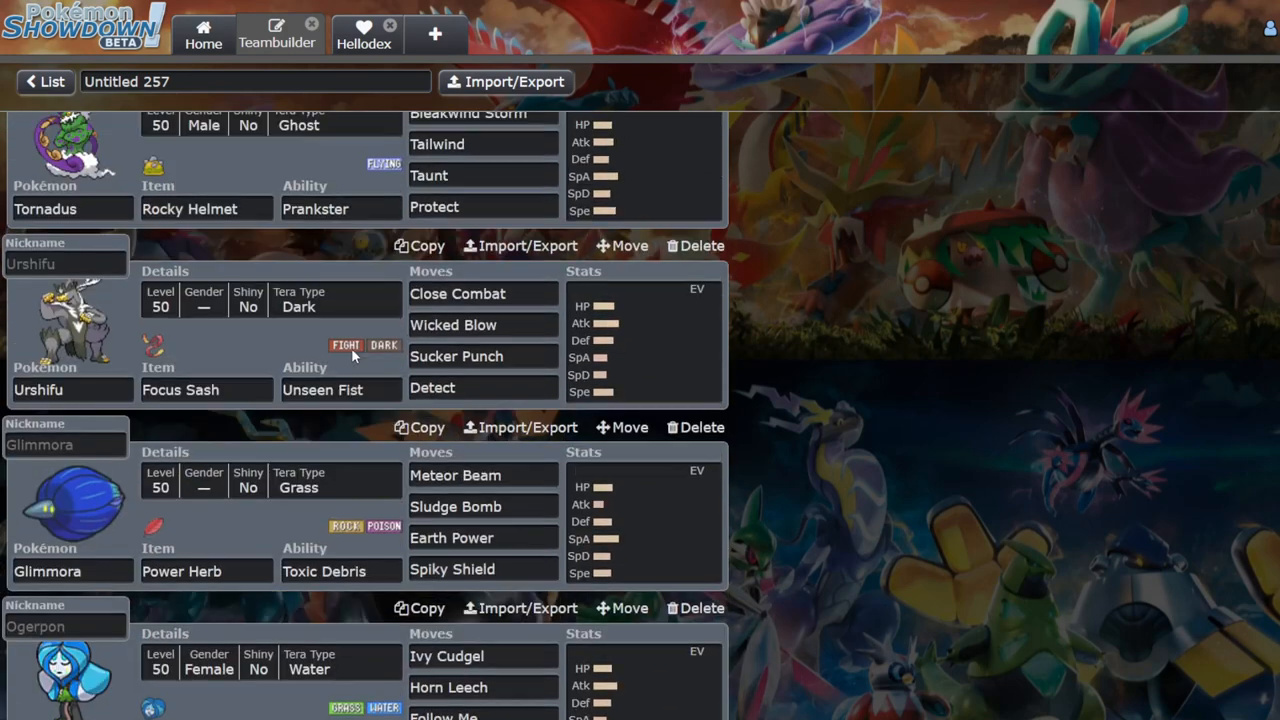
pyautogui.scroll(-3)
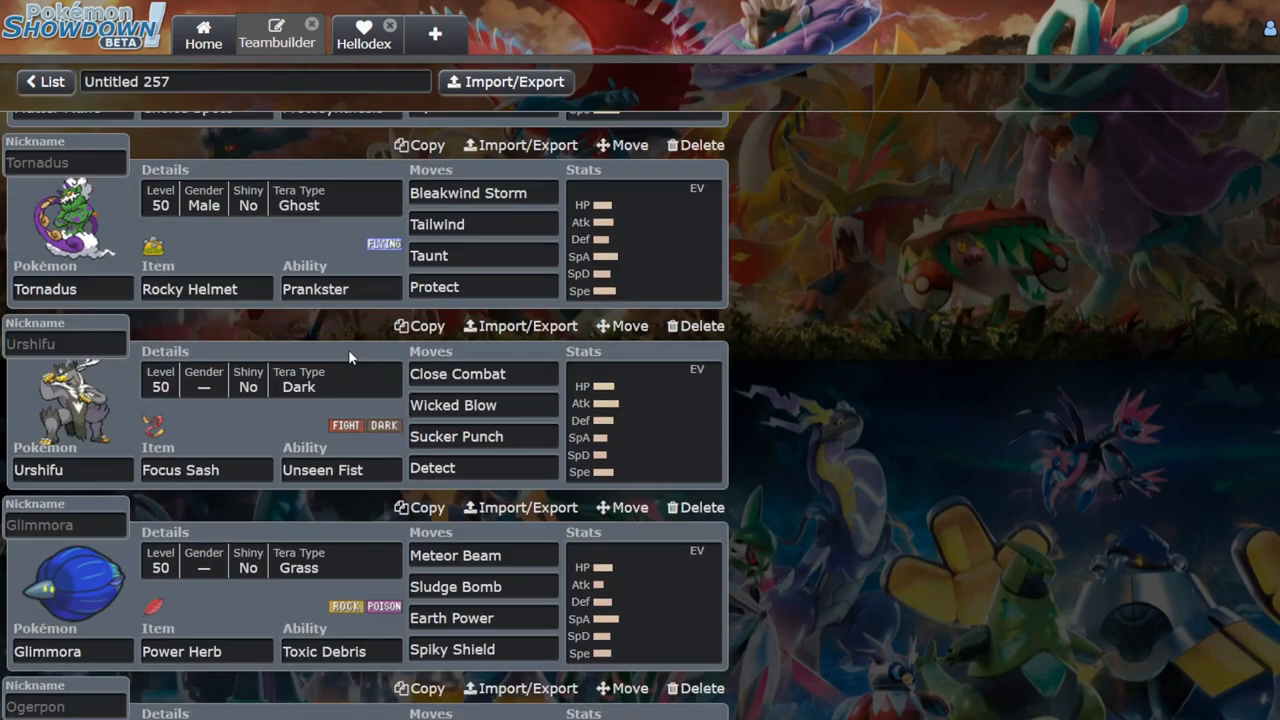
pyautogui.scroll(-3)
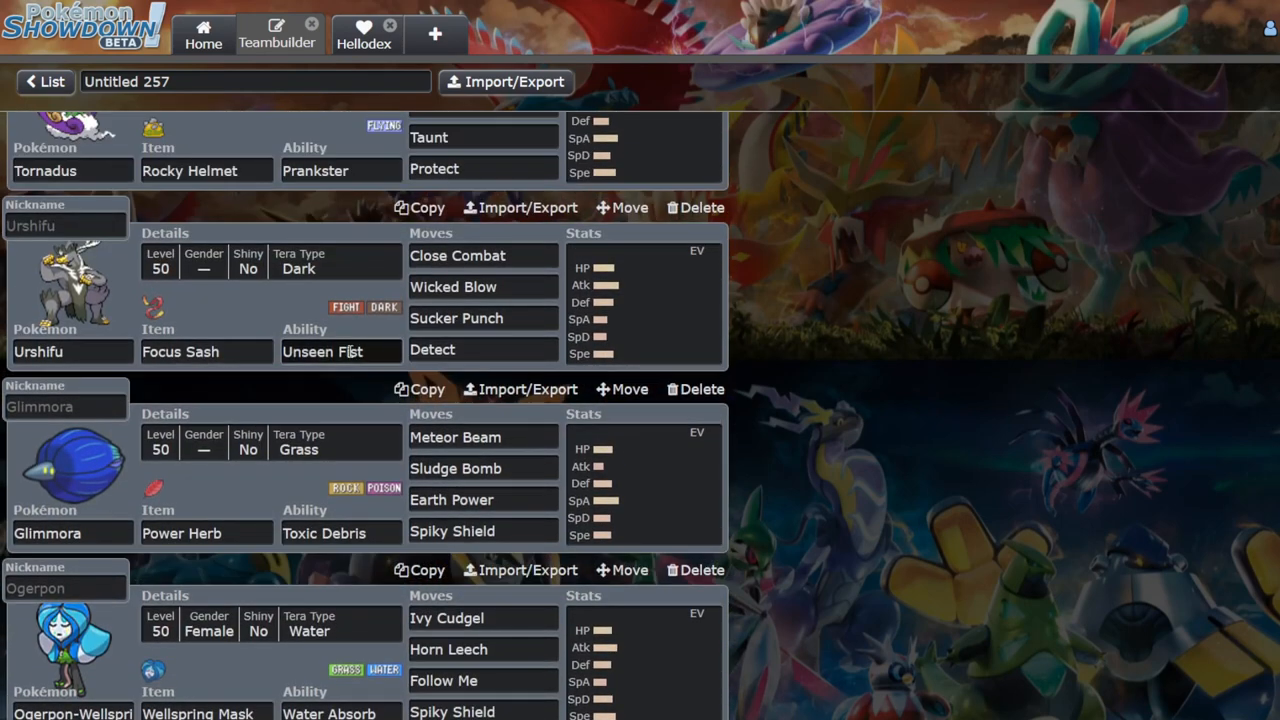
pyautogui.moveTo(920, 648)
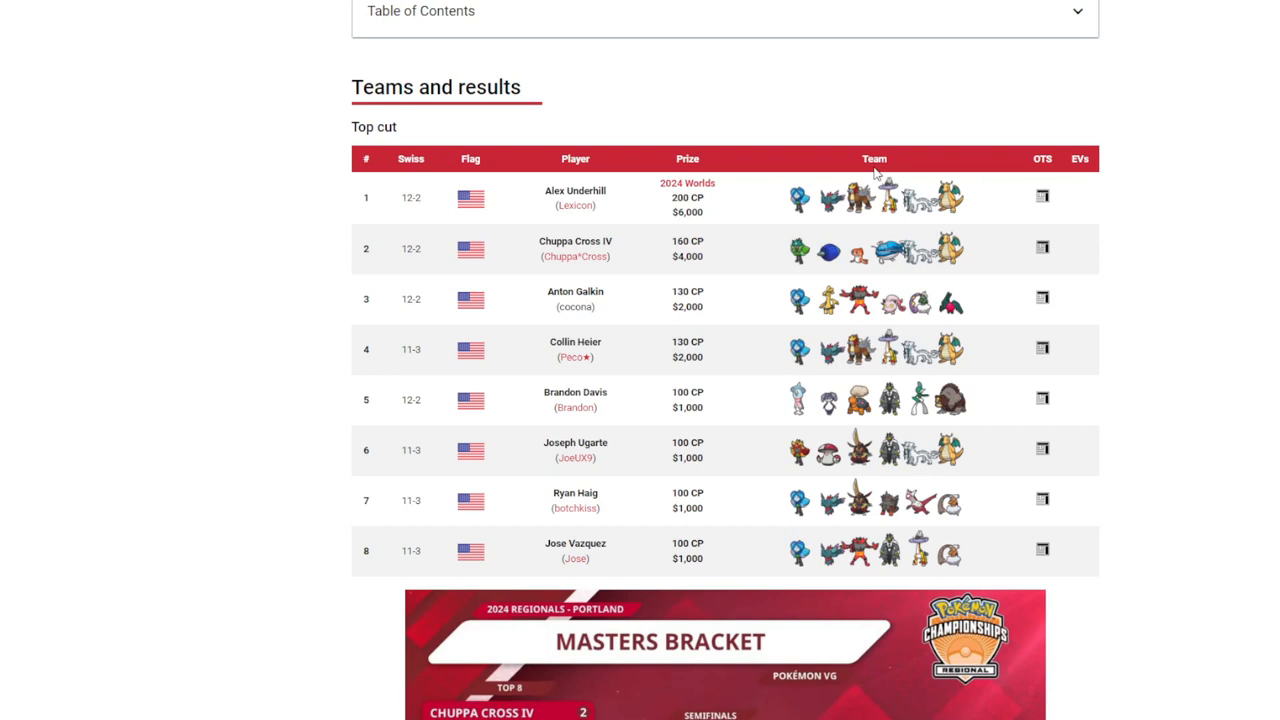
pyautogui.moveTo(912, 168)
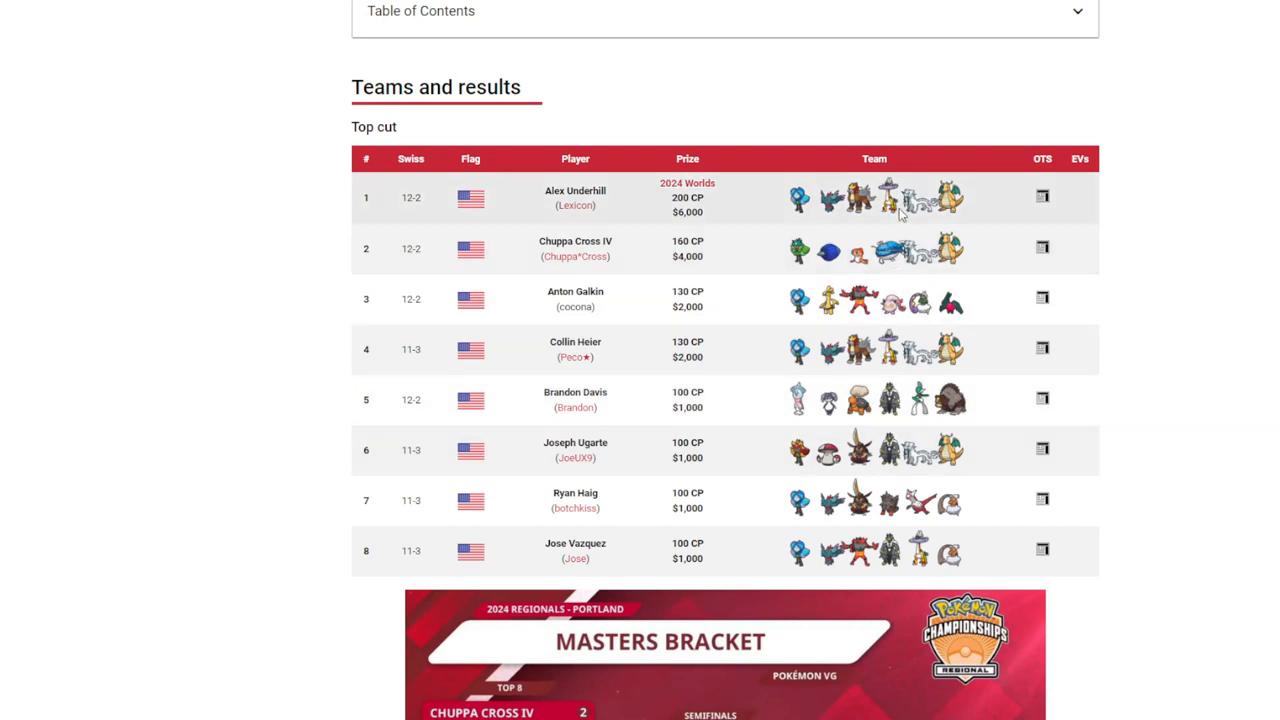
pyautogui.moveTo(970, 244)
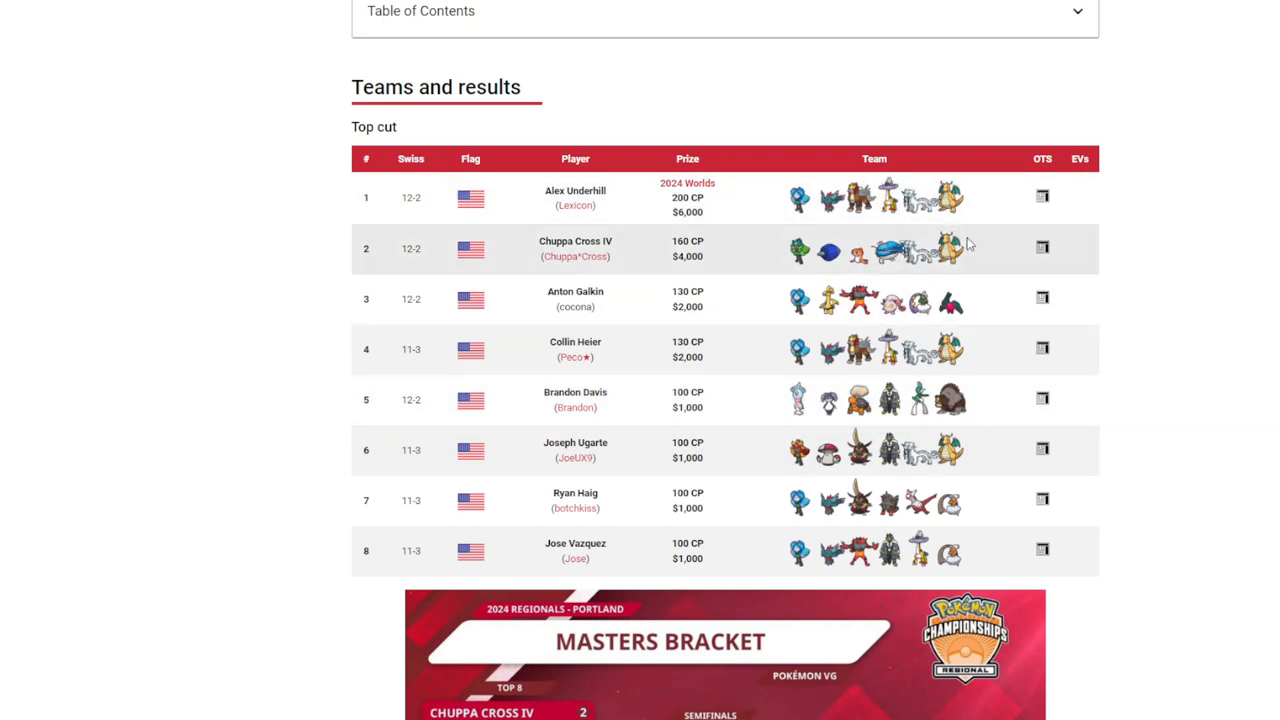
pyautogui.moveTo(878, 340)
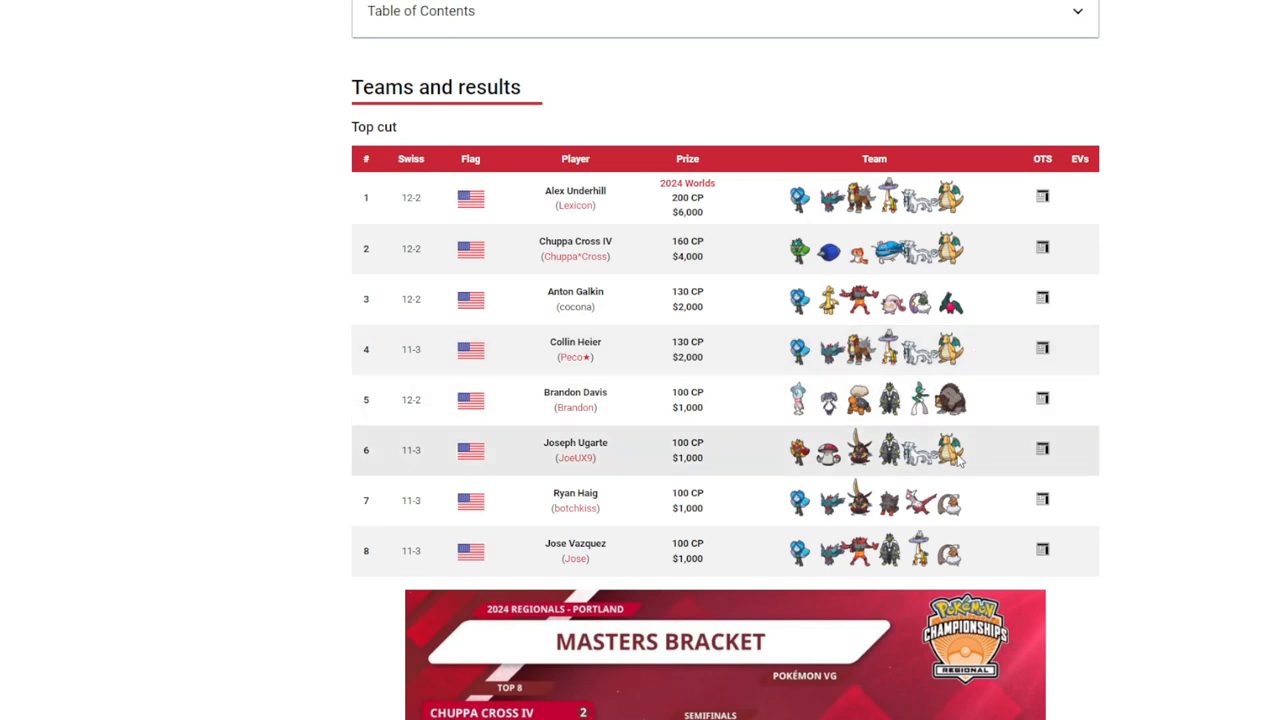
pyautogui.moveTo(958, 460)
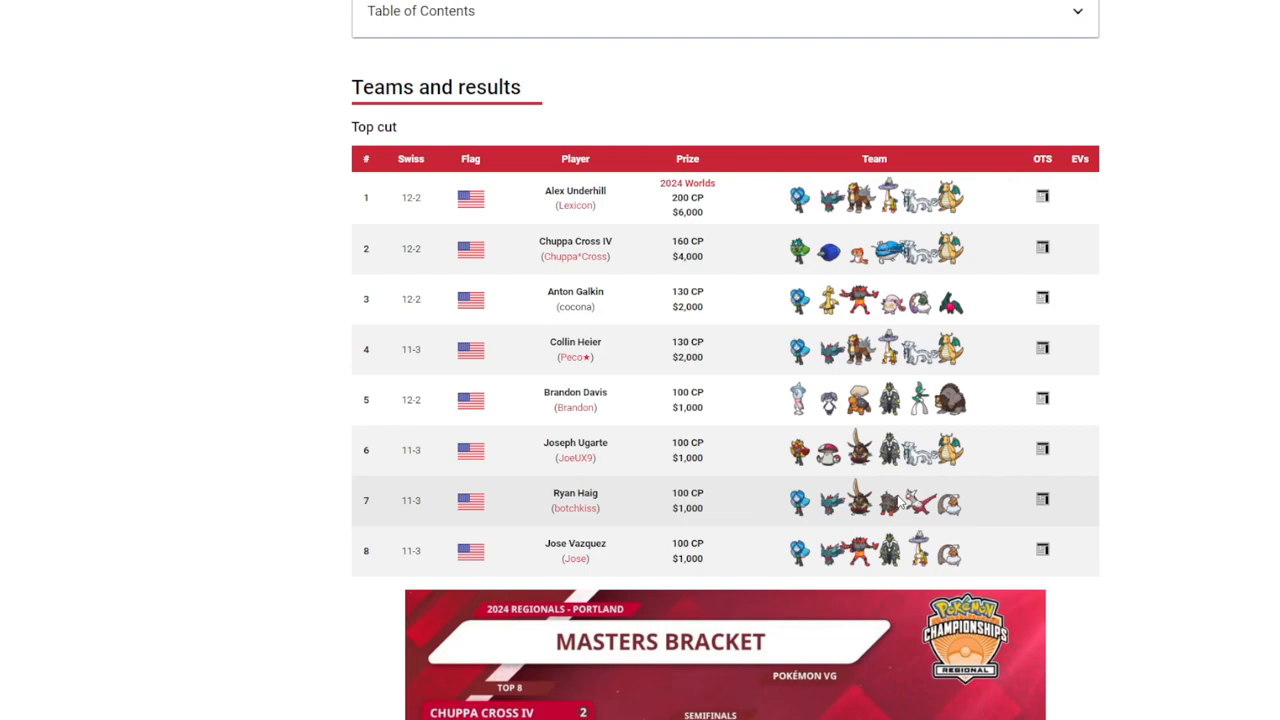
pyautogui.scroll(-3)
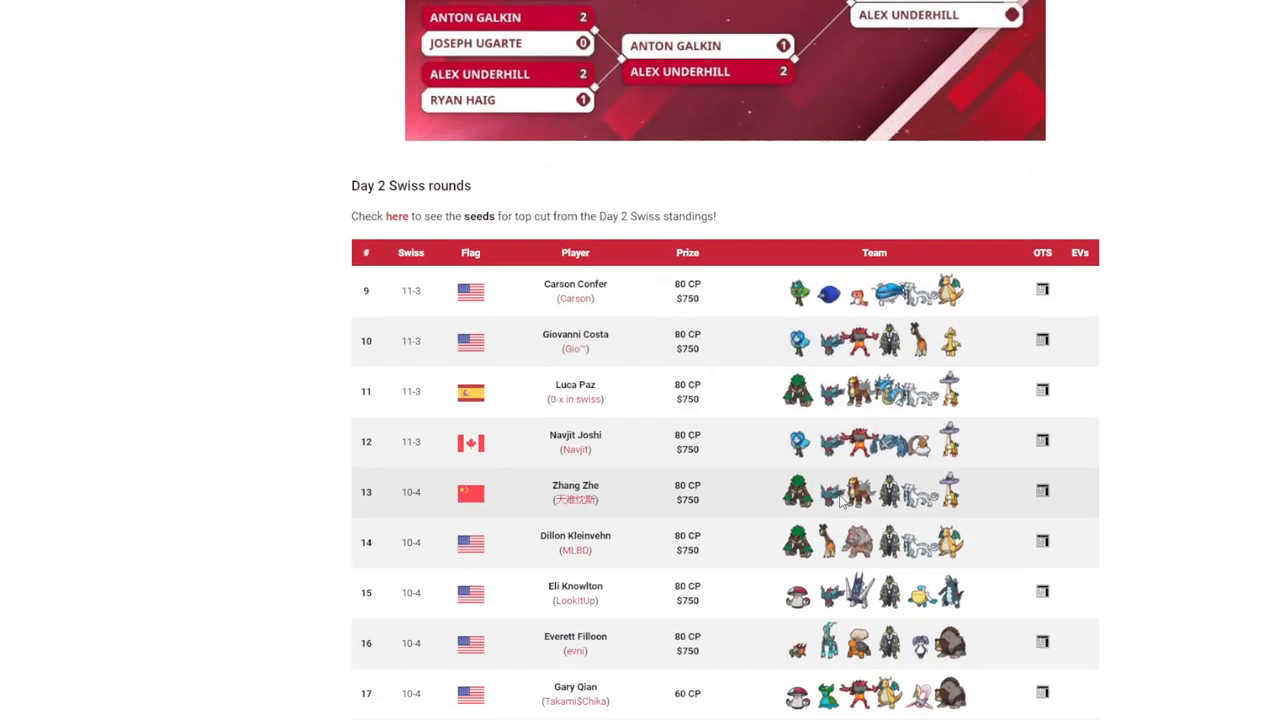
pyautogui.scroll(-3)
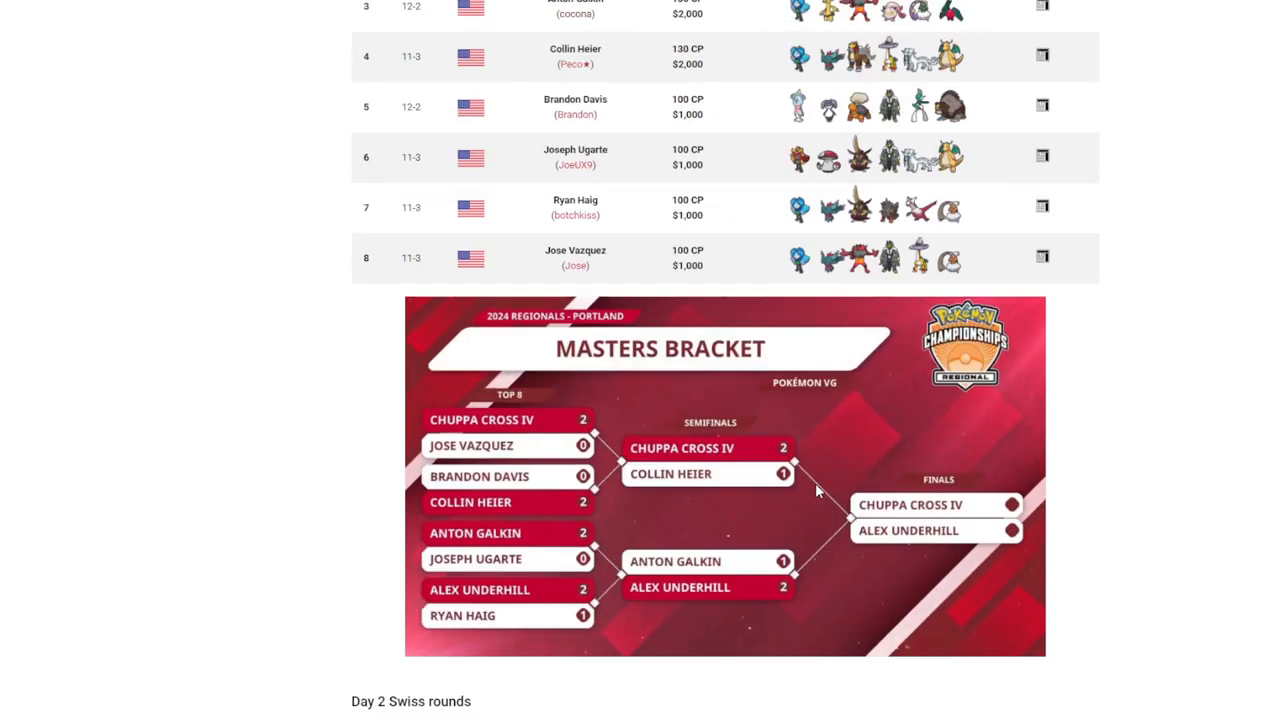
pyautogui.scroll(-3)
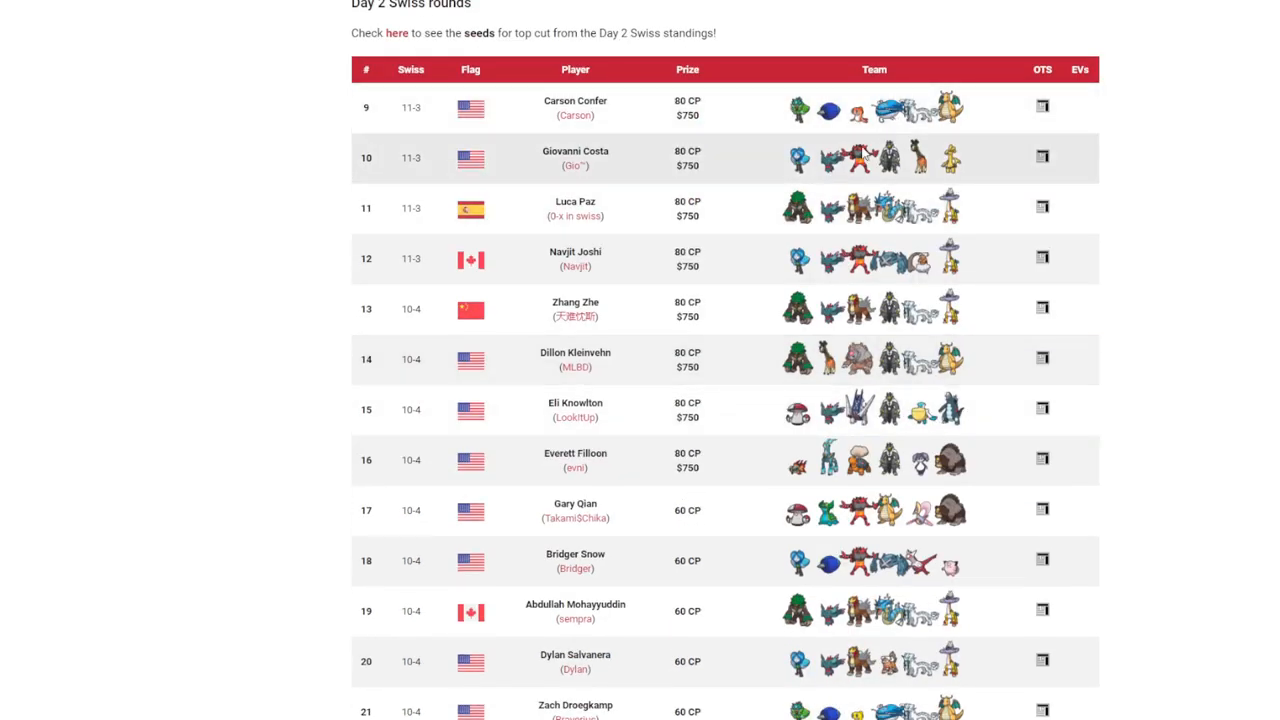
pyautogui.moveTo(862, 158)
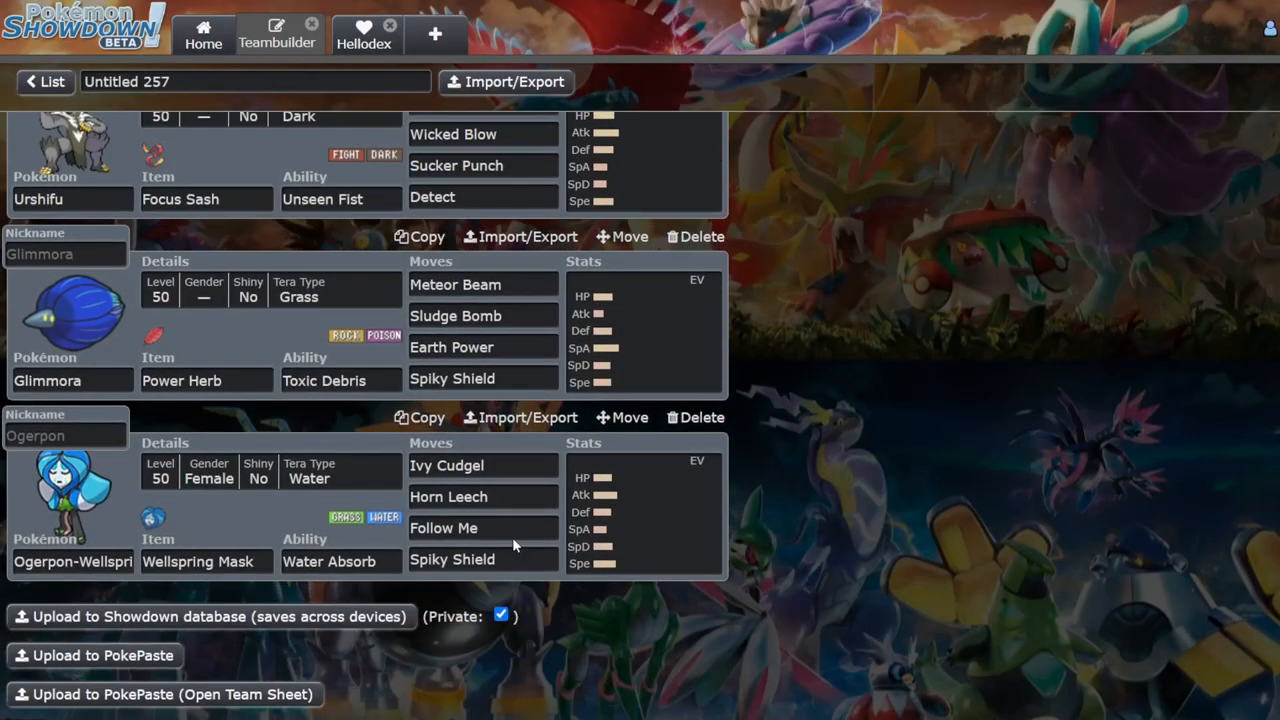
# Step: Scroll the Portland top cut teams on Victory Road, then return to the Showdown team
pyautogui.click(484, 496)
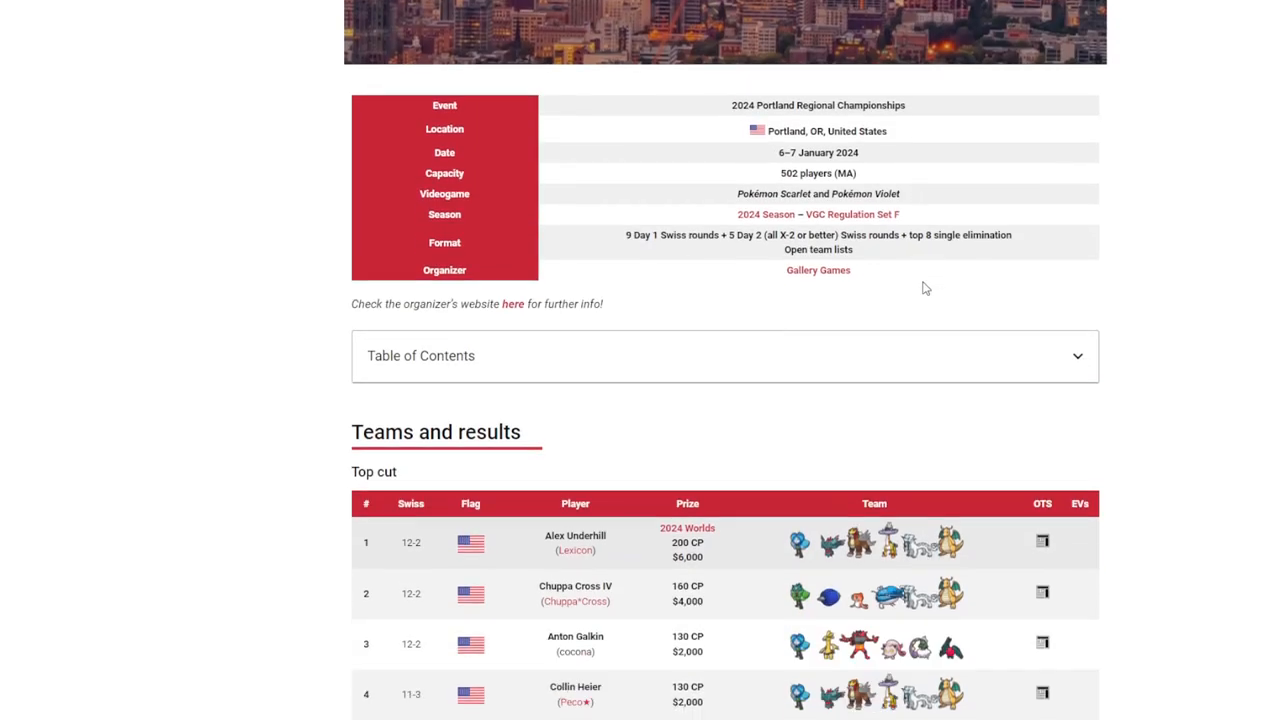
pyautogui.scroll(-3)
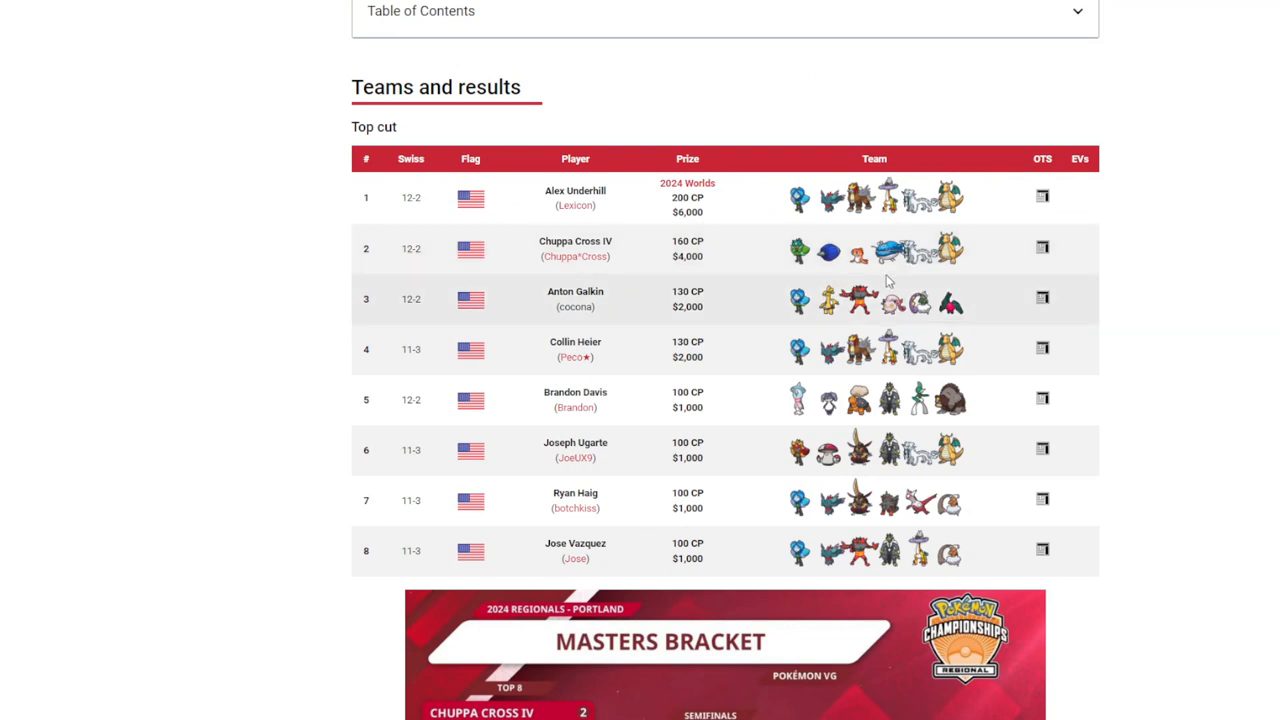
pyautogui.moveTo(888, 280)
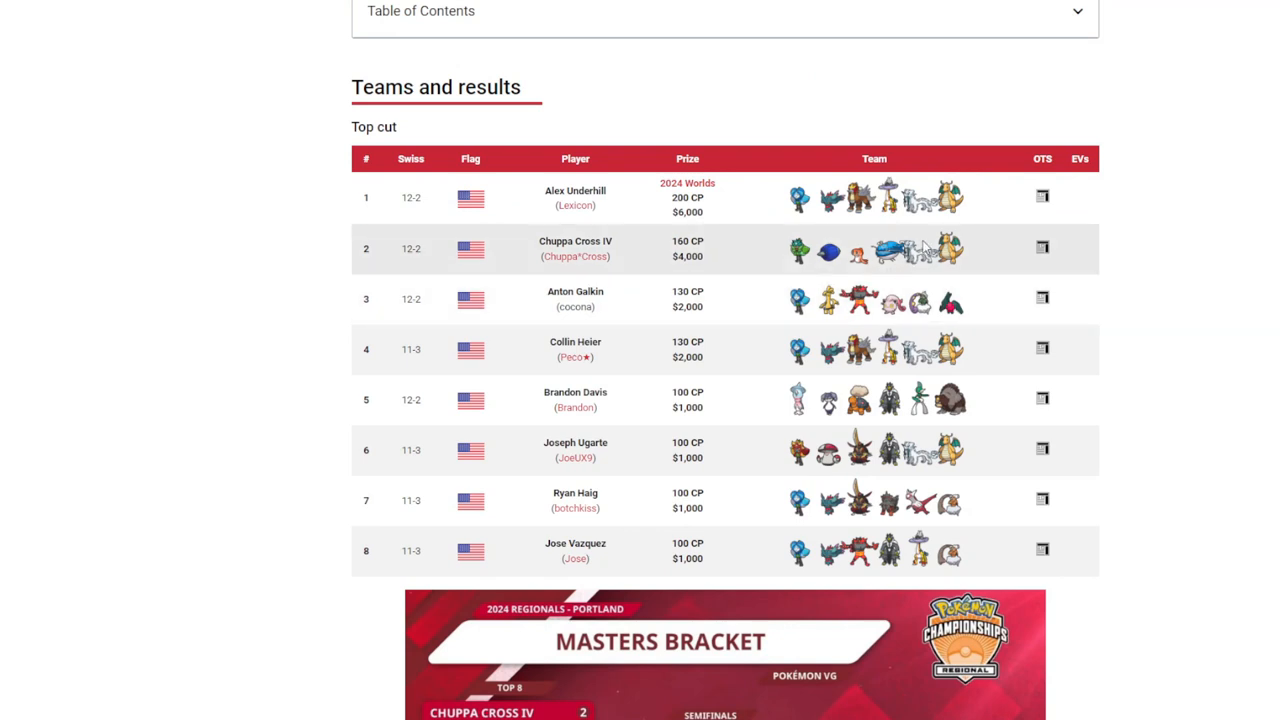
pyautogui.scroll(-3)
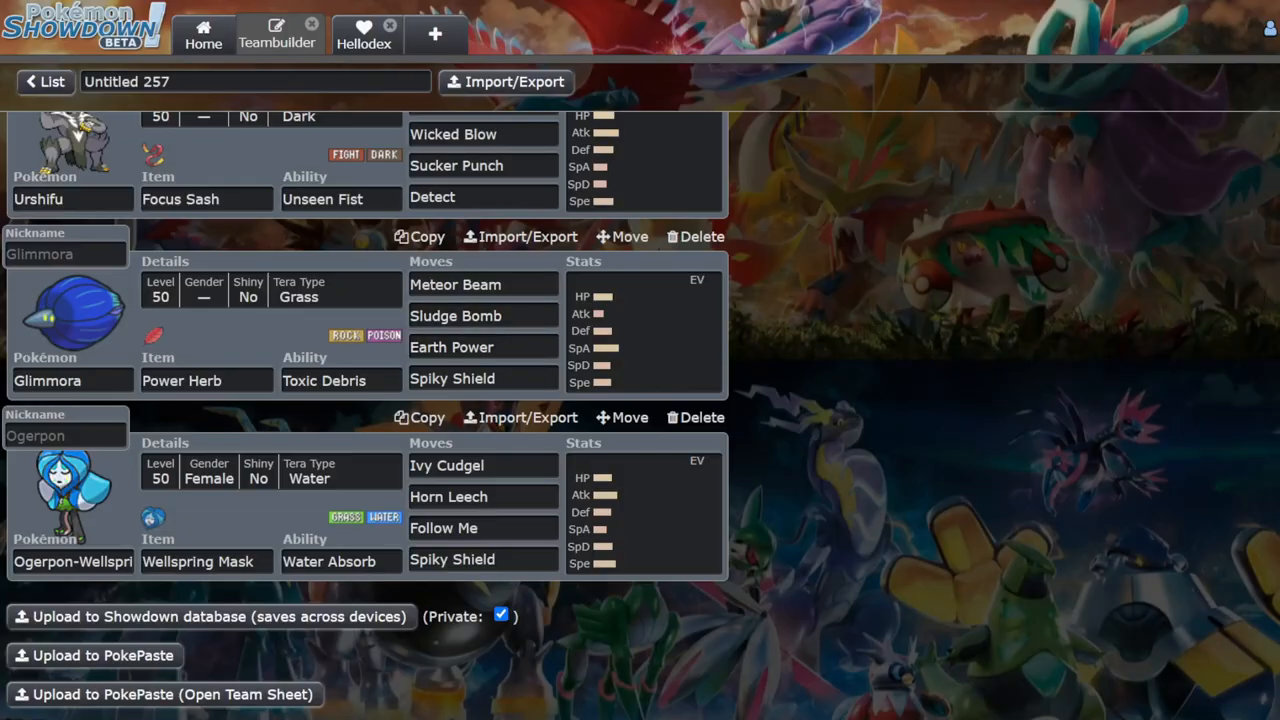
pyautogui.click(484, 284)
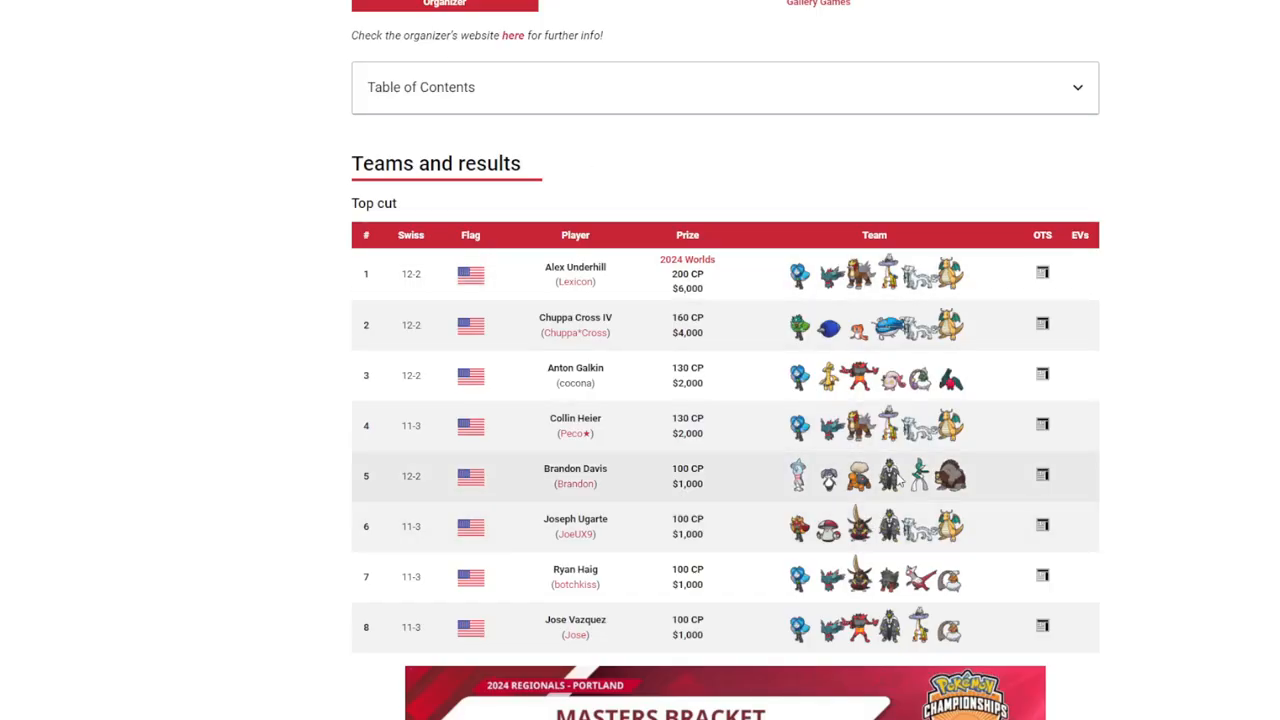
pyautogui.moveTo(992, 604)
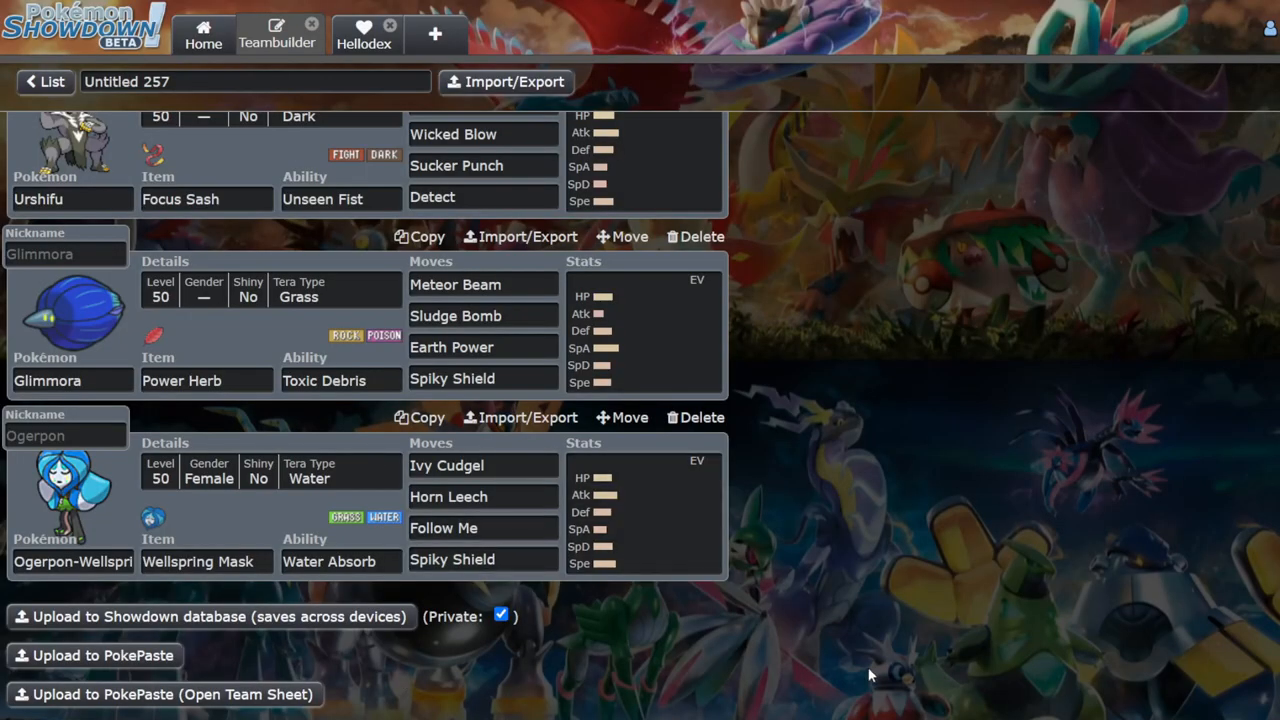
pyautogui.moveTo(896, 680)
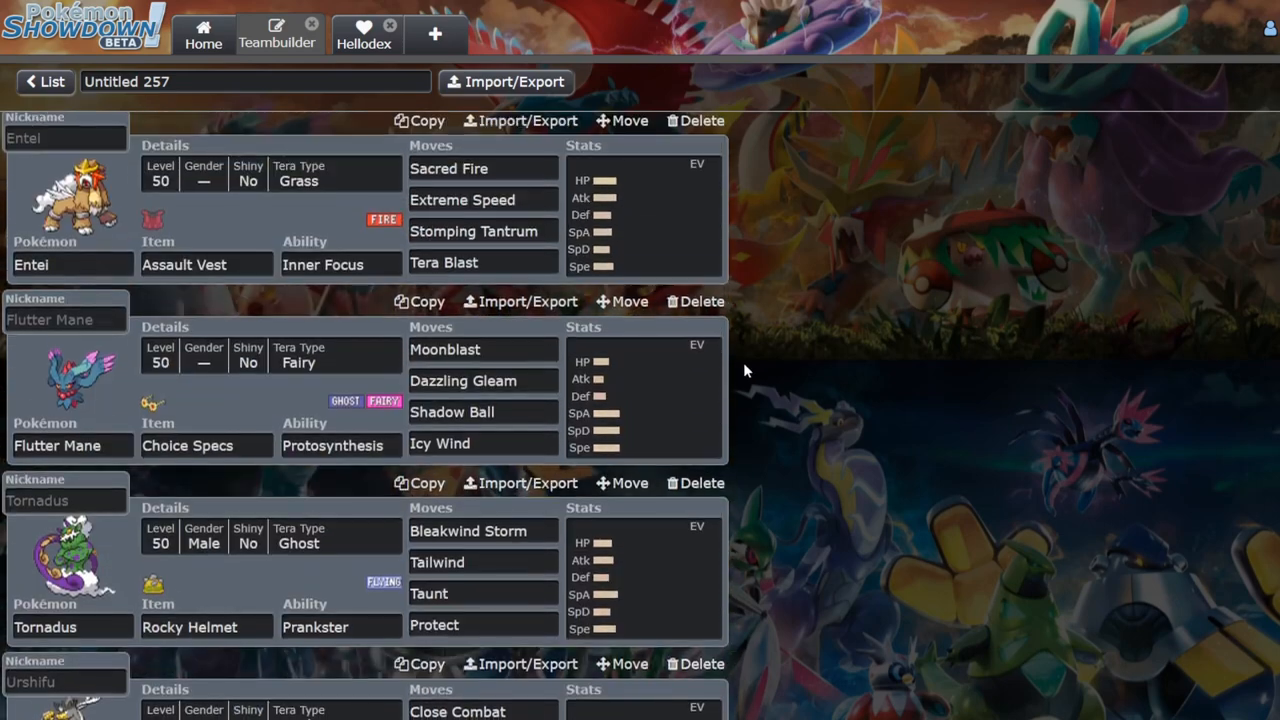
# Step: Scroll down the Reg F team from Entei to Glimmora in the Teambuilder
pyautogui.scroll(-3)
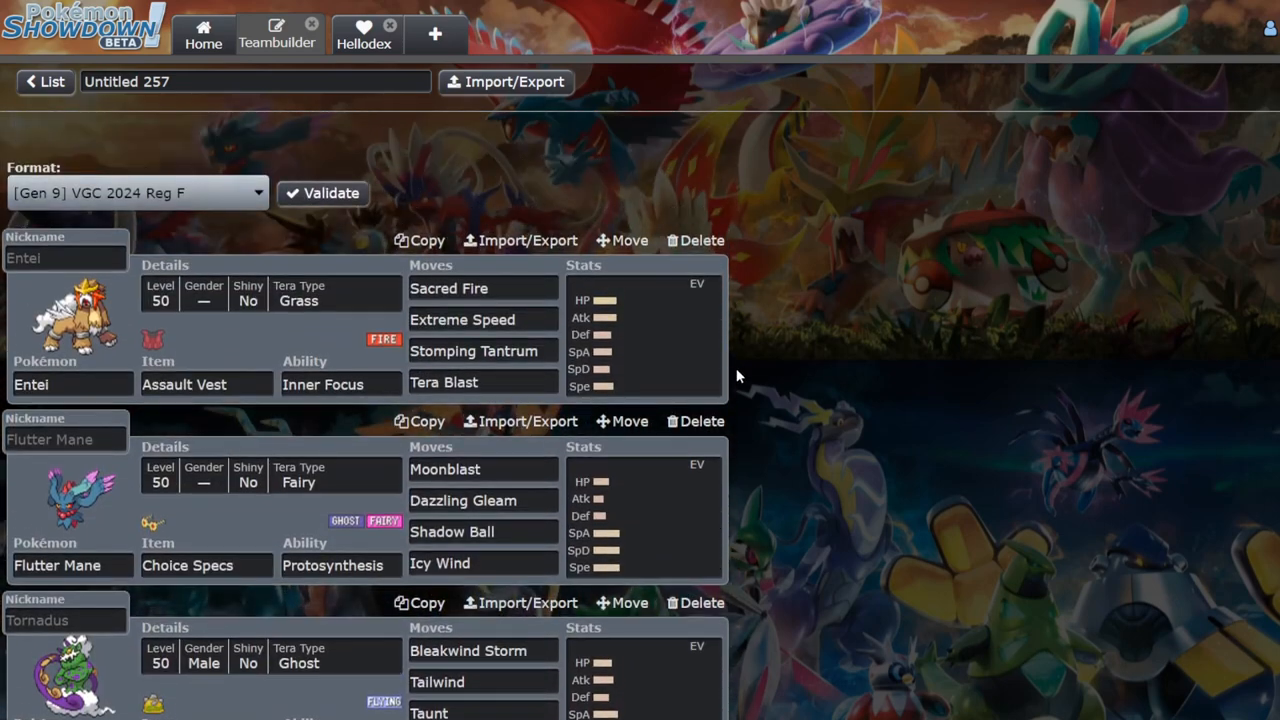
pyautogui.scroll(-3)
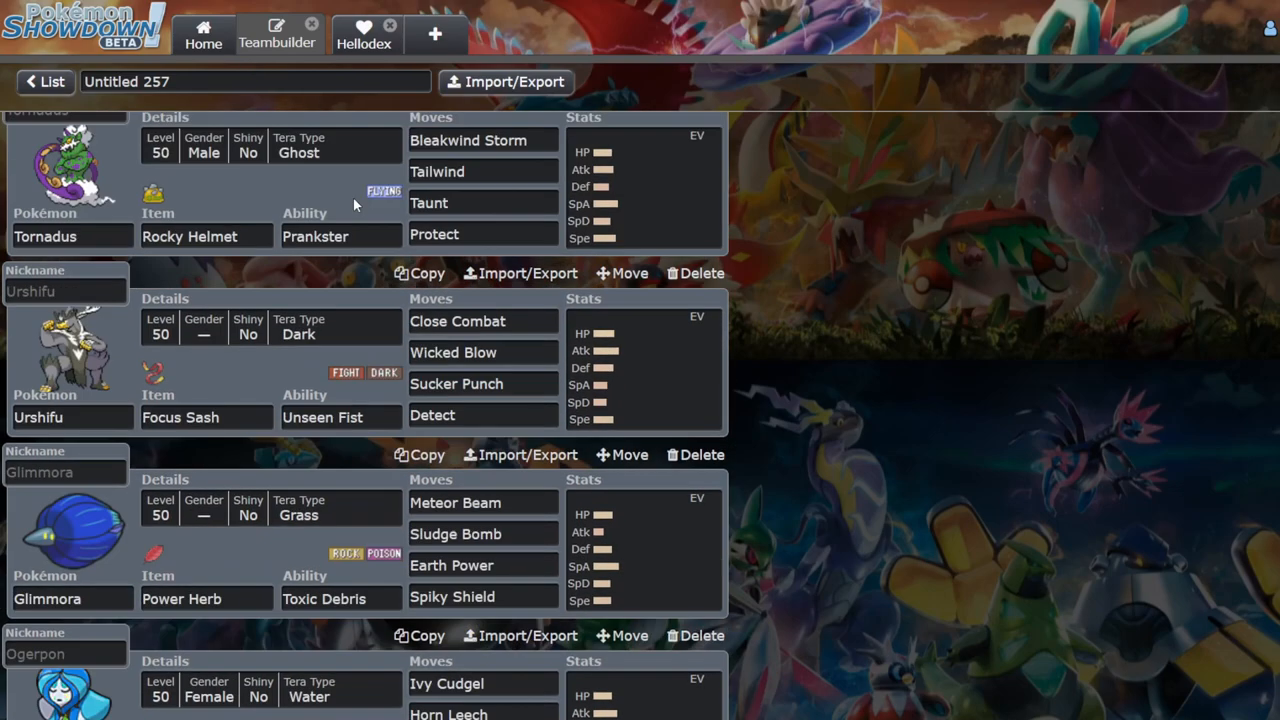
pyautogui.scroll(-3)
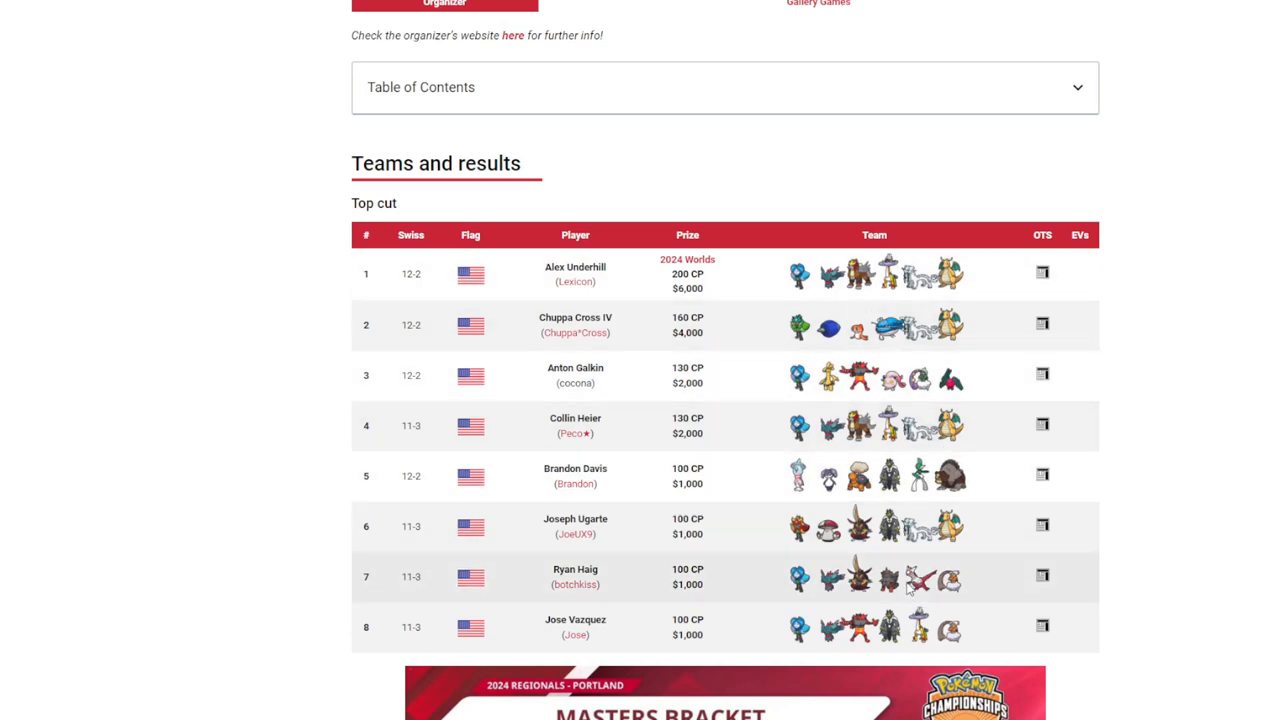
# Step: Scroll the page to reach Eric Rios's Glimmora Entei team sheet post
pyautogui.scroll(-3)
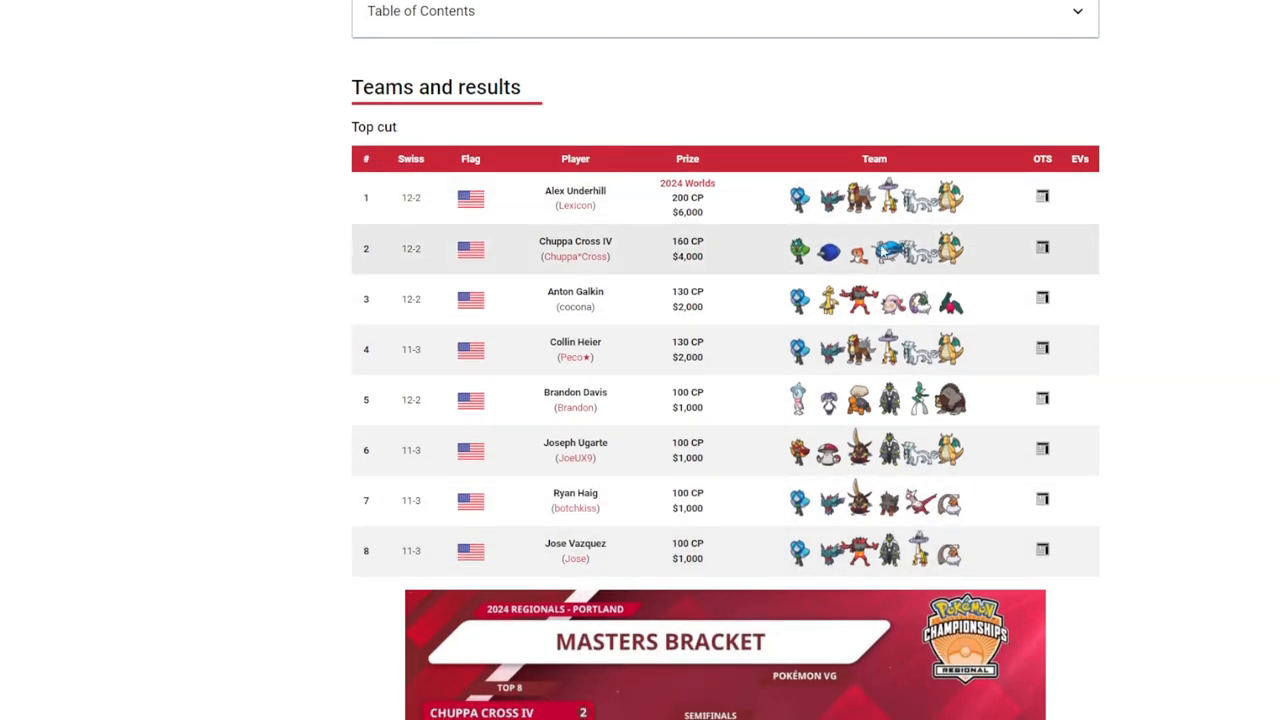
pyautogui.moveTo(844, 236)
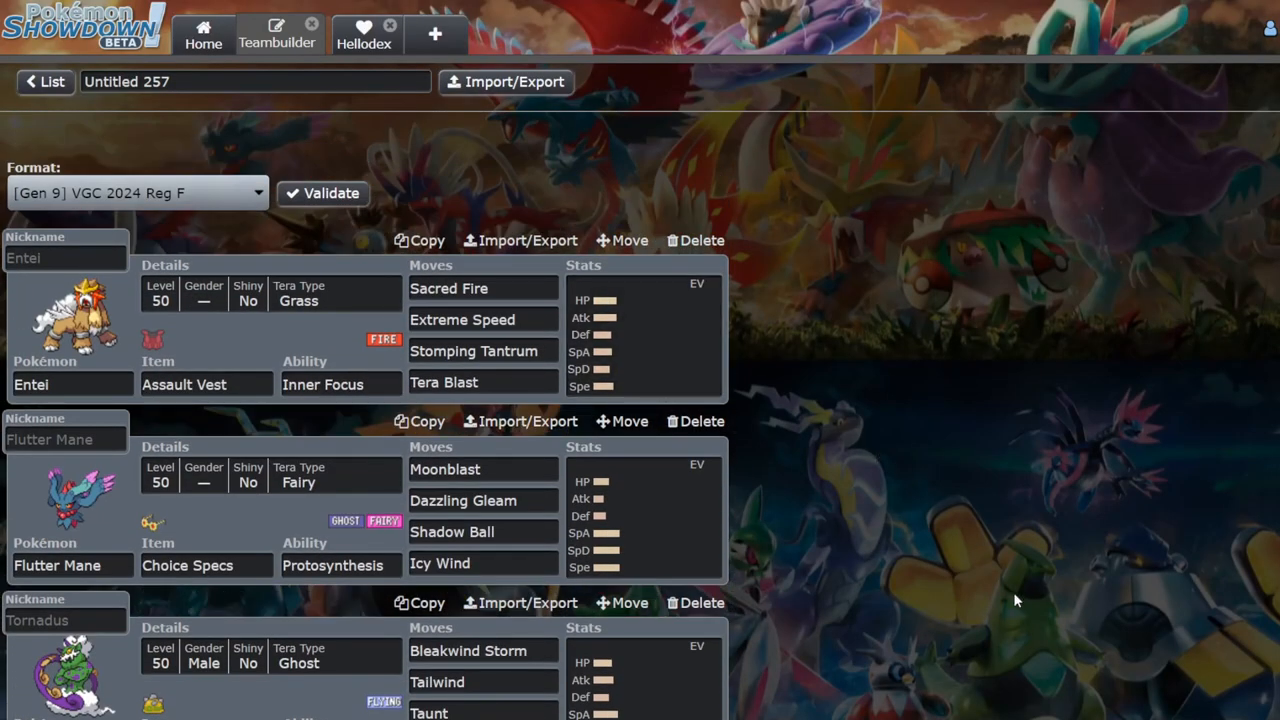
pyautogui.moveTo(952, 464)
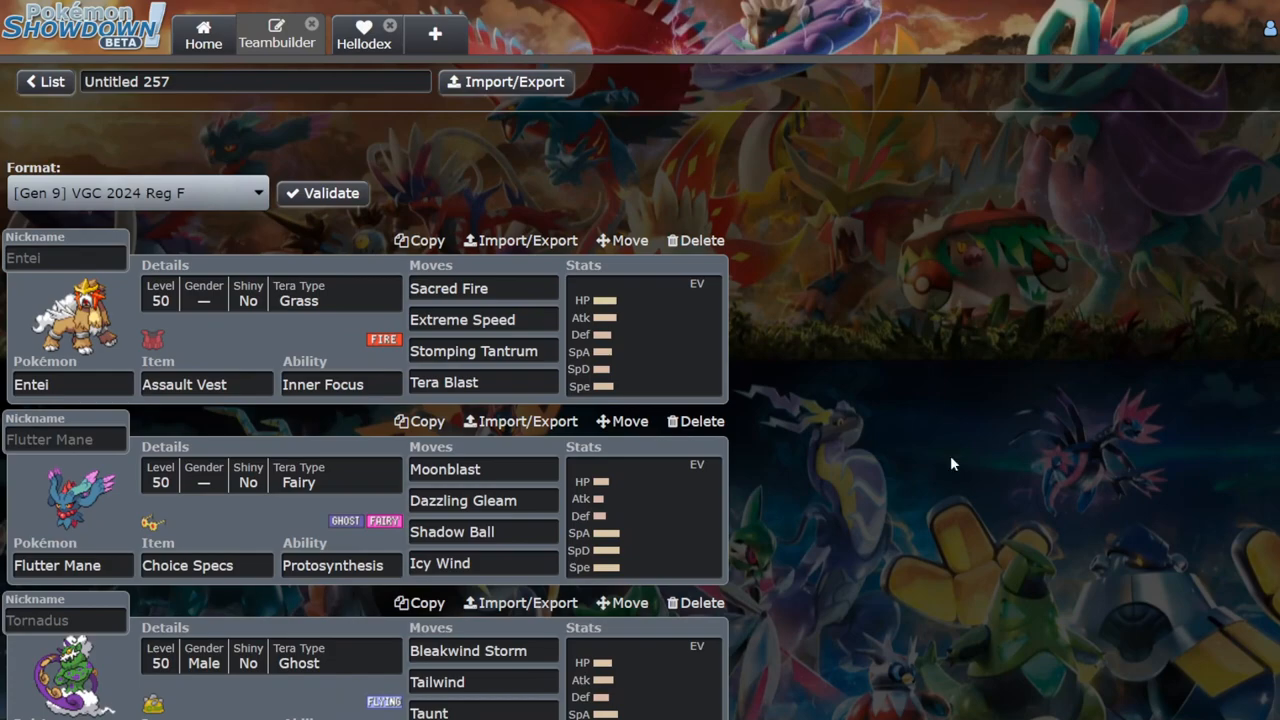
pyautogui.moveTo(308, 332)
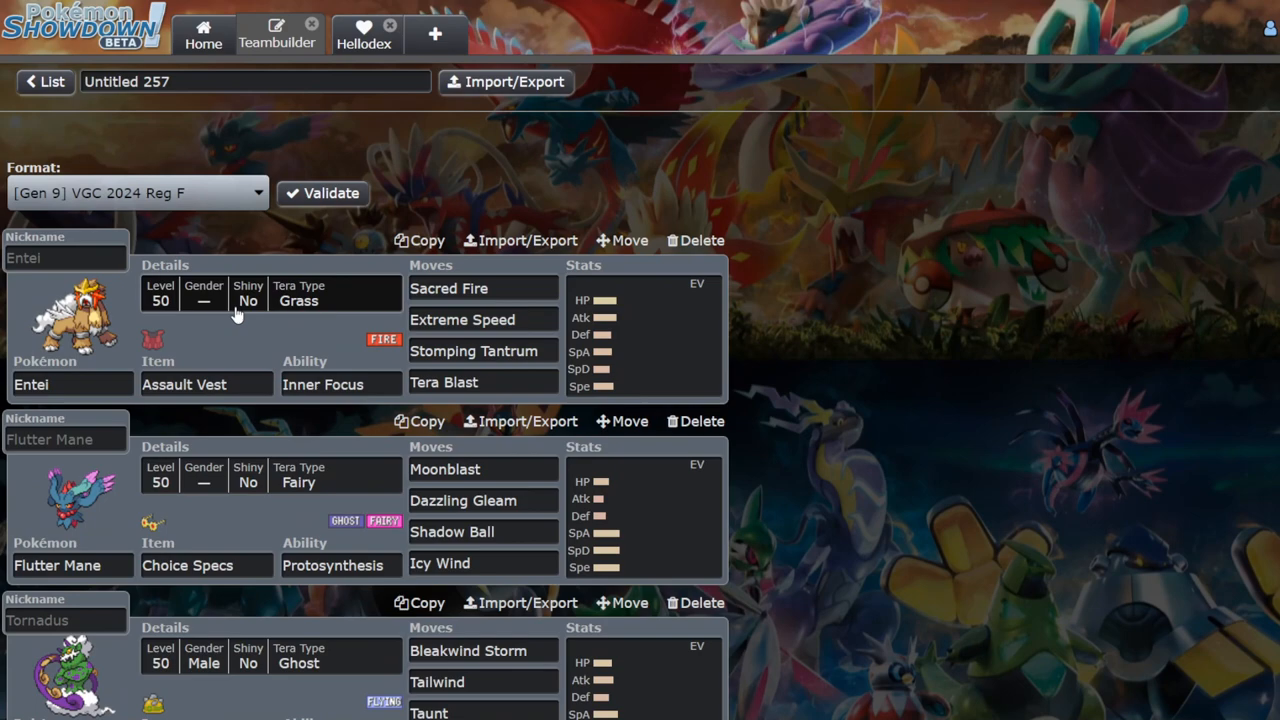
pyautogui.scroll(-3)
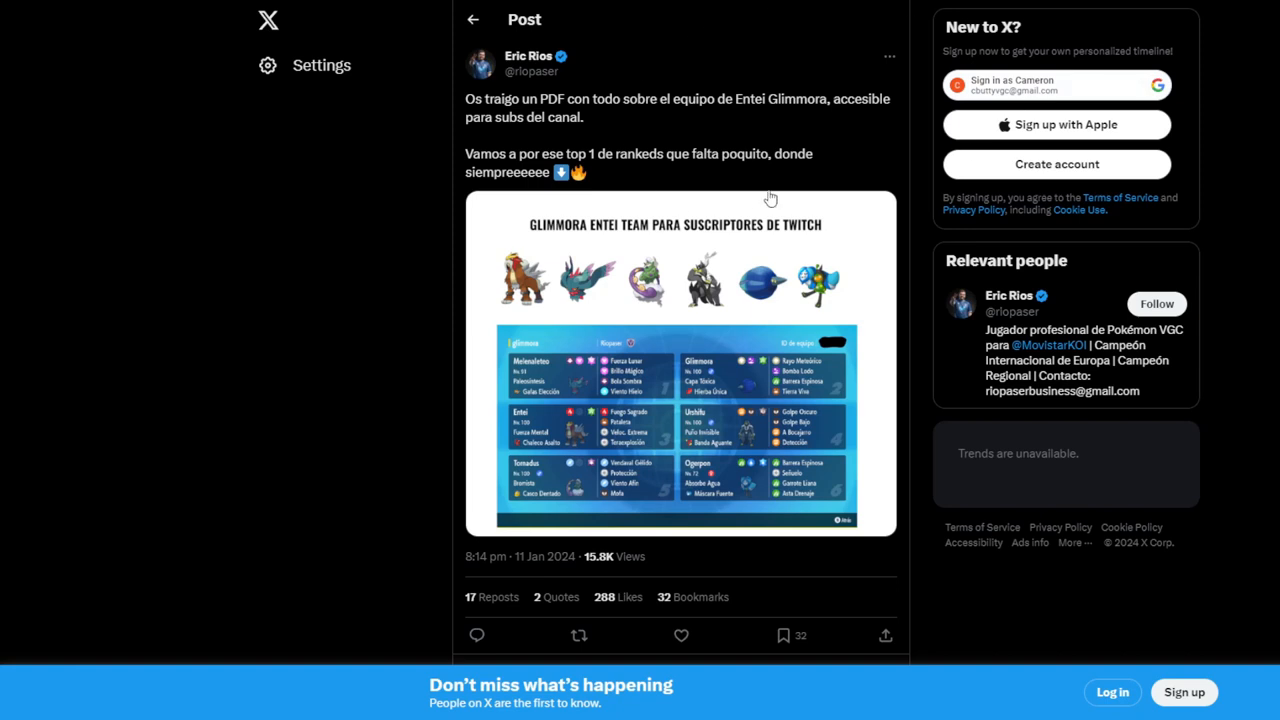
pyautogui.moveTo(528, 56)
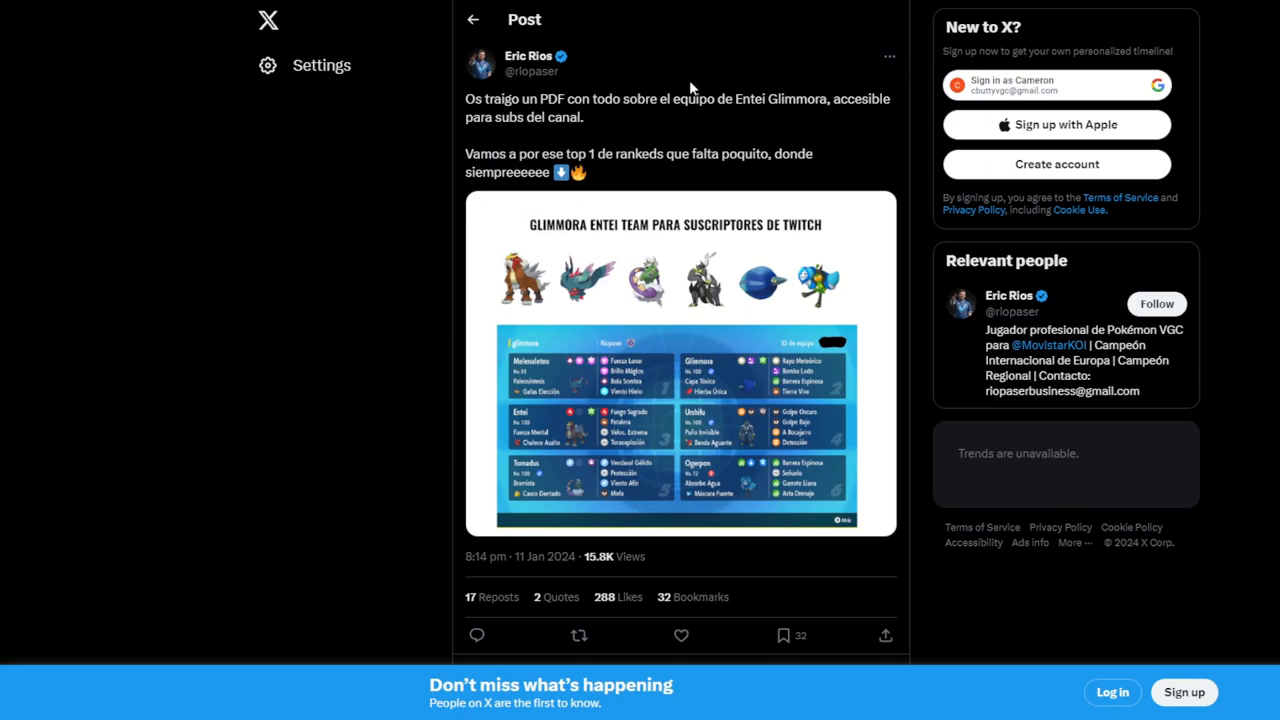
pyautogui.moveTo(828, 156)
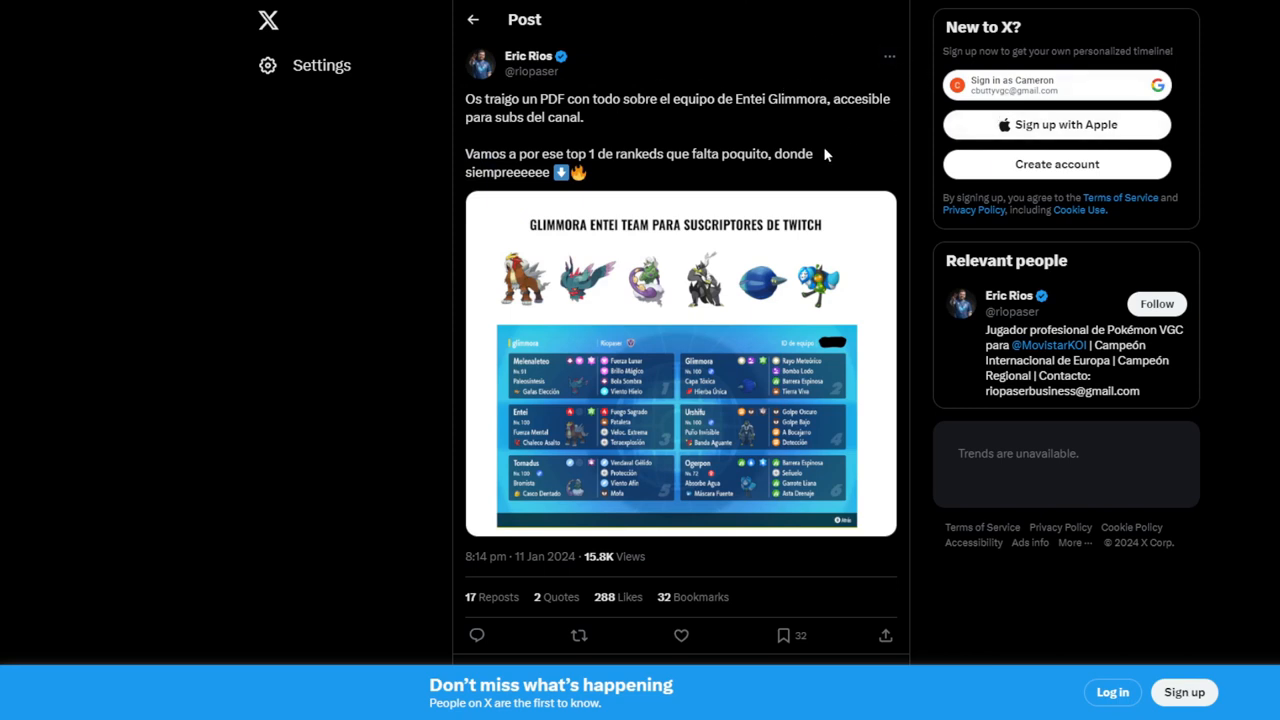
pyautogui.moveTo(632, 36)
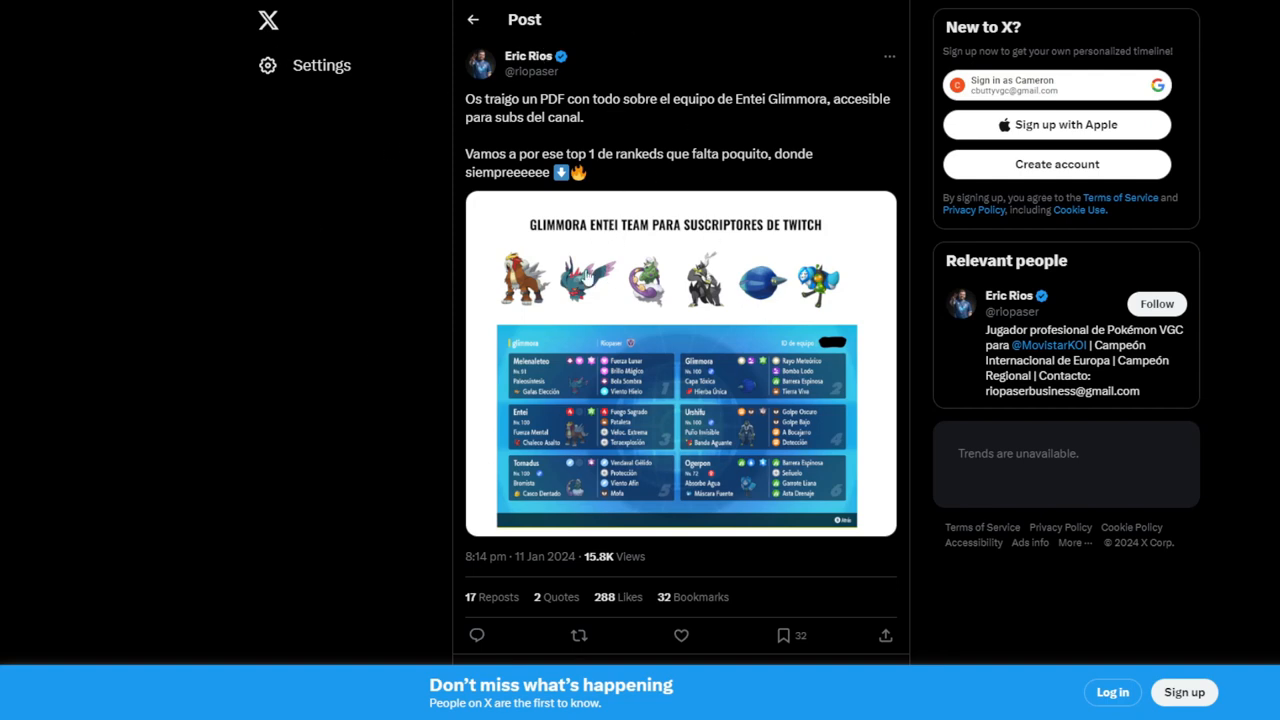
pyautogui.moveTo(604, 358)
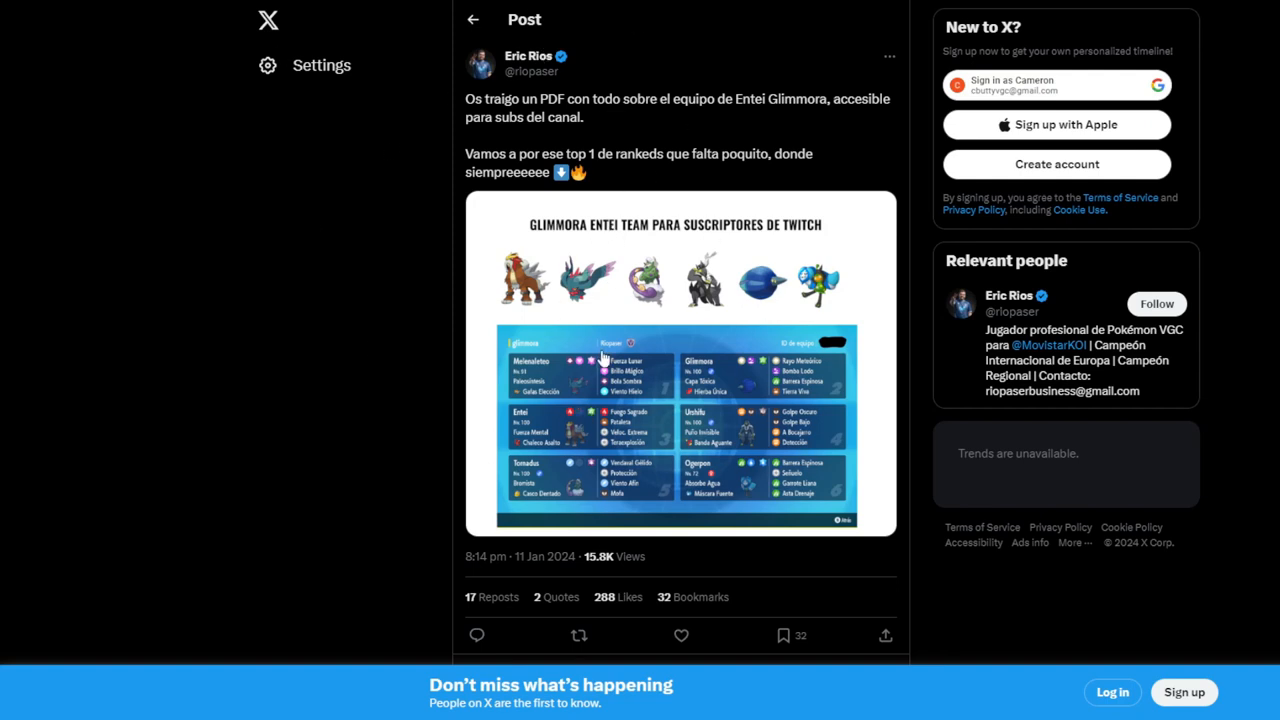
pyautogui.moveTo(778, 448)
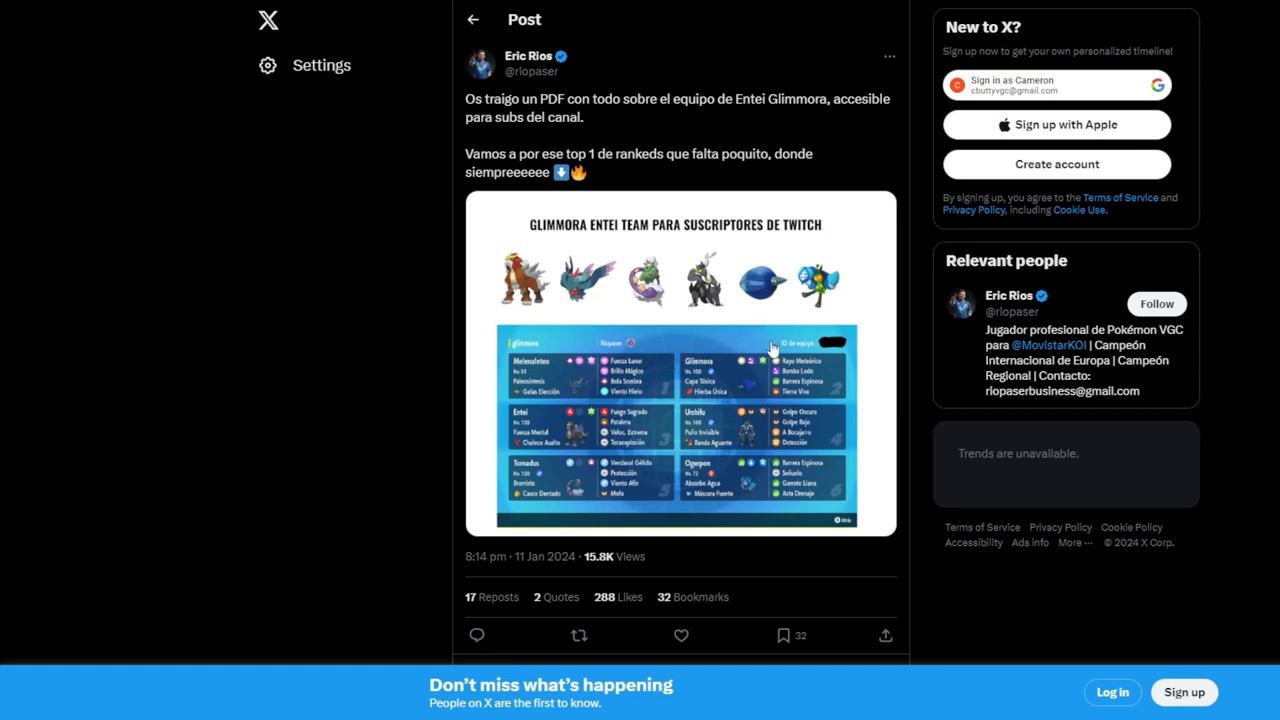
pyautogui.moveTo(830, 384)
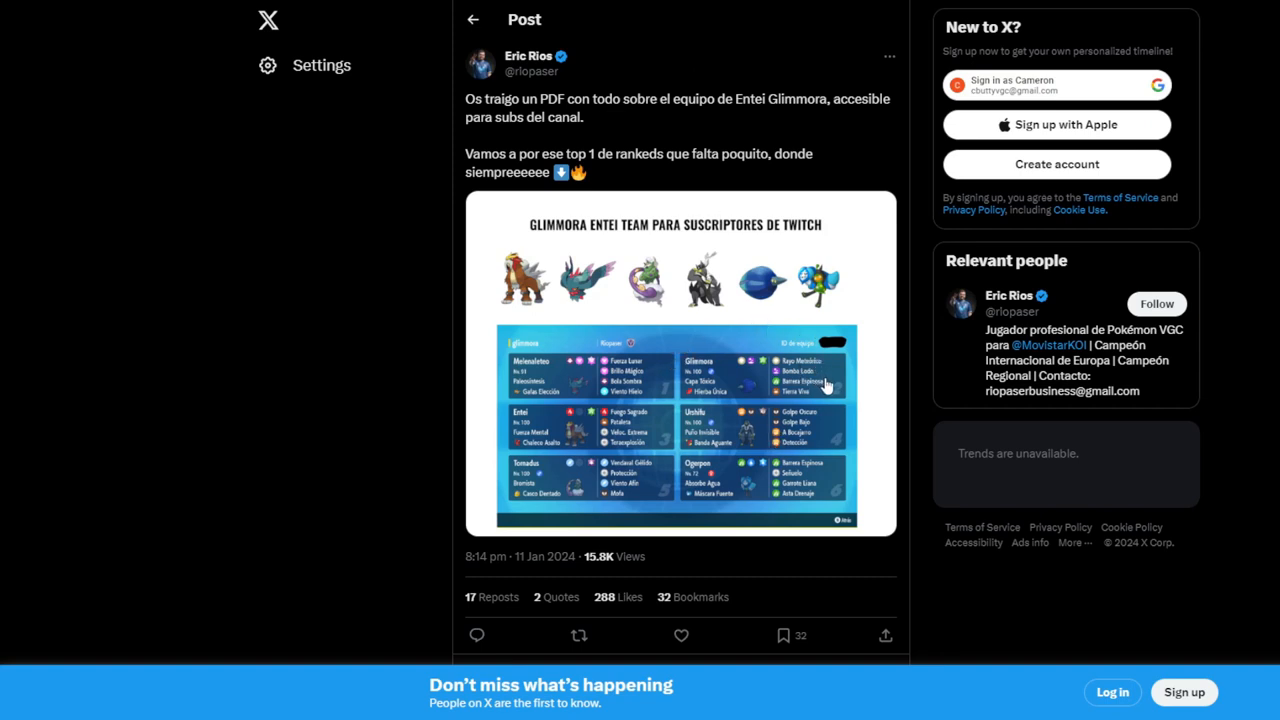
pyautogui.moveTo(810, 400)
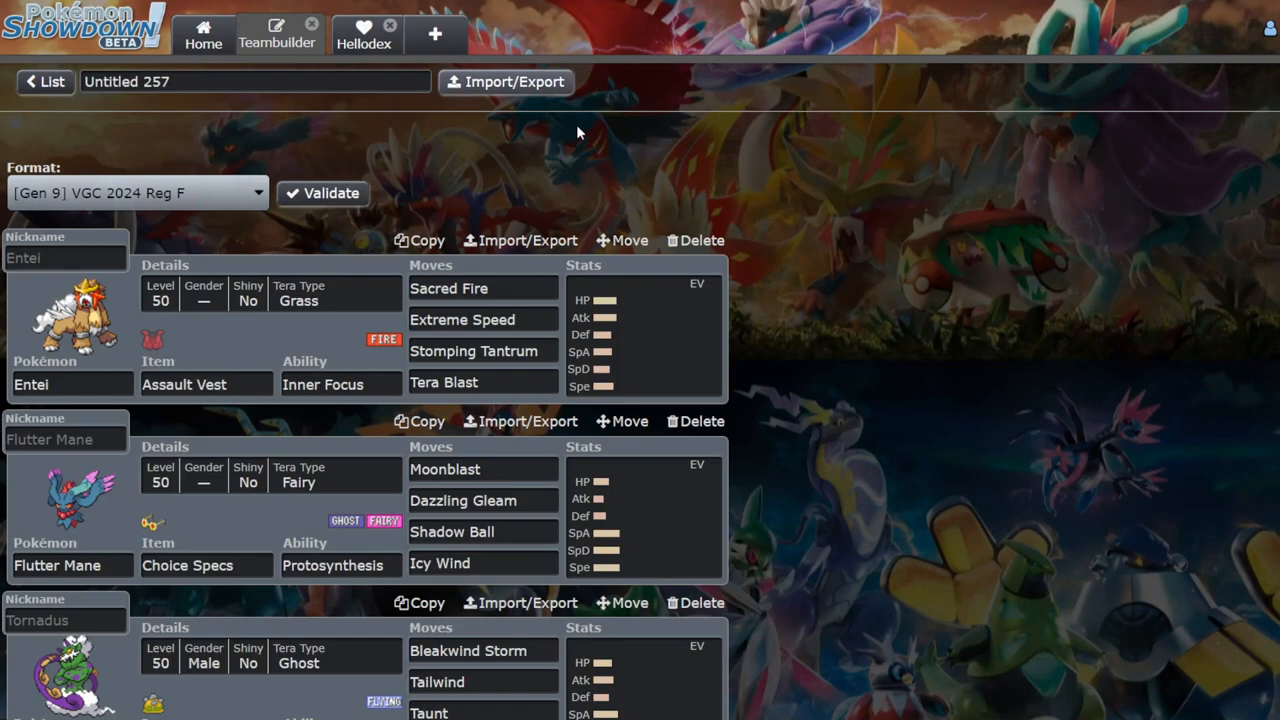
pyautogui.scroll(-3)
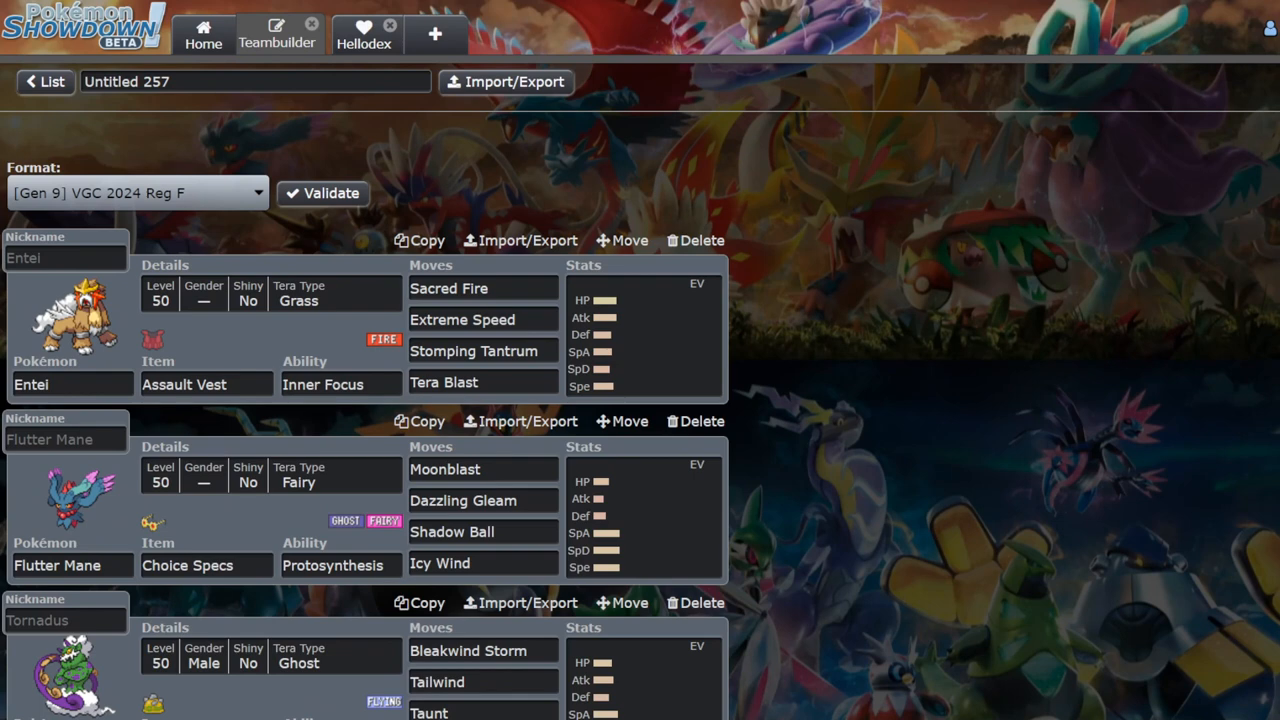
pyautogui.moveTo(864, 584)
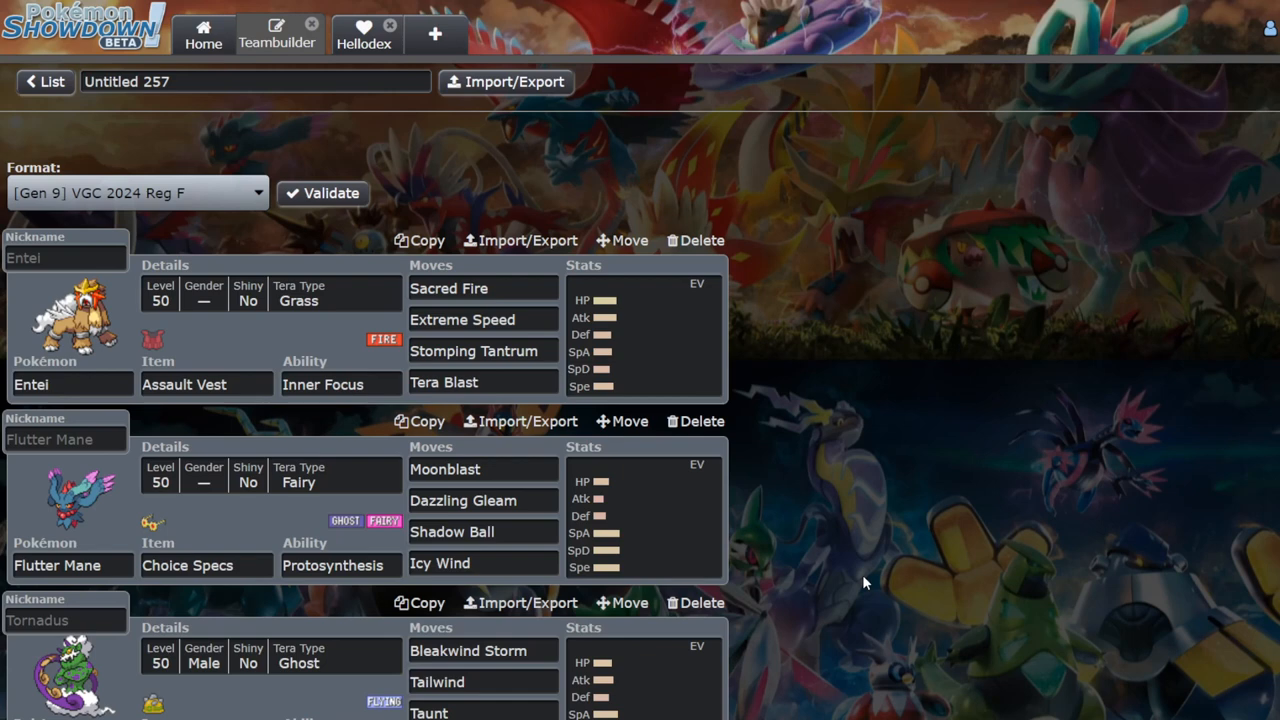
pyautogui.scroll(-3)
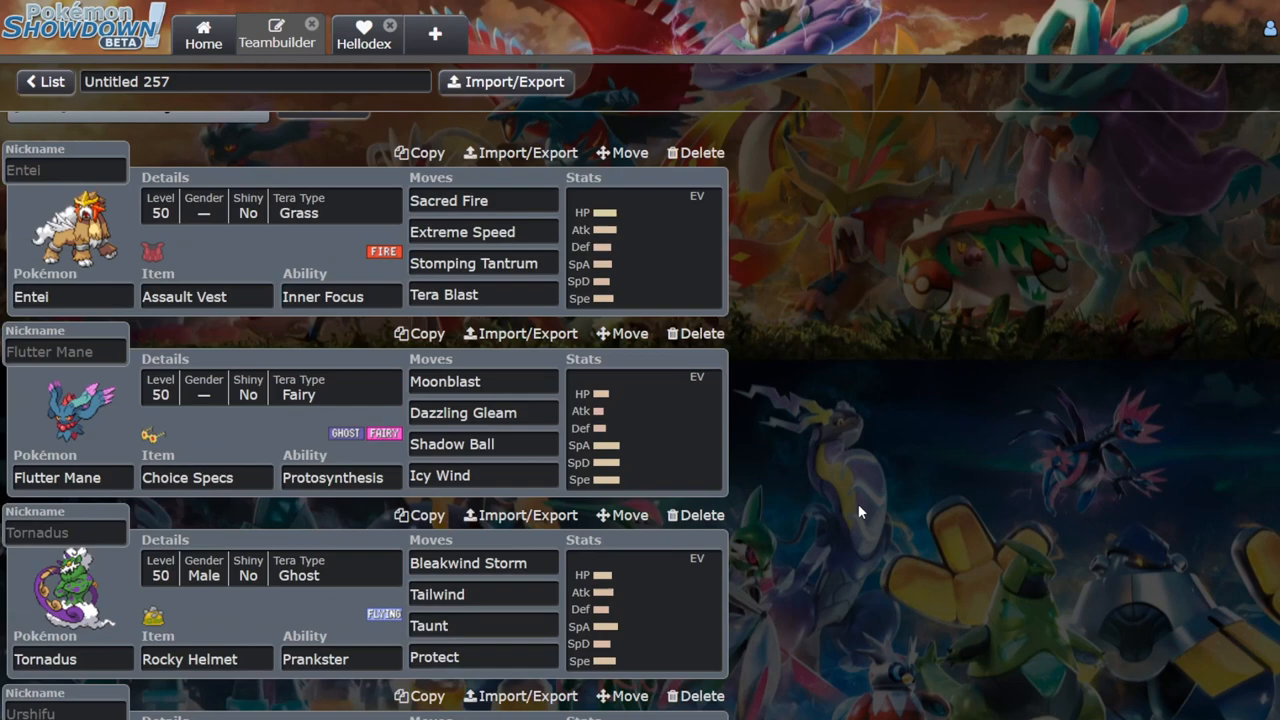
pyautogui.scroll(-3)
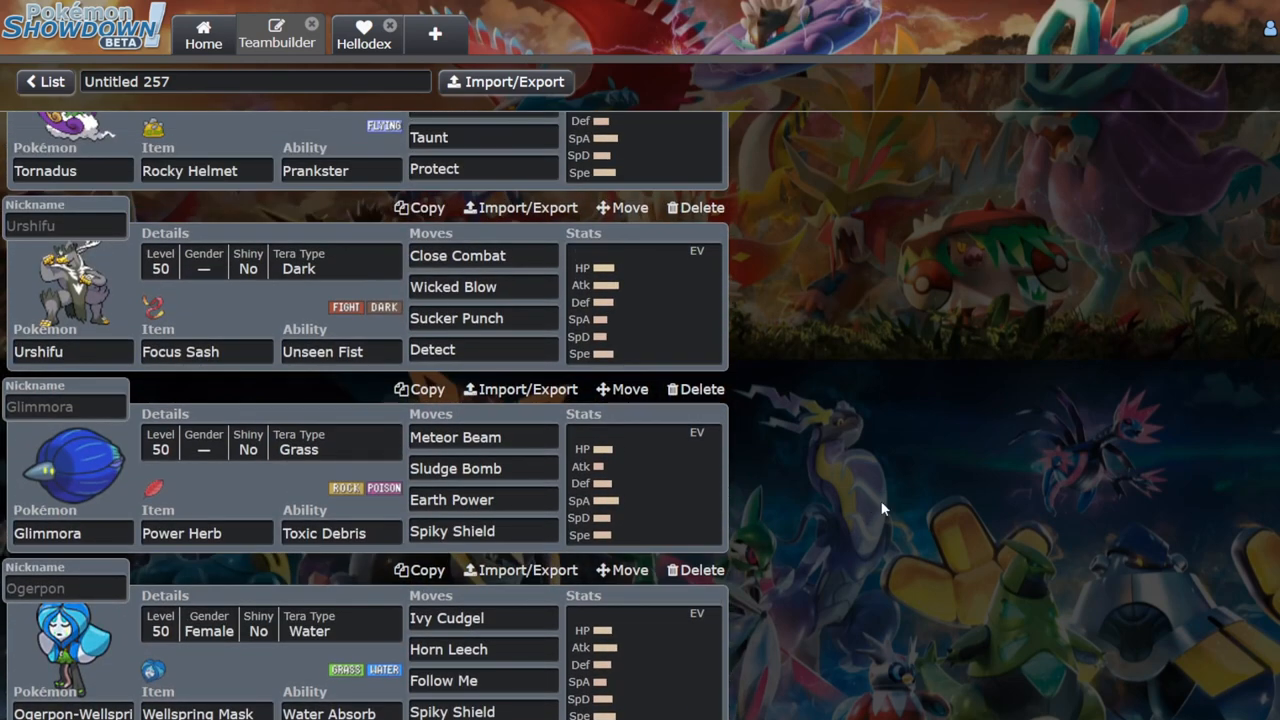